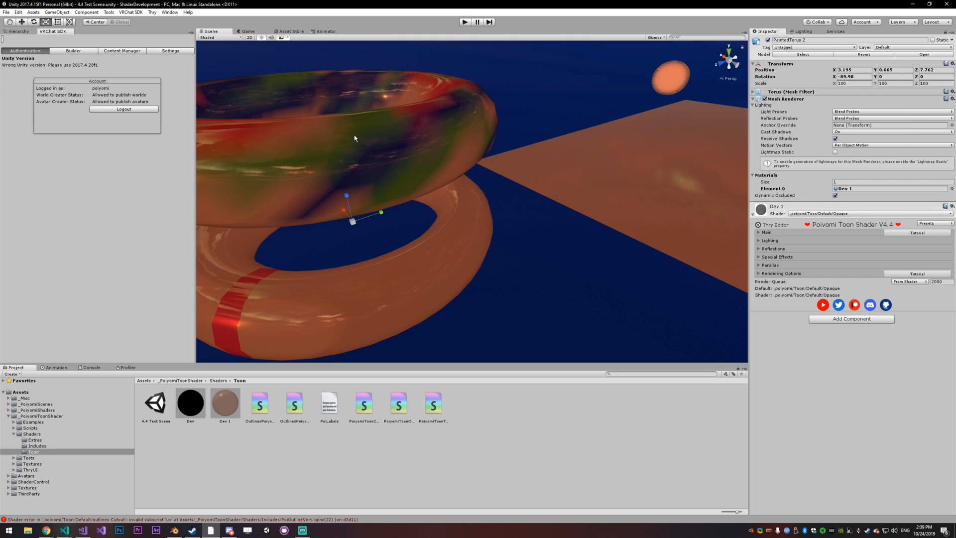
{"action": "mouse_move", "coordinate": [811, 277]}
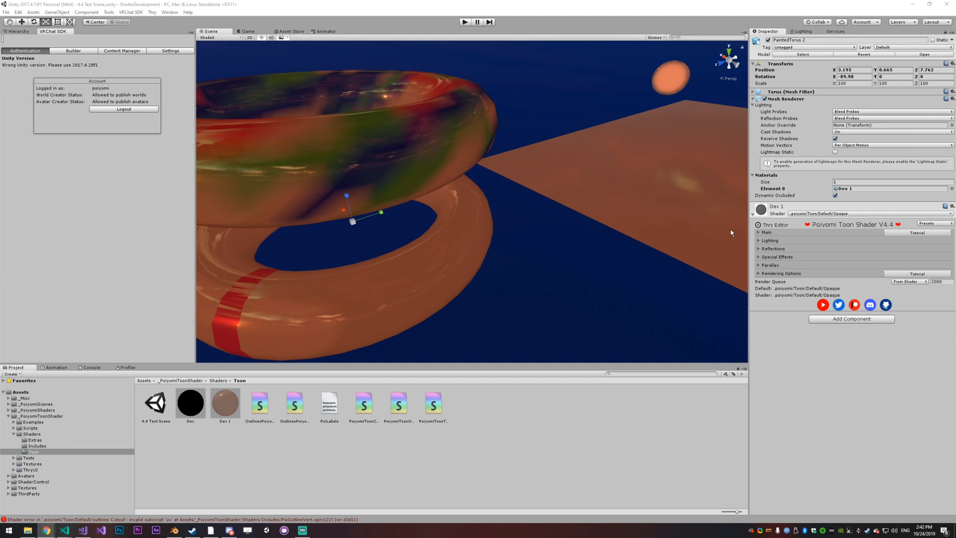
{"action": "mouse_move", "coordinate": [713, 203]}
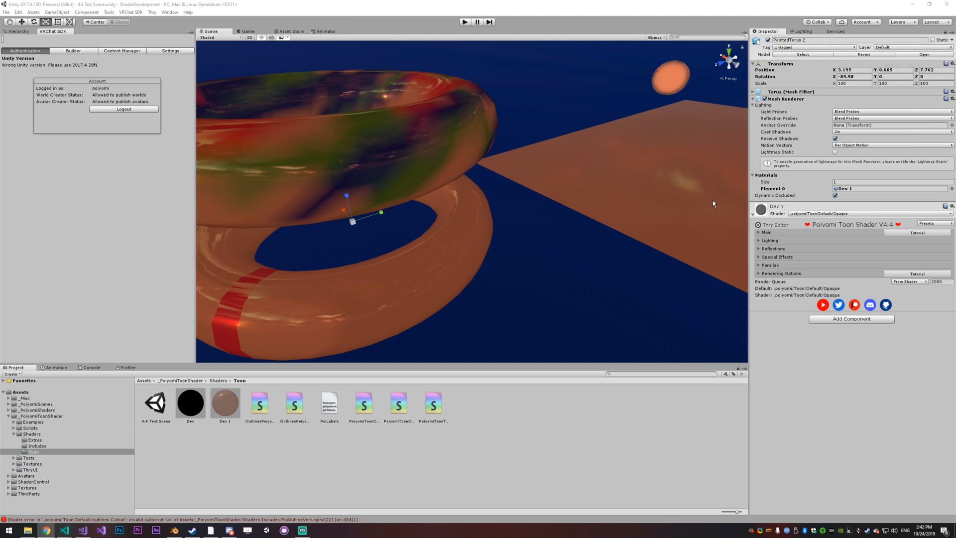
{"action": "mouse_move", "coordinate": [821, 183]}
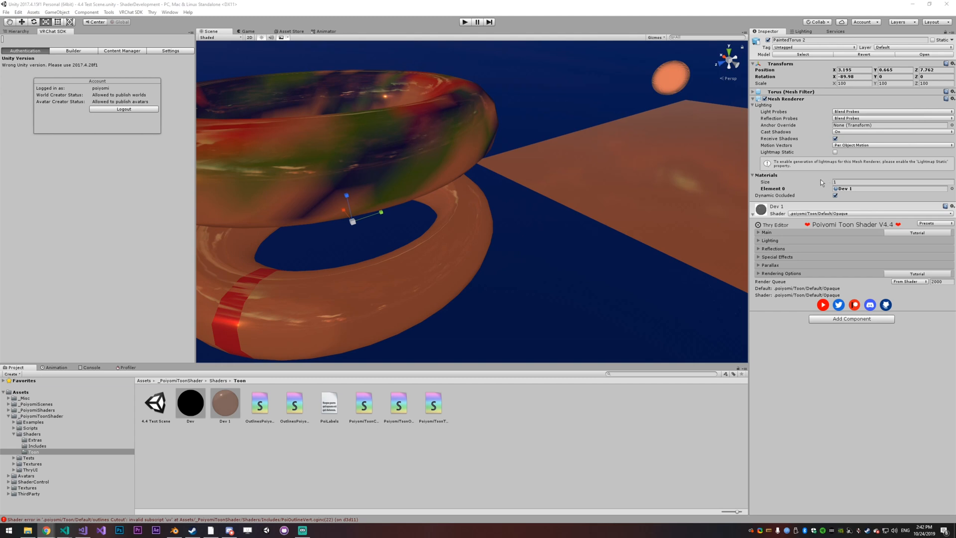
Step: Peek at Lighting and Reflections, then review the Main section's Texture and Normal Map tiling, offset and panning
{"action": "left_click", "coordinate": [758, 240]}
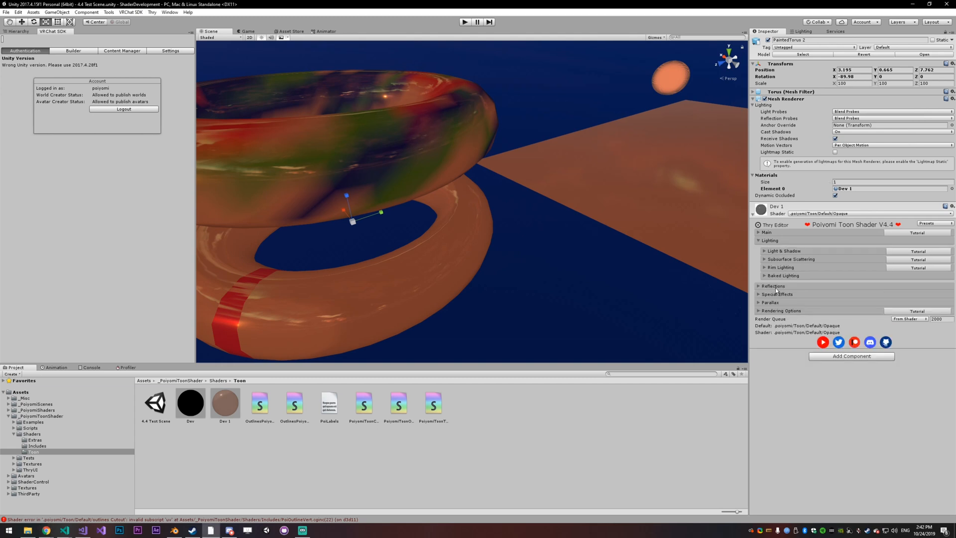
{"action": "left_click", "coordinate": [772, 285]}
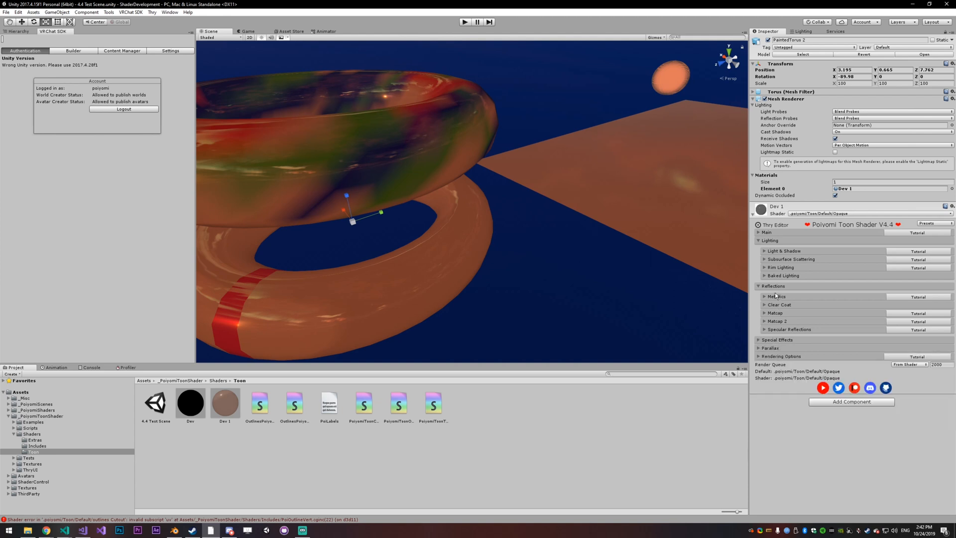
{"action": "left_click", "coordinate": [768, 240]}
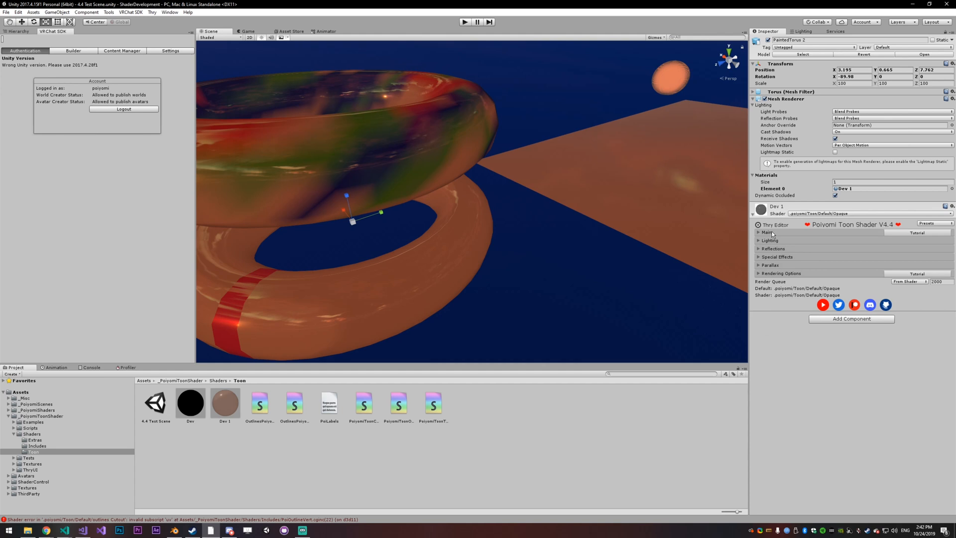
{"action": "left_click", "coordinate": [766, 232]}
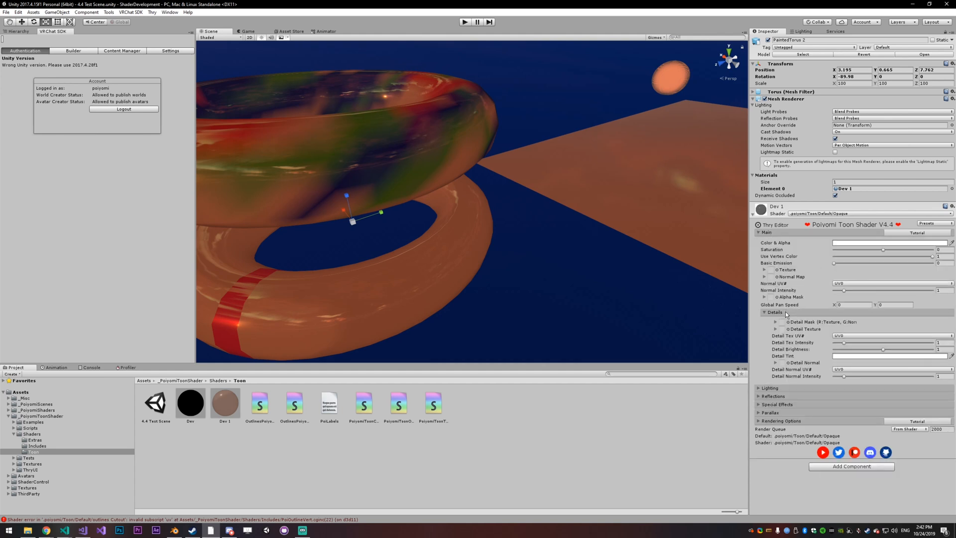
{"action": "left_click", "coordinate": [764, 312]}
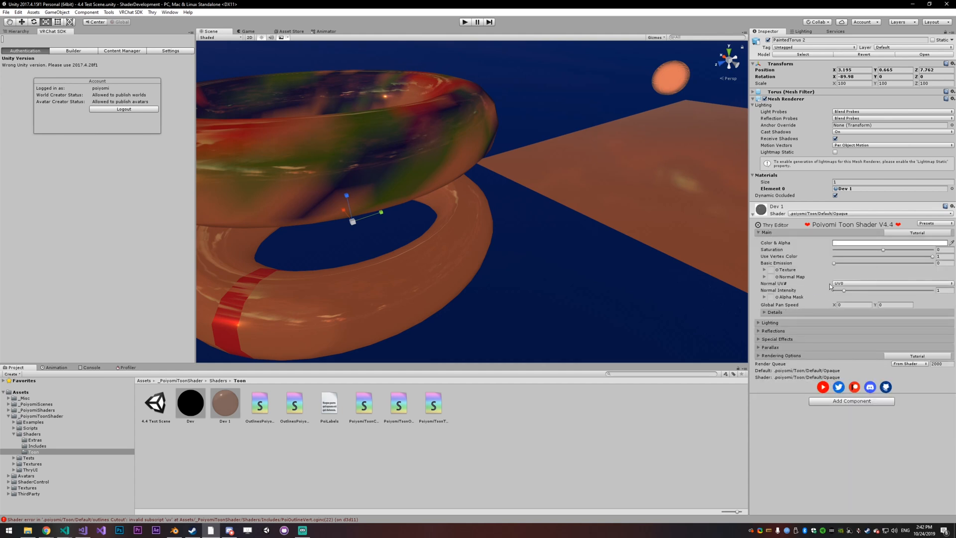
{"action": "left_click", "coordinate": [764, 269]}
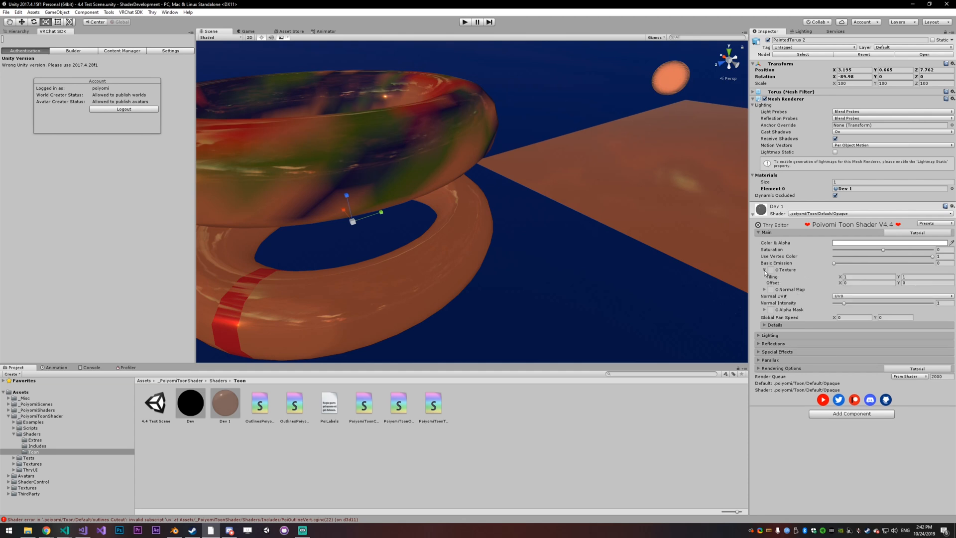
{"action": "left_click", "coordinate": [763, 270]}
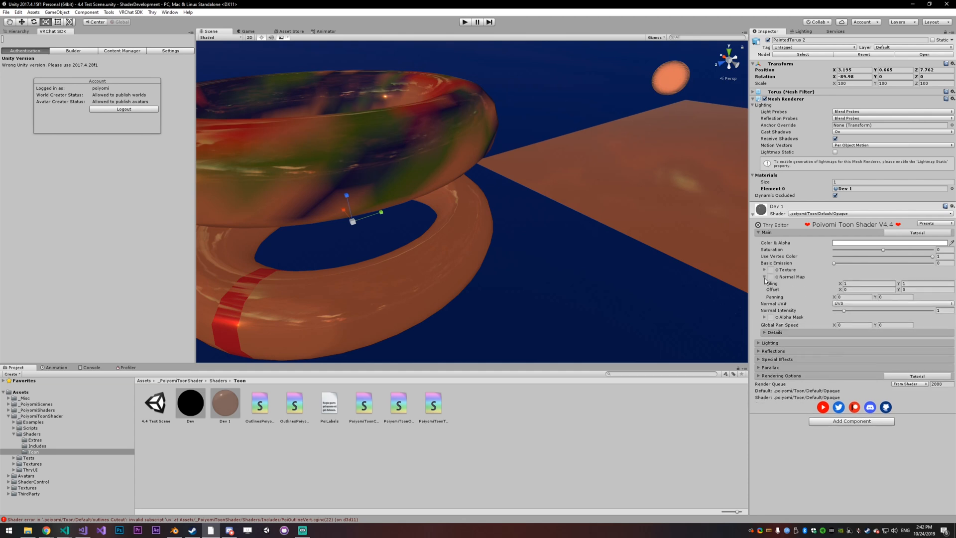
{"action": "mouse_move", "coordinate": [778, 284]}
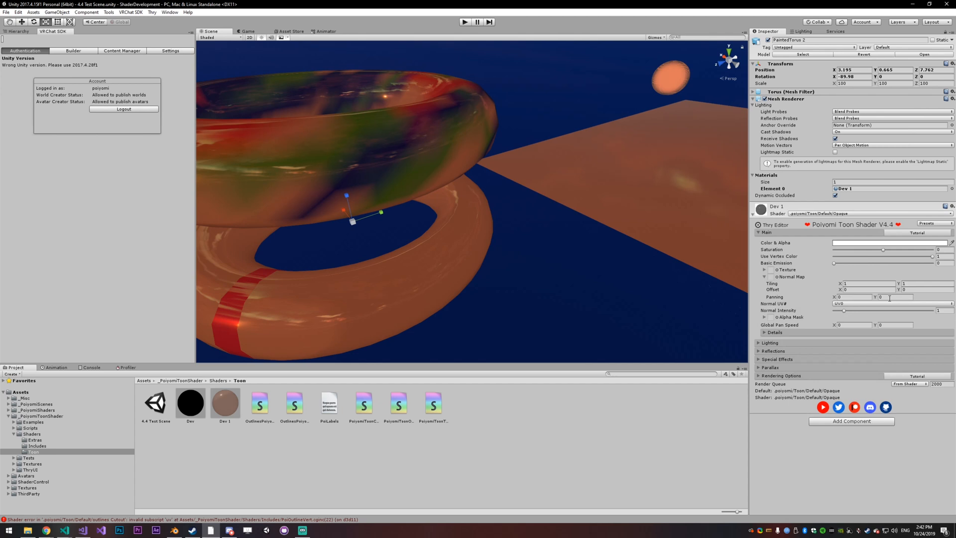
{"action": "left_click", "coordinate": [765, 276]}
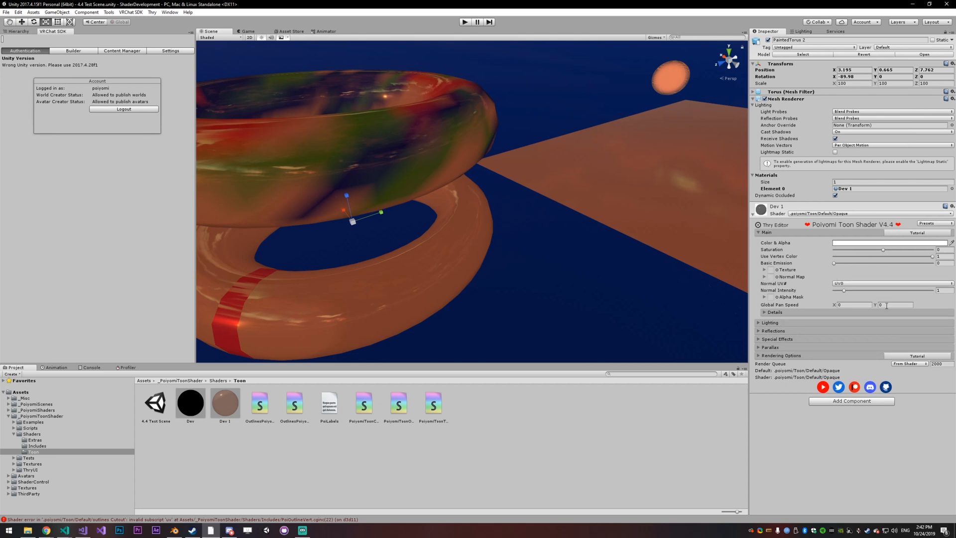
{"action": "mouse_move", "coordinate": [824, 287]}
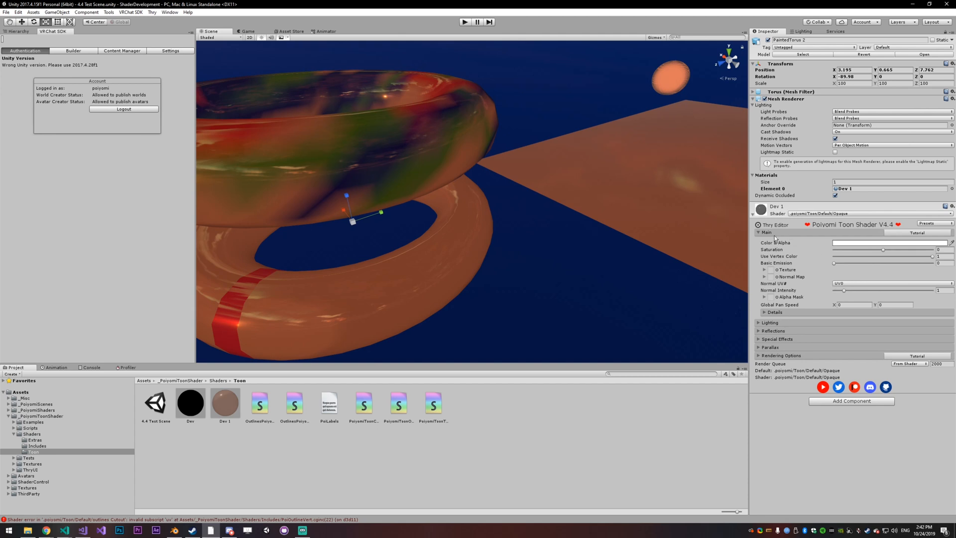
{"action": "left_click", "coordinate": [764, 312]}
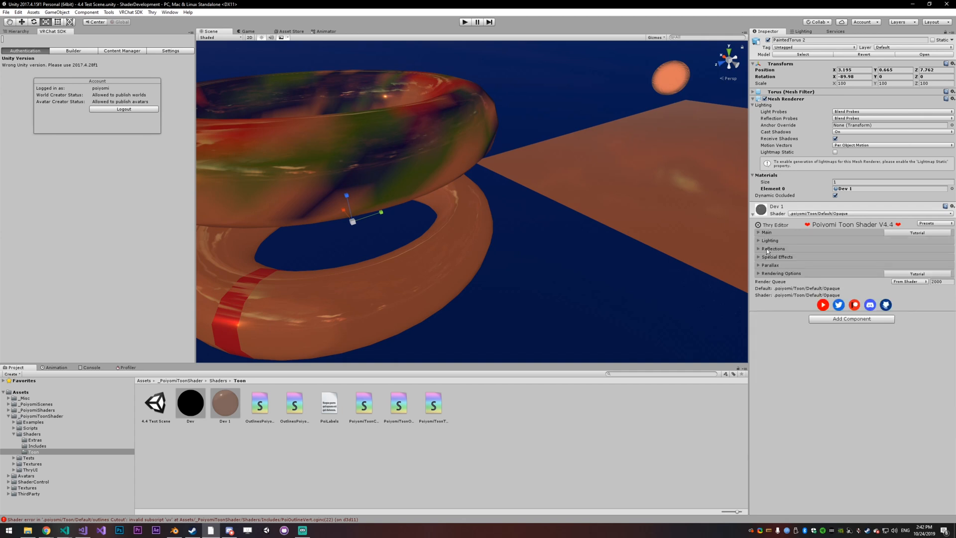
Step: Look over Lighting's Light & Shadow, Subsurface Scattering and Rim Lighting options, then the Reflections section
{"action": "left_click", "coordinate": [769, 240]}
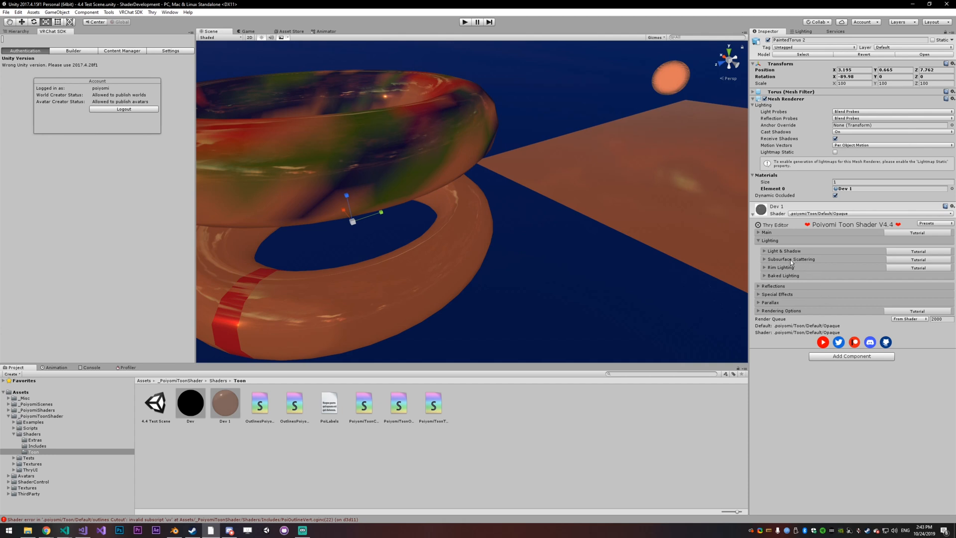
{"action": "left_click", "coordinate": [783, 251]}
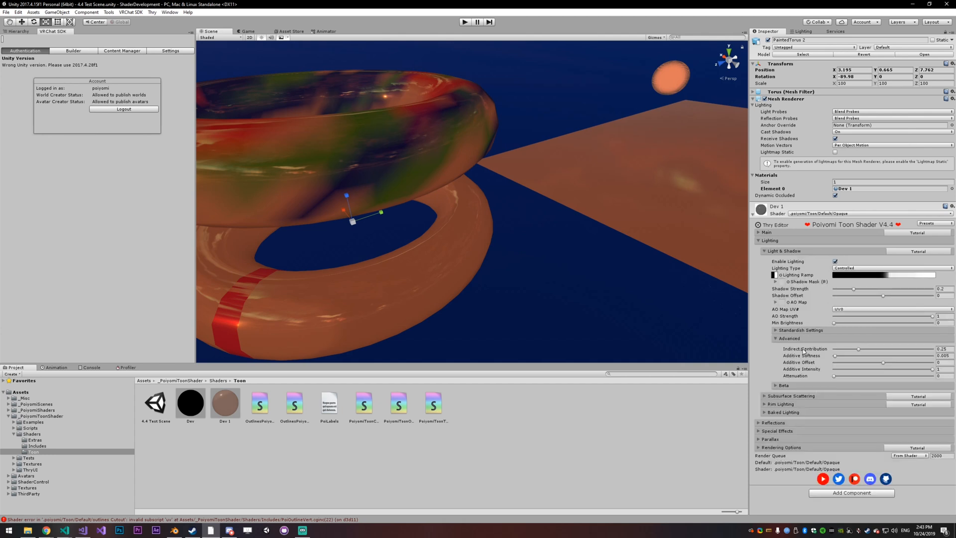
{"action": "left_click", "coordinate": [764, 251]}
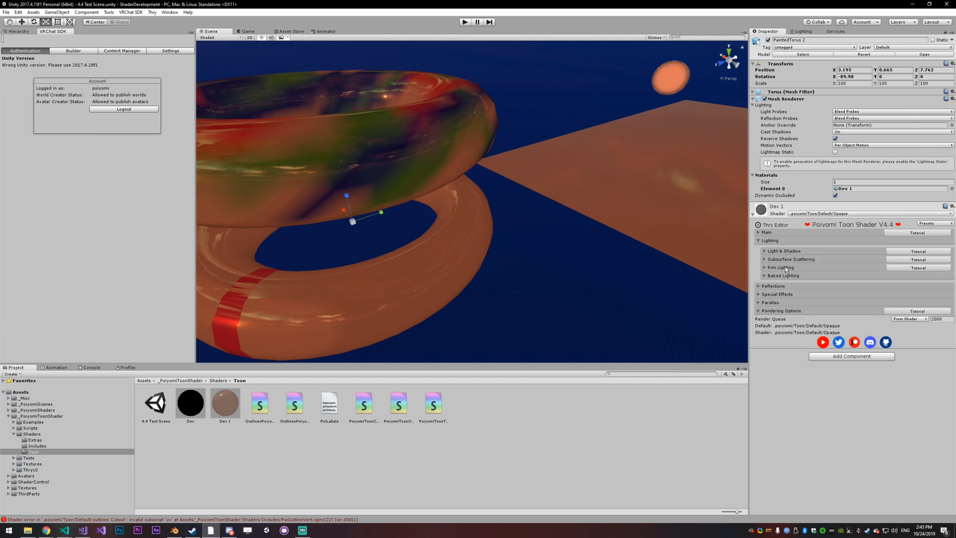
{"action": "left_click", "coordinate": [790, 259]}
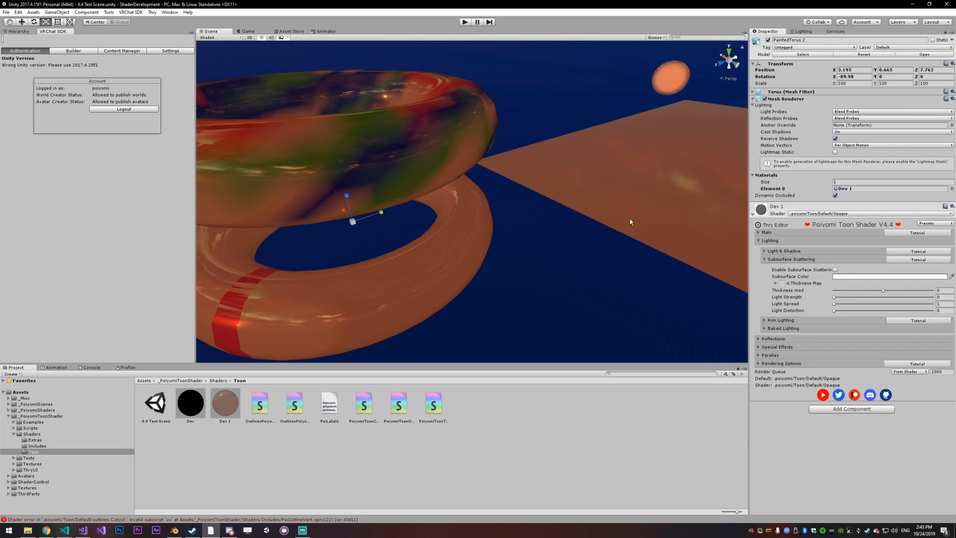
{"action": "mouse_move", "coordinate": [525, 166]}
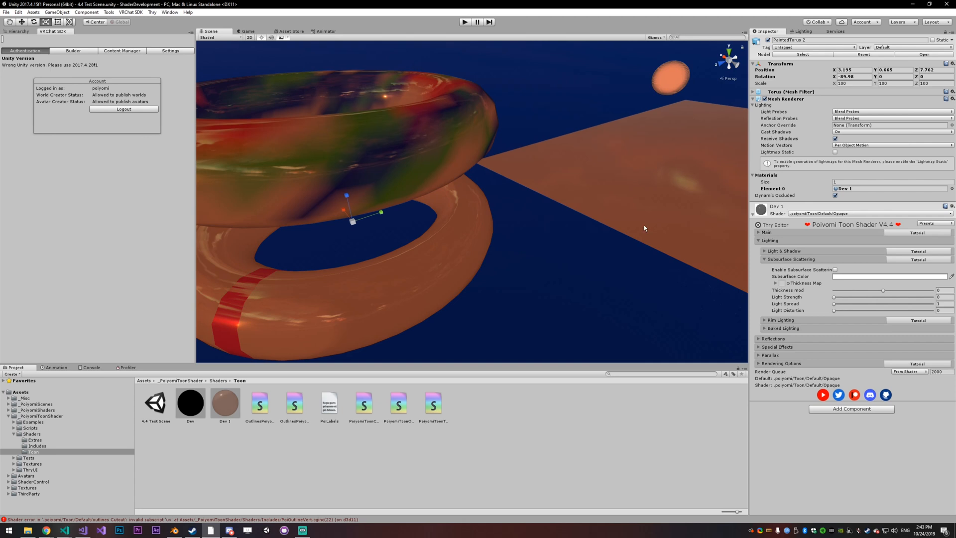
{"action": "mouse_move", "coordinate": [752, 263]}
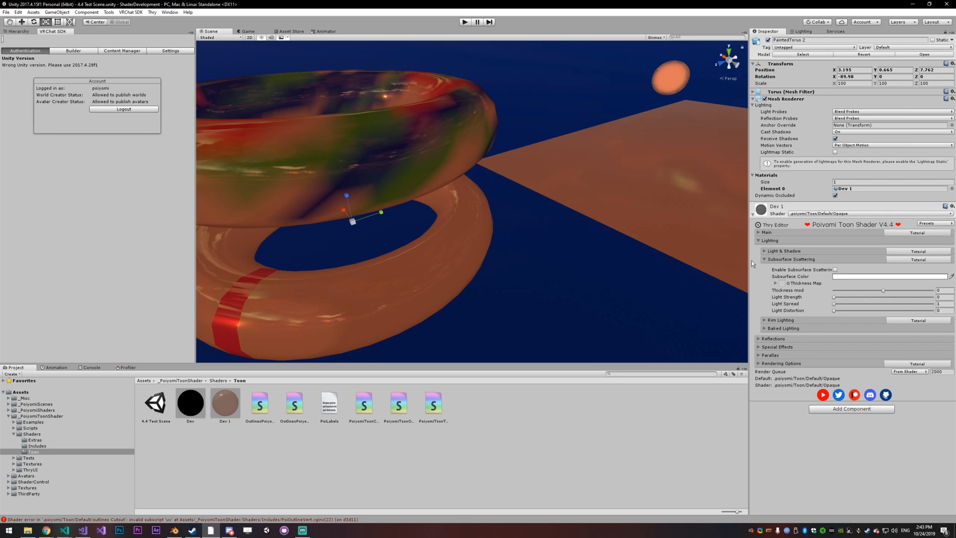
{"action": "left_click", "coordinate": [791, 259]}
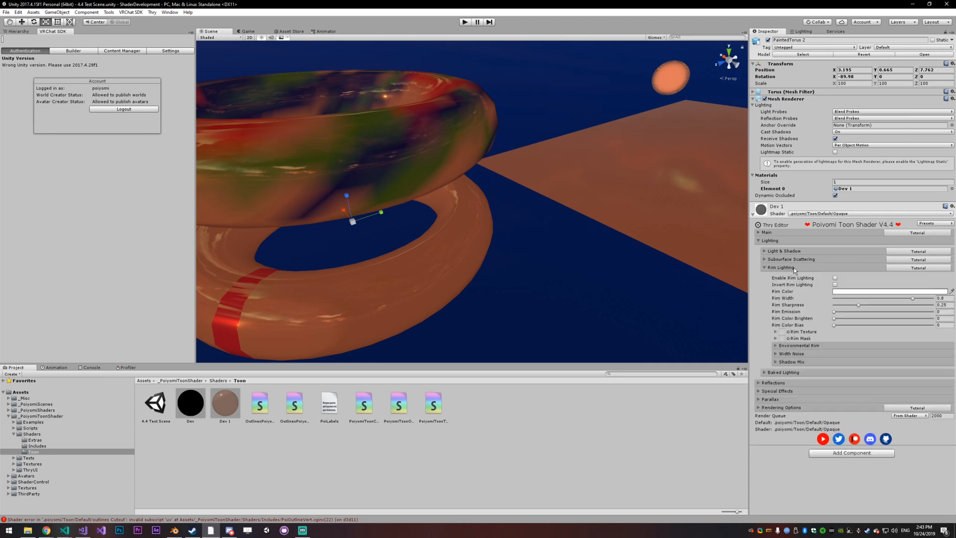
{"action": "left_click", "coordinate": [764, 266]}
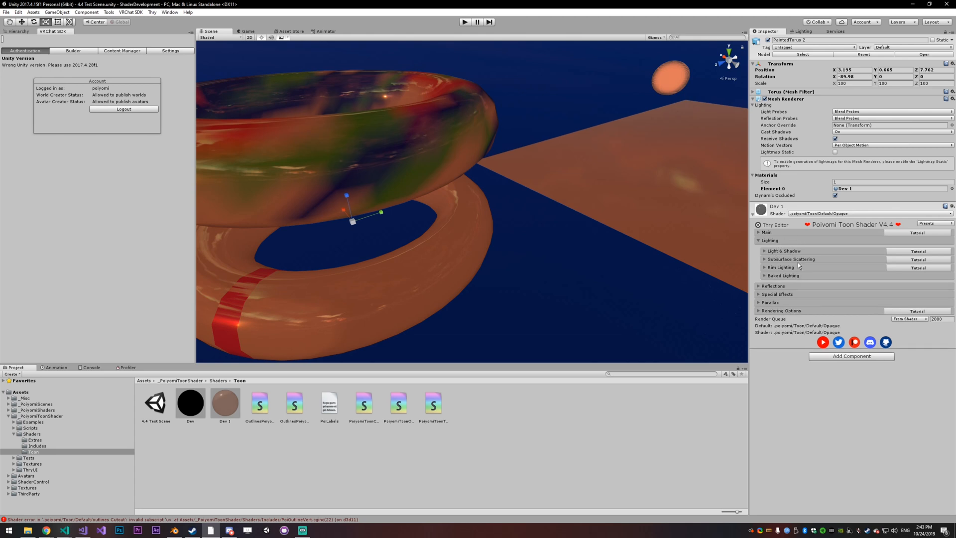
{"action": "mouse_move", "coordinate": [801, 272]}
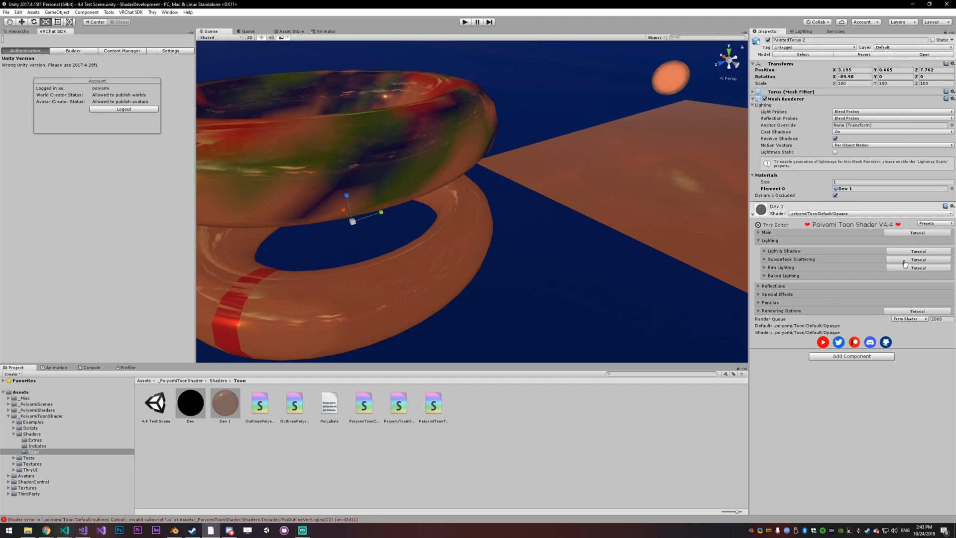
{"action": "mouse_move", "coordinate": [764, 247]}
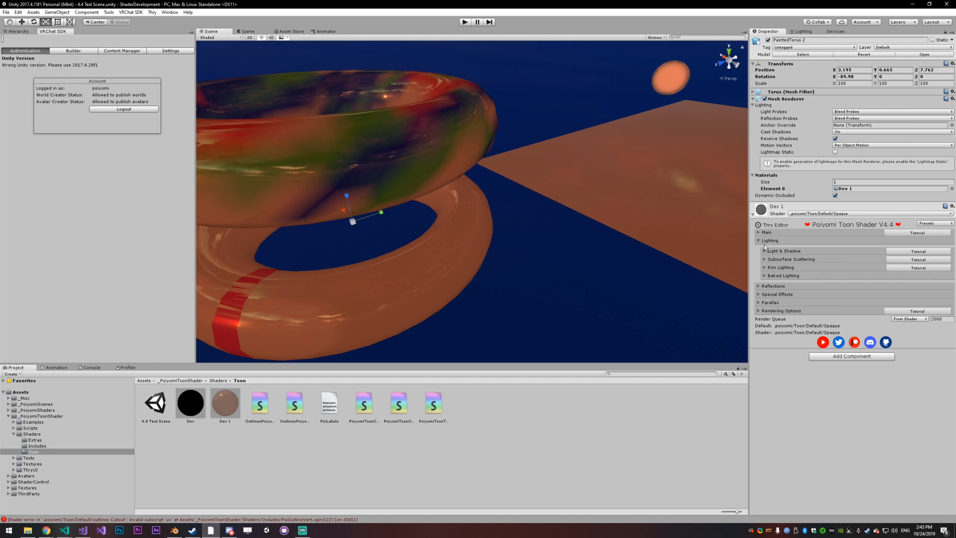
{"action": "left_click", "coordinate": [770, 240]}
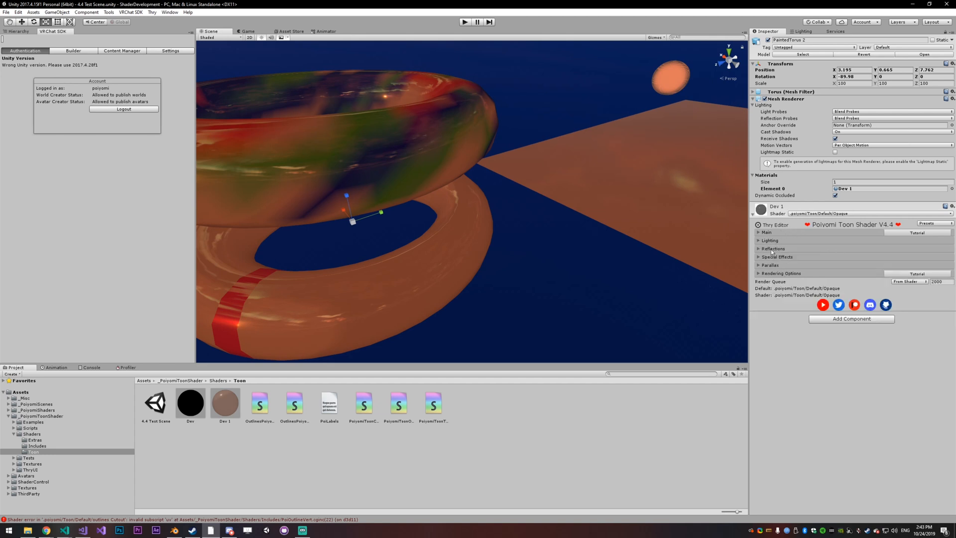
{"action": "left_click", "coordinate": [773, 248]}
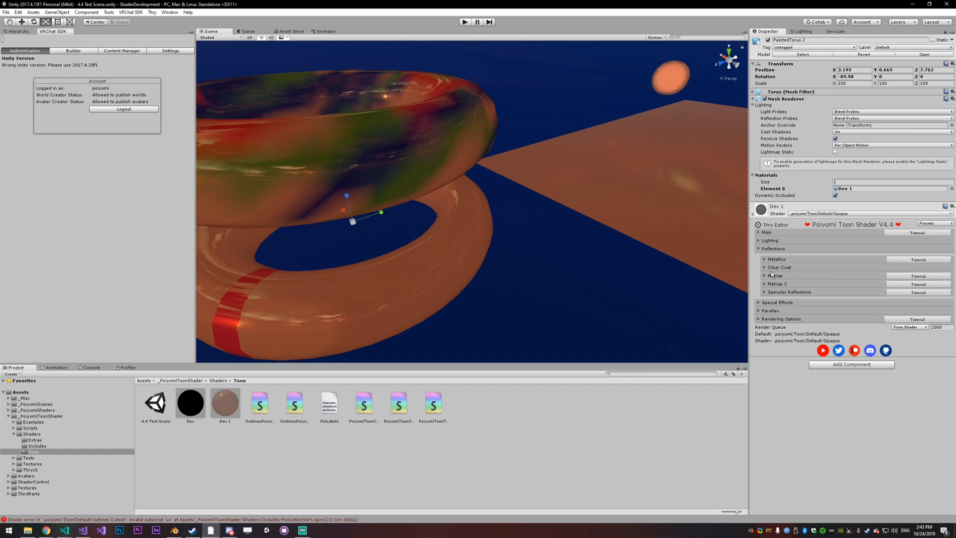
{"action": "mouse_move", "coordinate": [795, 299]}
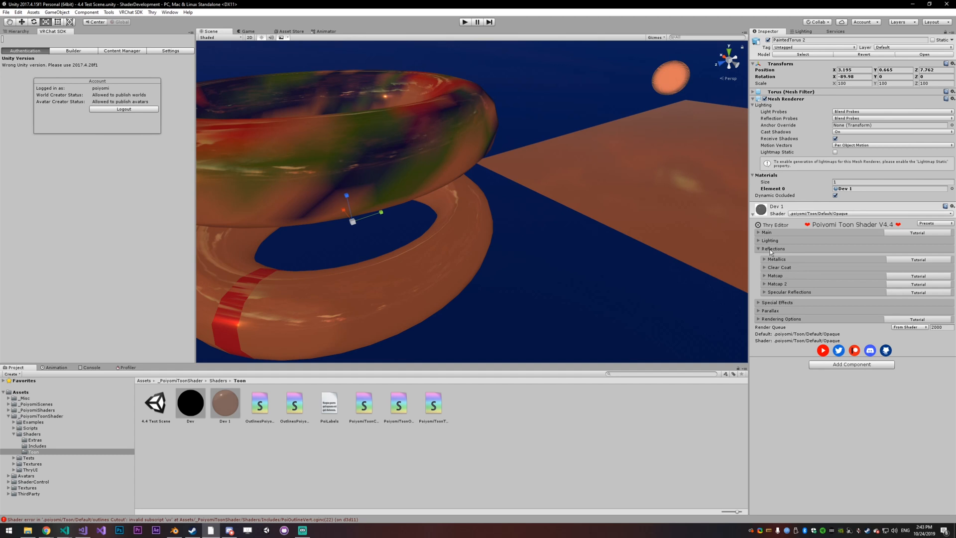
{"action": "left_click", "coordinate": [777, 257]}
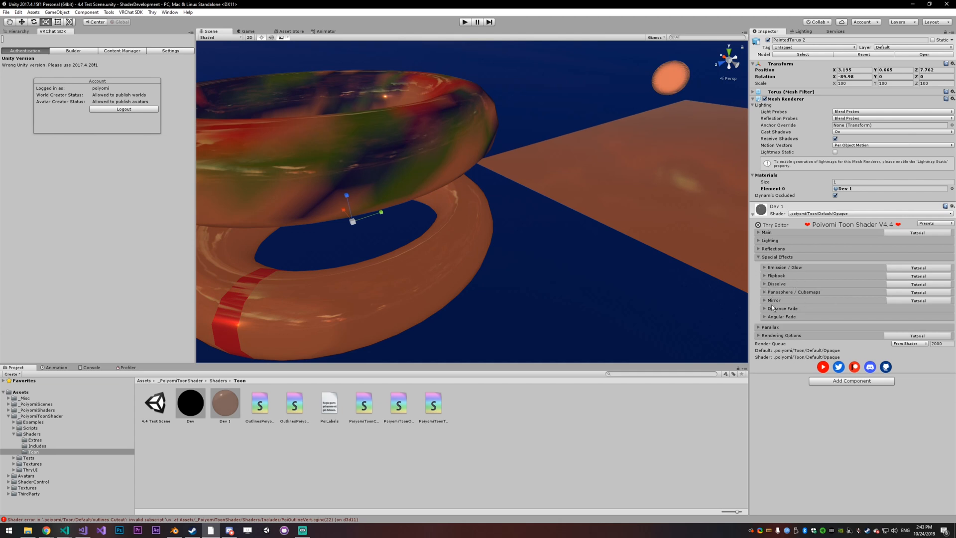
Step: Review the Mirror, Parallax and Rendering Options settings, leaving every section folded
{"action": "left_click", "coordinate": [775, 300]}
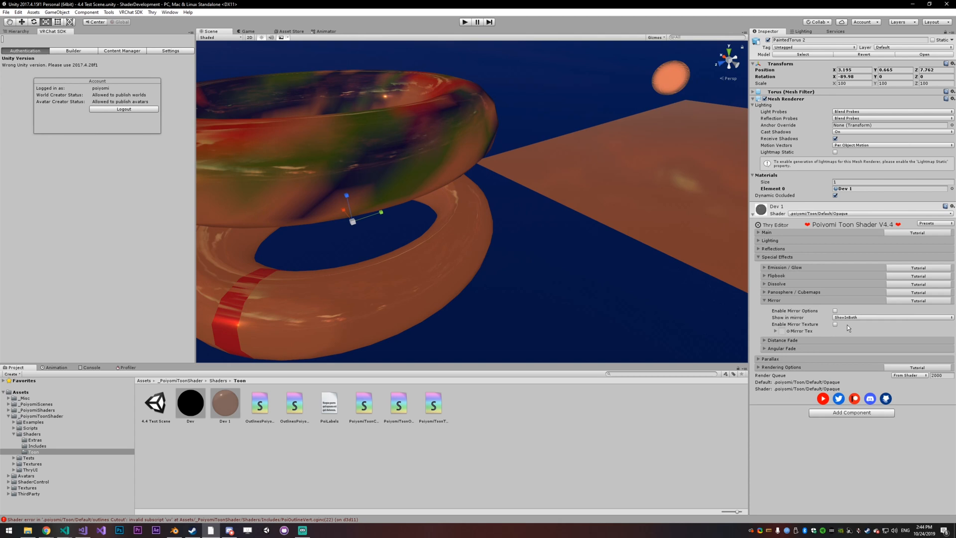
{"action": "left_click", "coordinate": [775, 300]}
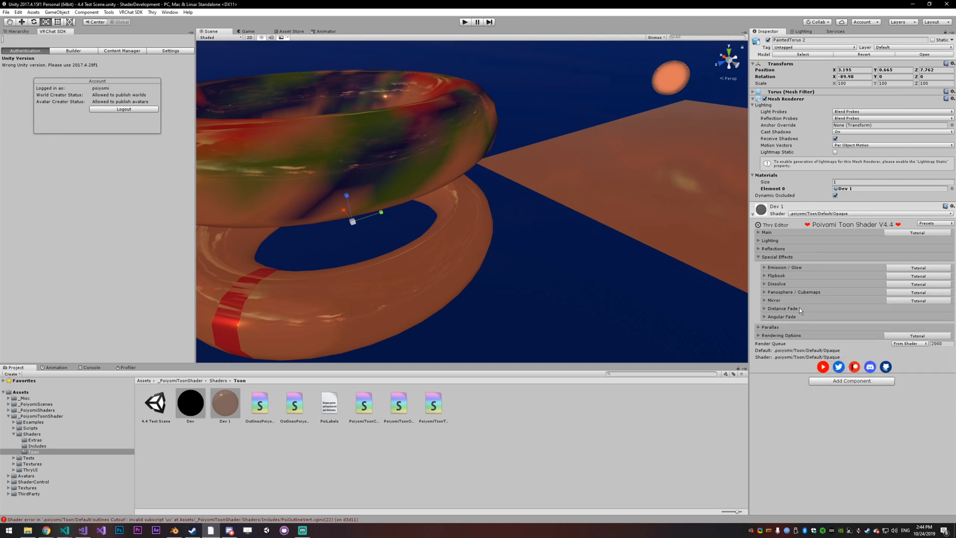
{"action": "mouse_move", "coordinate": [804, 309]}
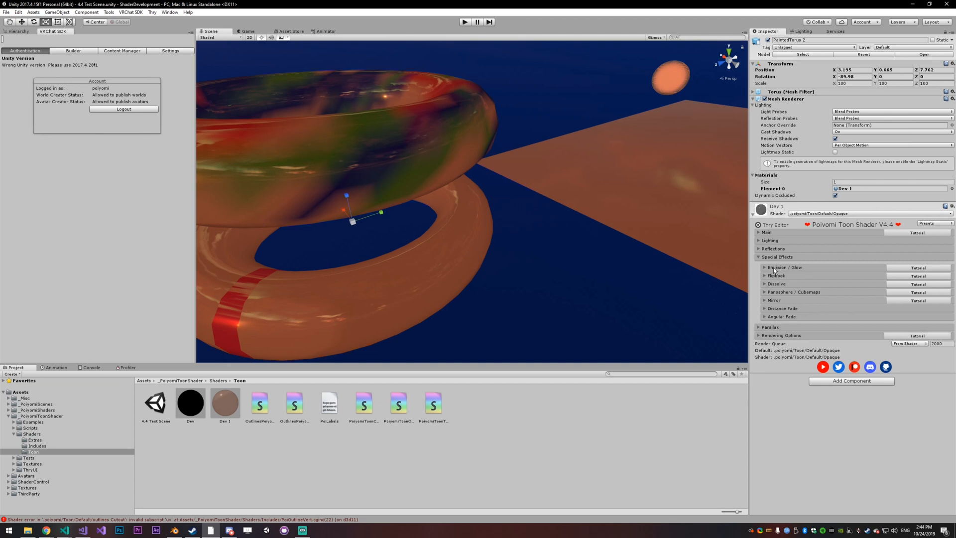
{"action": "mouse_move", "coordinate": [743, 322]}
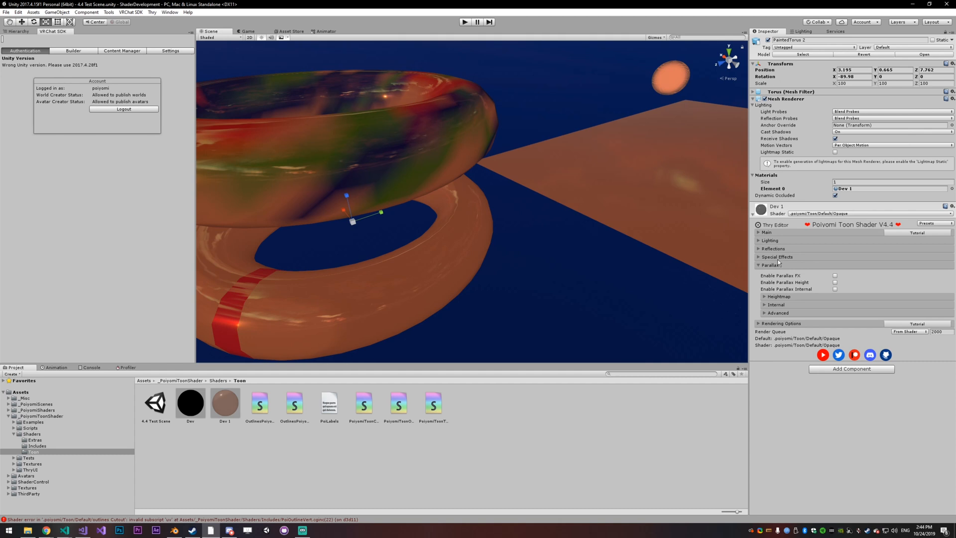
{"action": "left_click", "coordinate": [770, 265]}
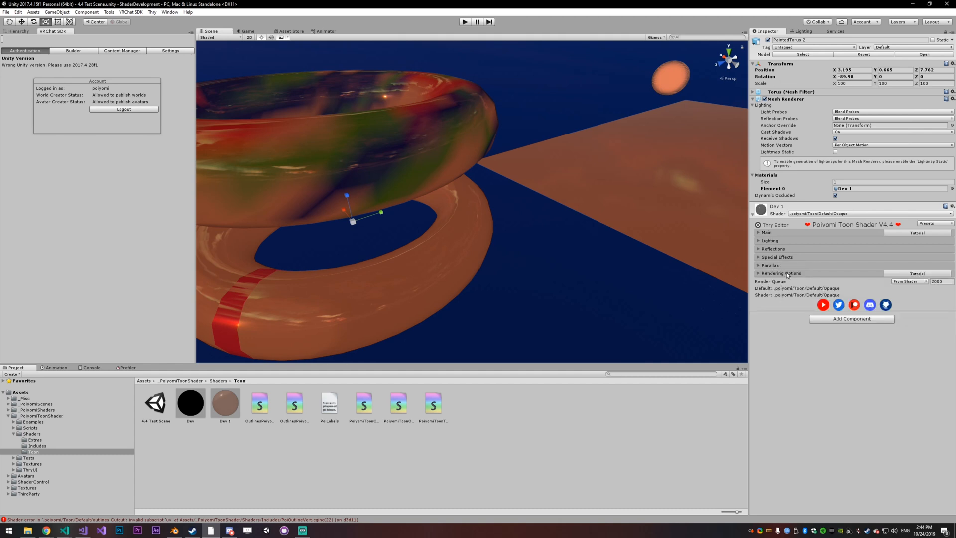
{"action": "left_click", "coordinate": [781, 272]}
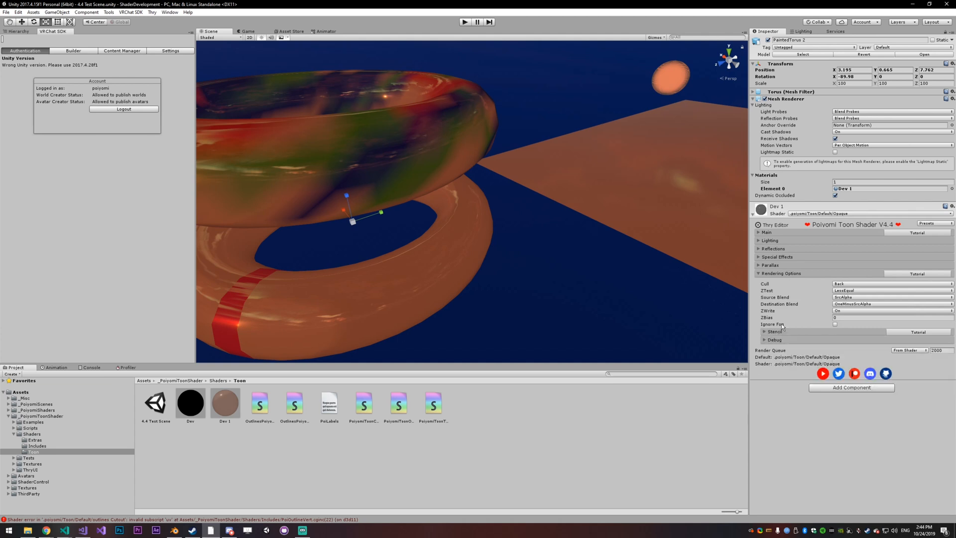
{"action": "left_click", "coordinate": [781, 273]}
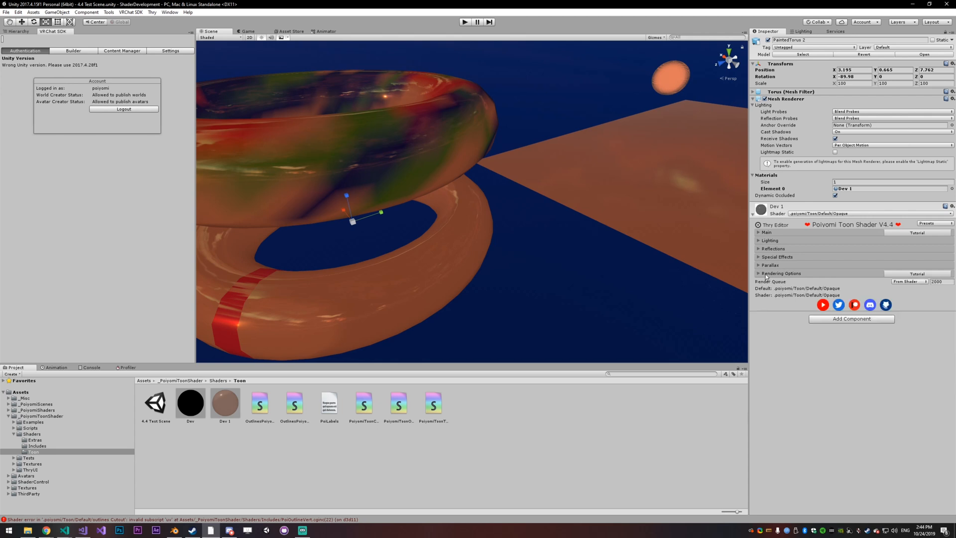
Step: In Thry Editor settings, switch Default Texture Display to Big, Stylized_big, then back to Small
{"action": "left_click", "coordinate": [152, 12]}
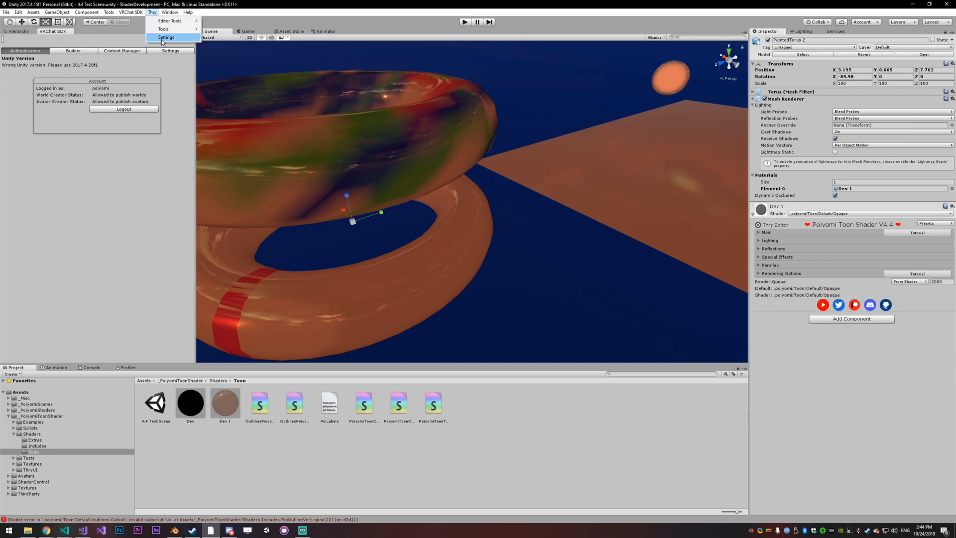
{"action": "mouse_move", "coordinate": [169, 20]}
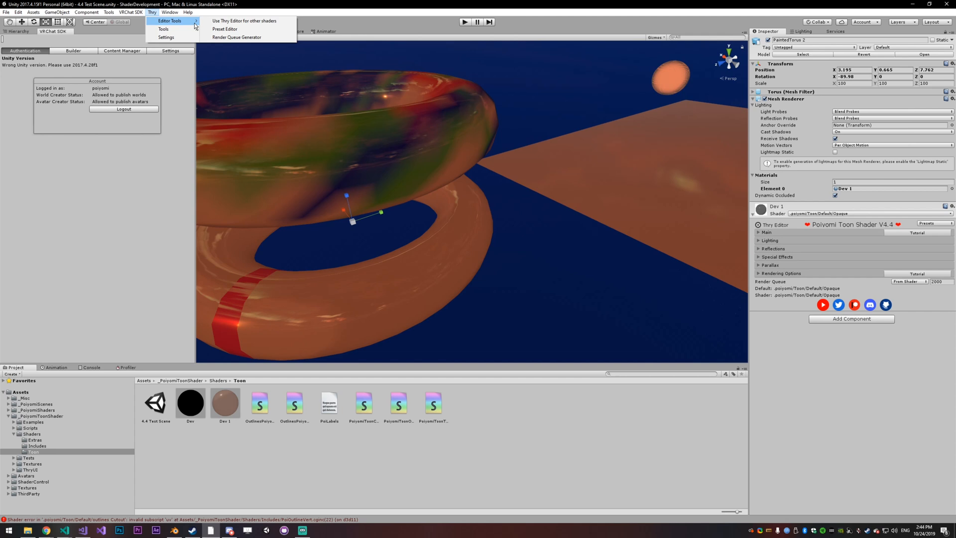
{"action": "left_click", "coordinate": [166, 37]}
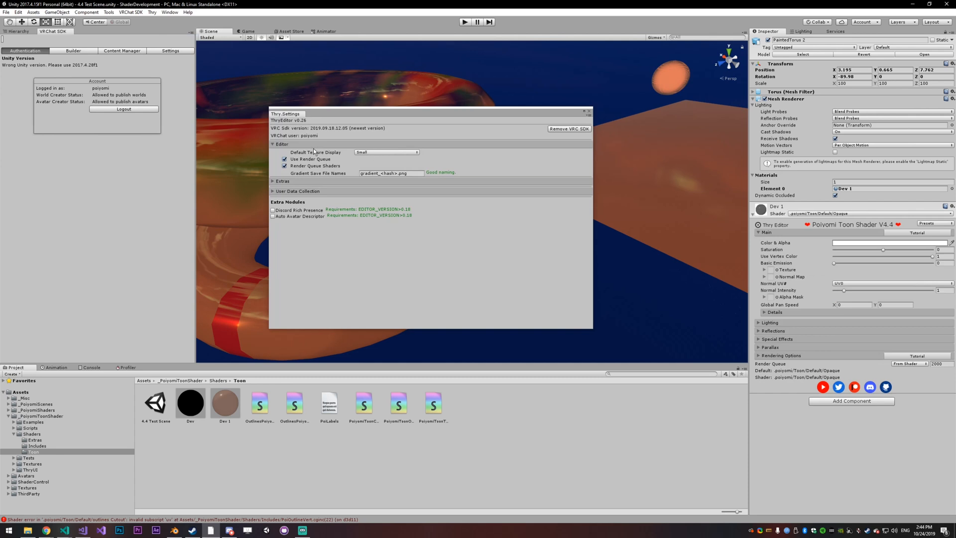
{"action": "left_click", "coordinate": [385, 151]}
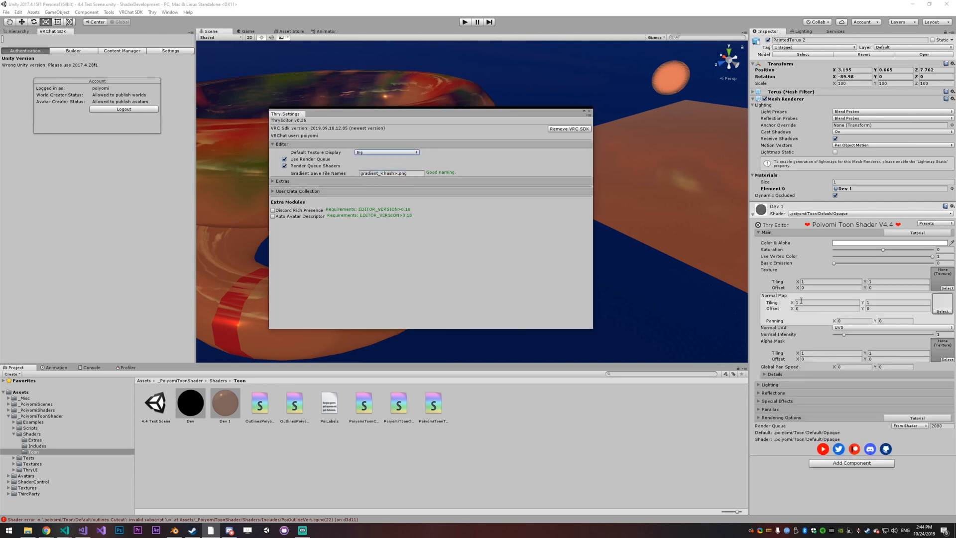
{"action": "left_click", "coordinate": [386, 151]}
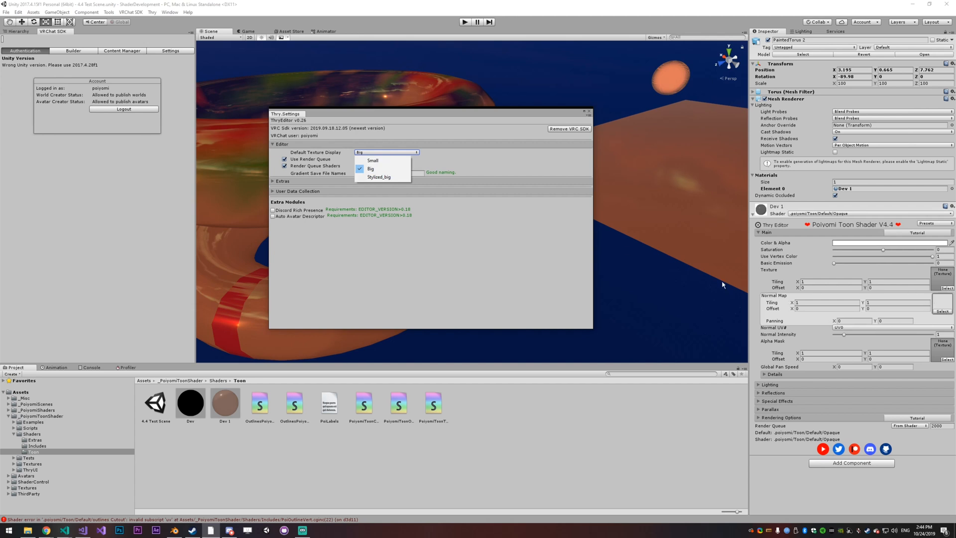
{"action": "left_click", "coordinate": [378, 177]}
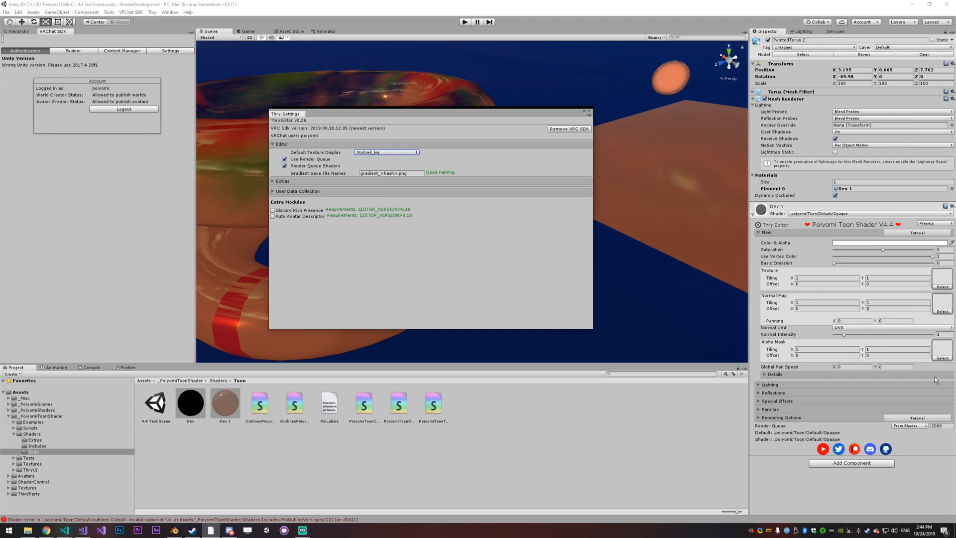
{"action": "left_click", "coordinate": [385, 152]}
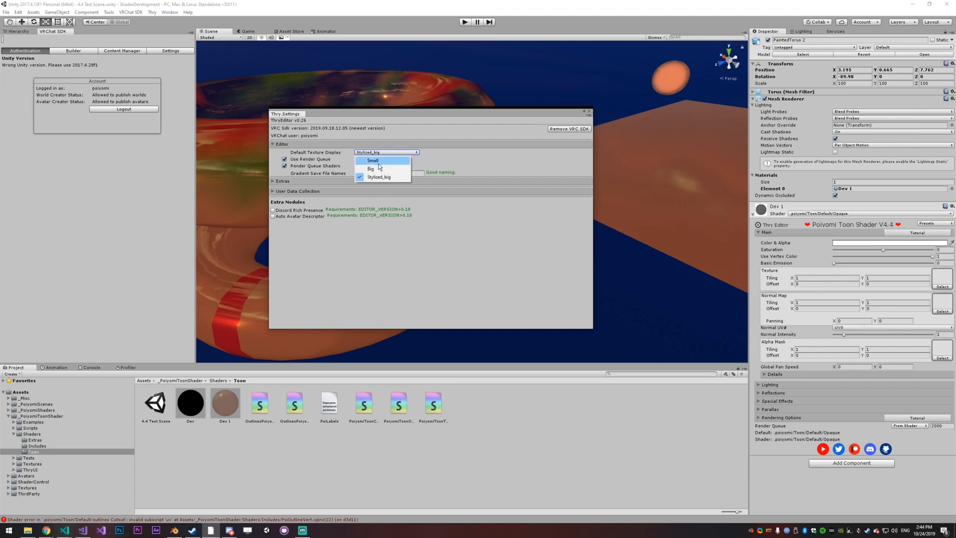
{"action": "left_click", "coordinate": [373, 160]}
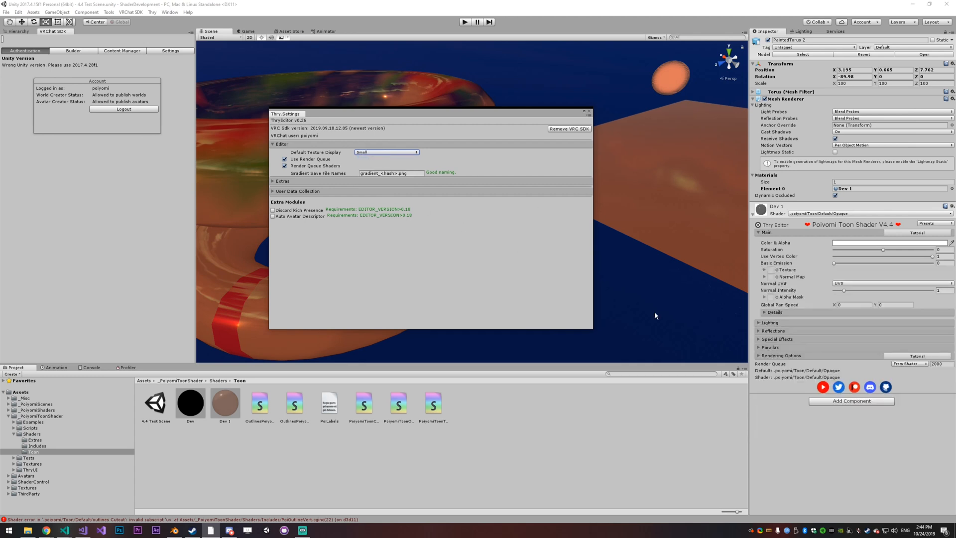
{"action": "mouse_move", "coordinate": [698, 238]}
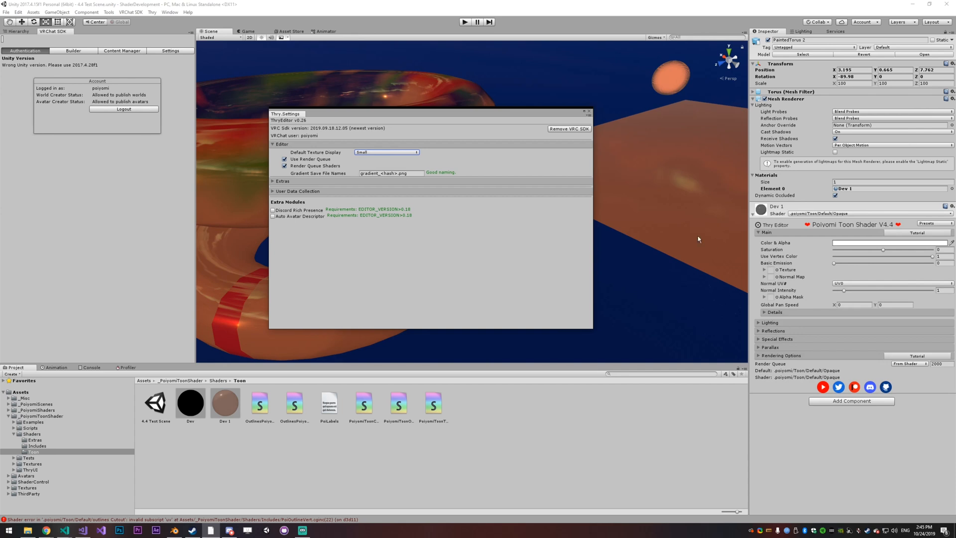
{"action": "mouse_move", "coordinate": [633, 105]}
{"action": "type", "text": "0"}
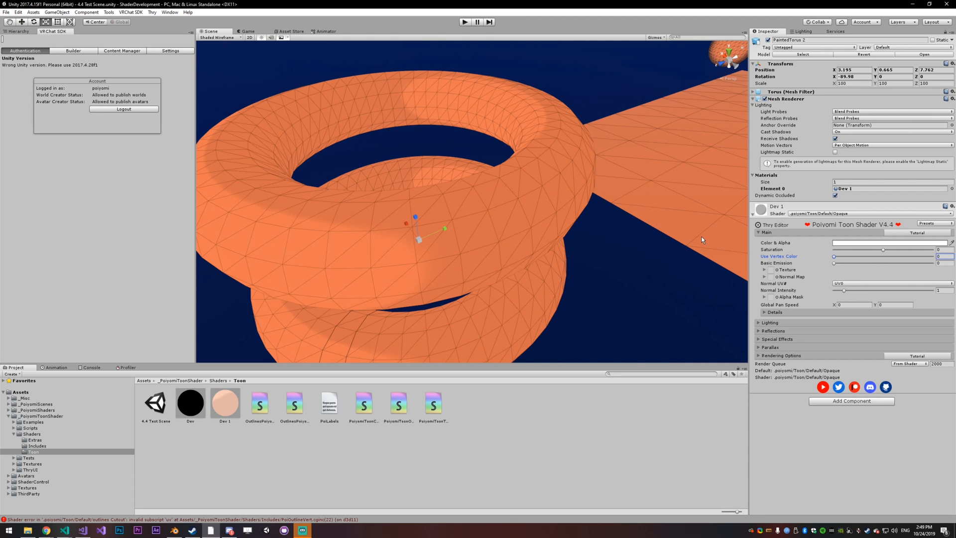
{"action": "mouse_move", "coordinate": [361, 244]}
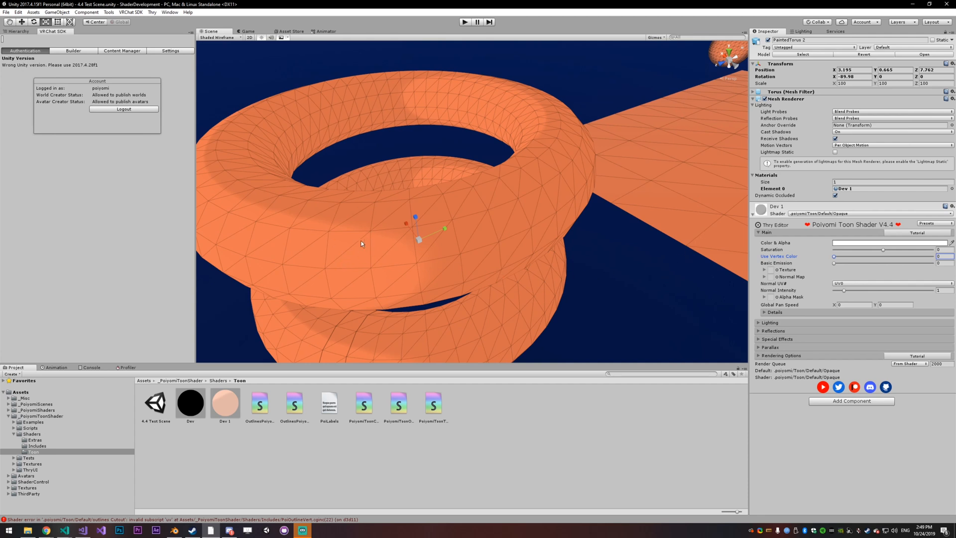
{"action": "mouse_move", "coordinate": [330, 234]}
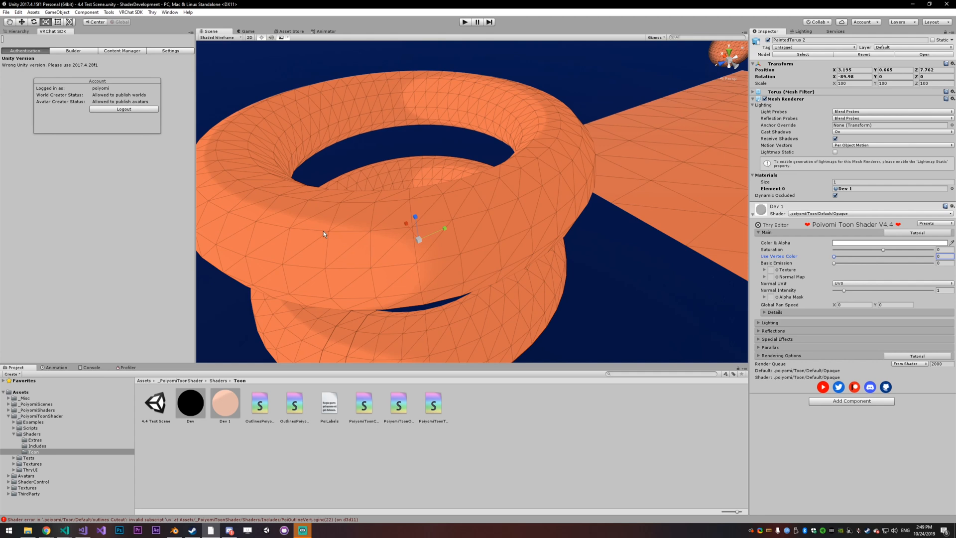
{"action": "mouse_move", "coordinate": [321, 234]}
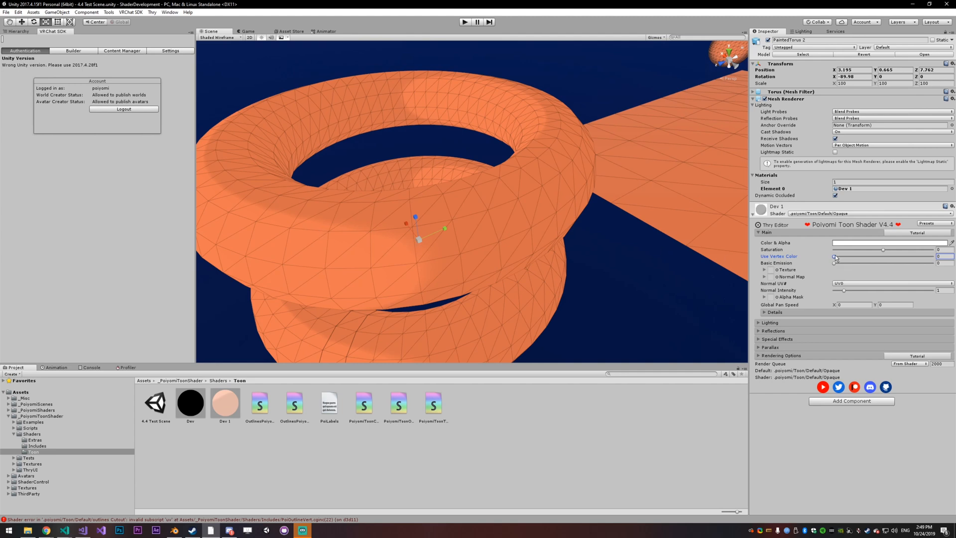
Step: Raise Use Vertex Color to 1 so the upper torus shows its painted colours
{"action": "left_click", "coordinate": [835, 256]}
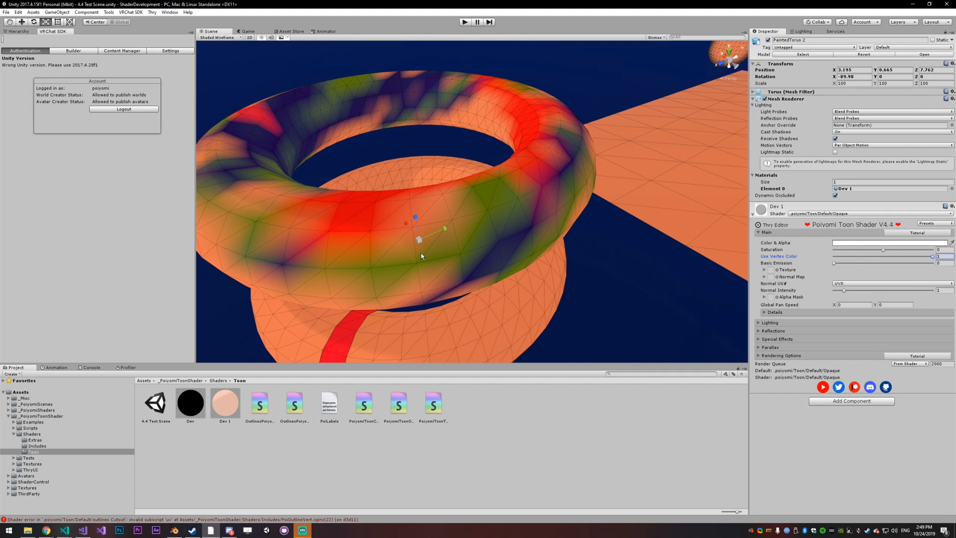
{"action": "left_click_drag", "start_coordinate": [420, 256], "coordinate": [406, 191]}
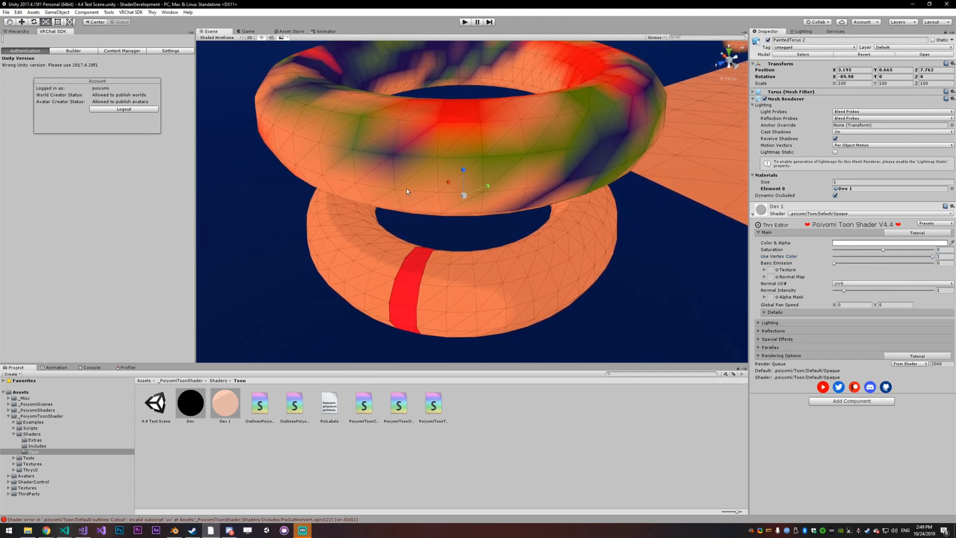
{"action": "mouse_move", "coordinate": [430, 148]}
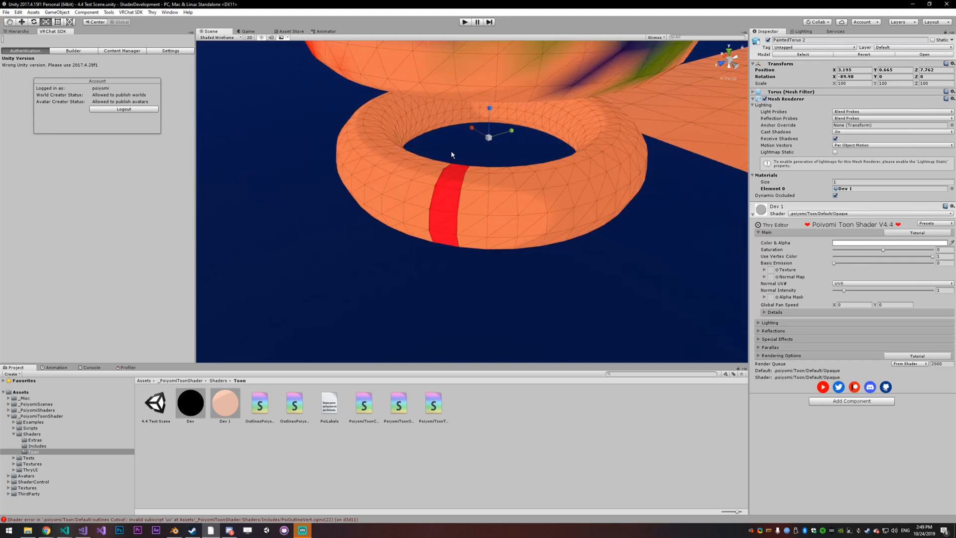
{"action": "left_click_drag", "start_coordinate": [451, 156], "coordinate": [548, 181]}
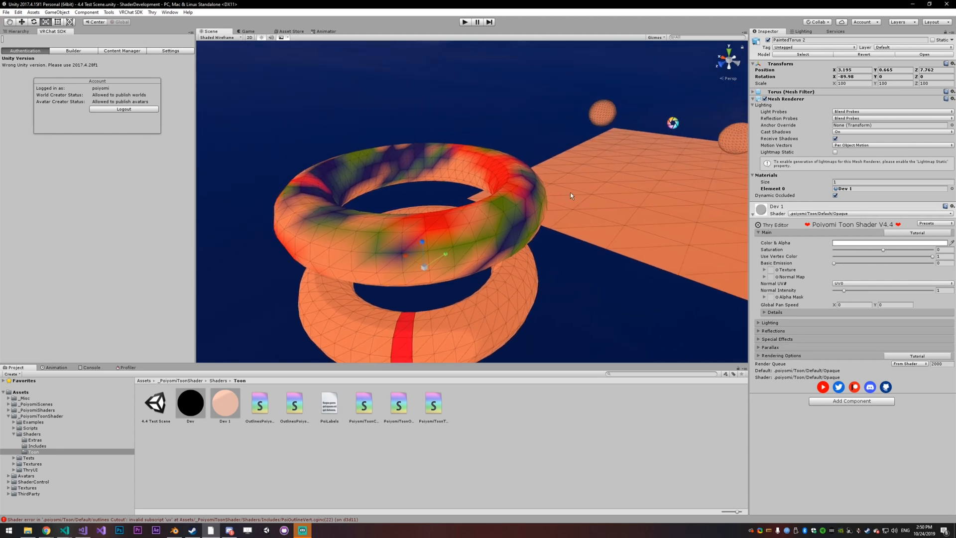
Step: Move the point light below, above and finally beside the two tori to show its lighting
{"action": "left_click", "coordinate": [22, 103]}
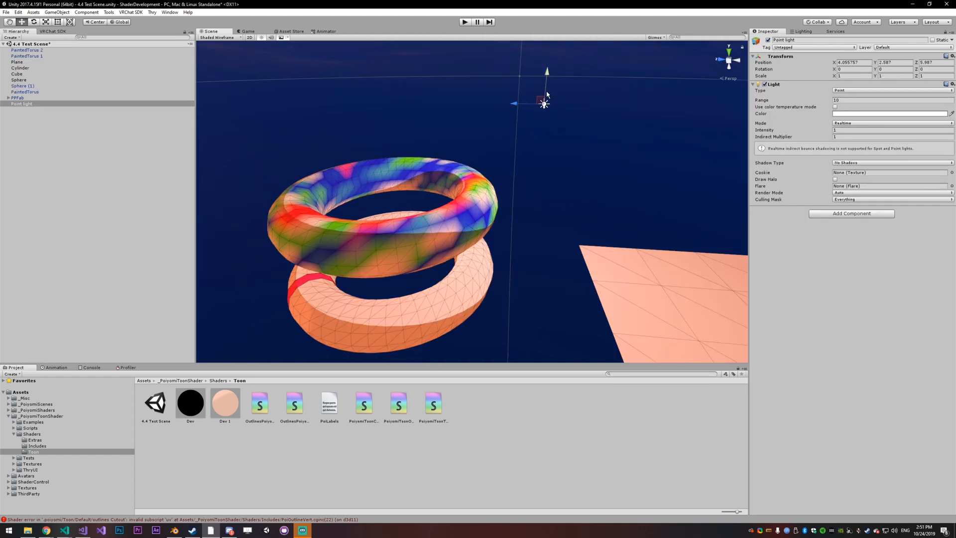
{"action": "left_click_drag", "start_coordinate": [542, 104], "coordinate": [213, 252]}
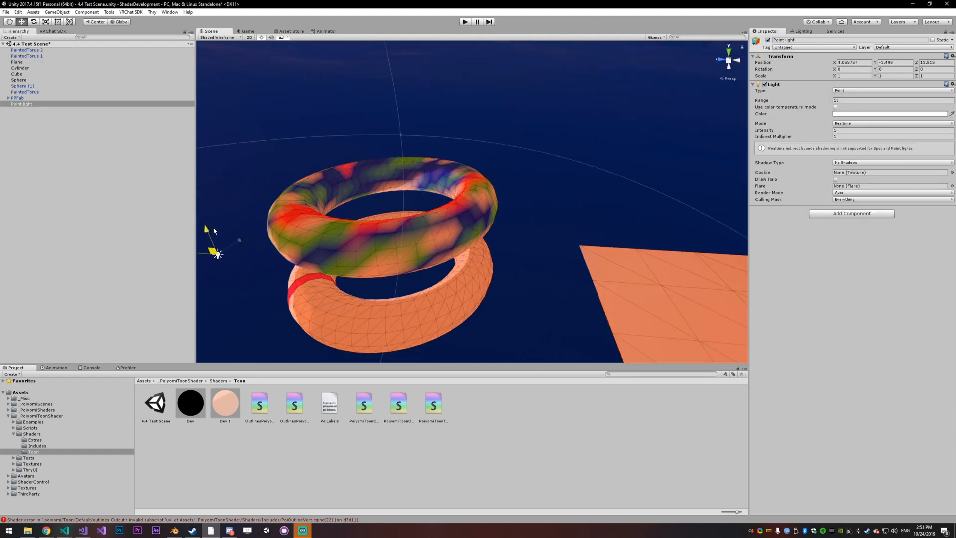
{"action": "left_click_drag", "start_coordinate": [213, 250], "coordinate": [542, 98]}
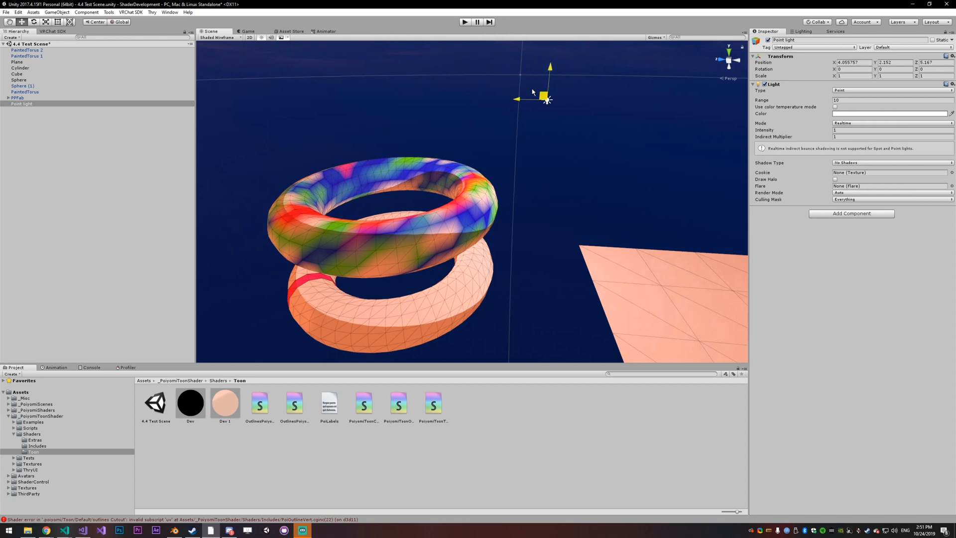
{"action": "left_click_drag", "start_coordinate": [542, 98], "coordinate": [603, 150]}
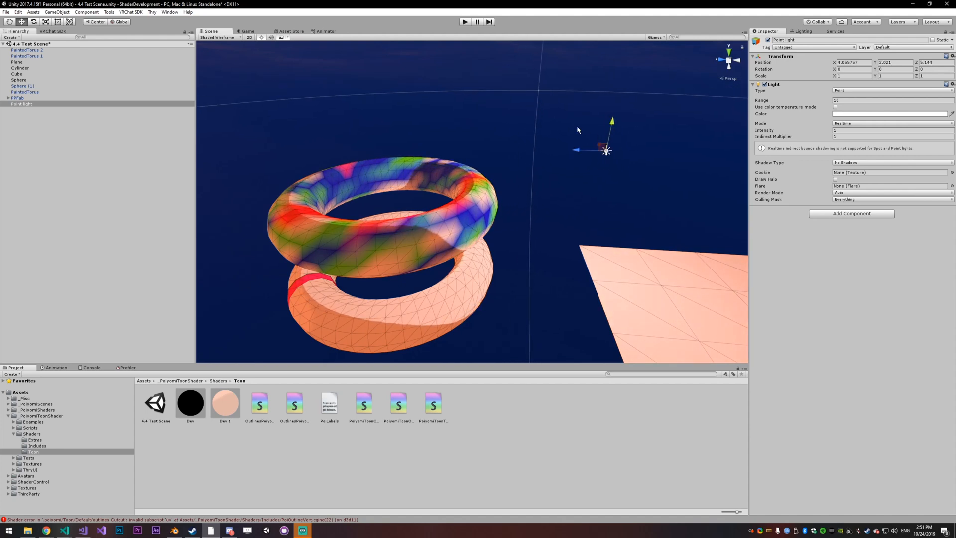
{"action": "mouse_move", "coordinate": [589, 132]}
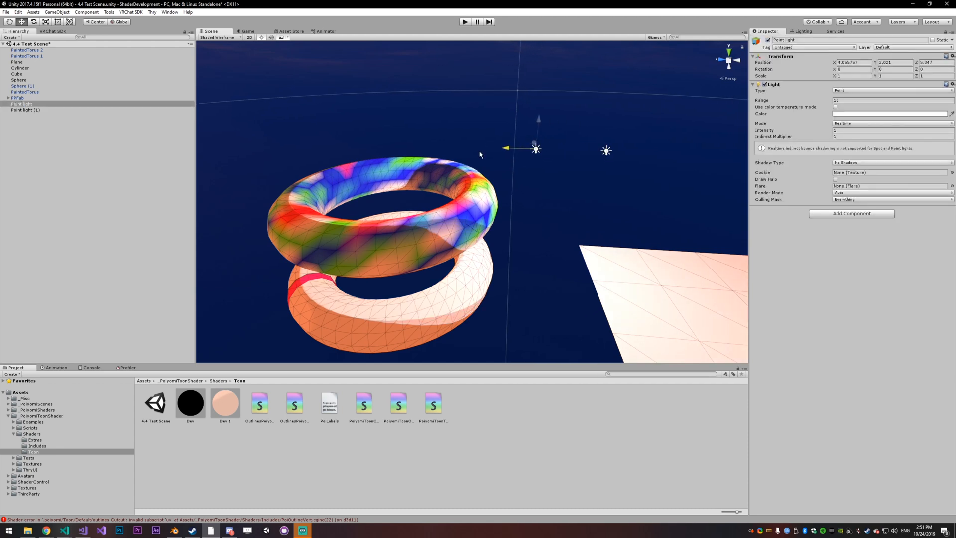
{"action": "left_click_drag", "start_coordinate": [536, 150], "coordinate": [256, 140]}
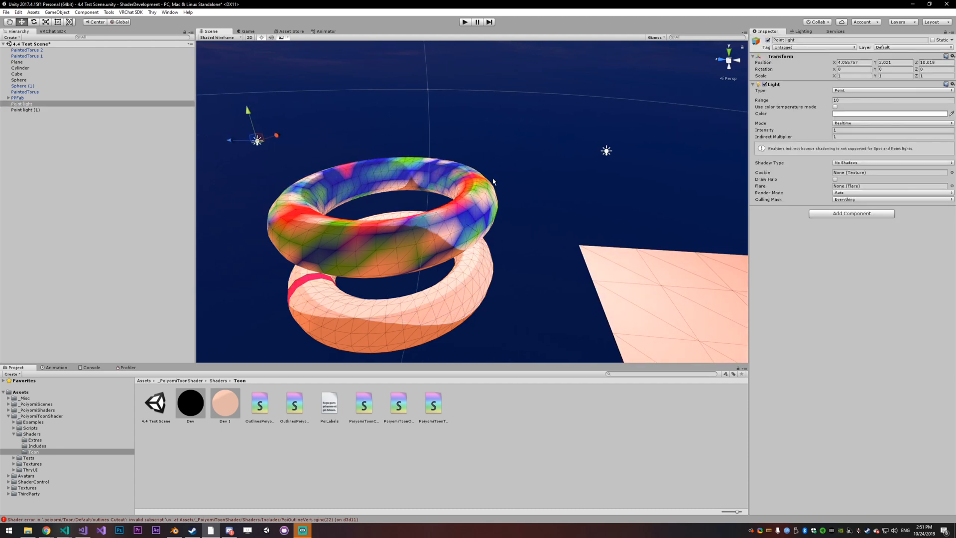
{"action": "left_click_drag", "start_coordinate": [258, 140], "coordinate": [232, 180]}
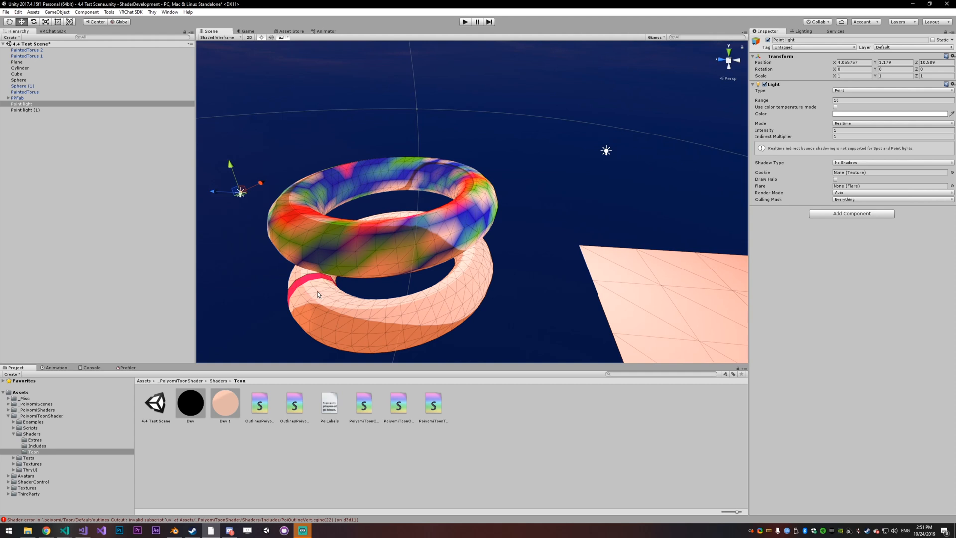
{"action": "mouse_move", "coordinate": [318, 286]}
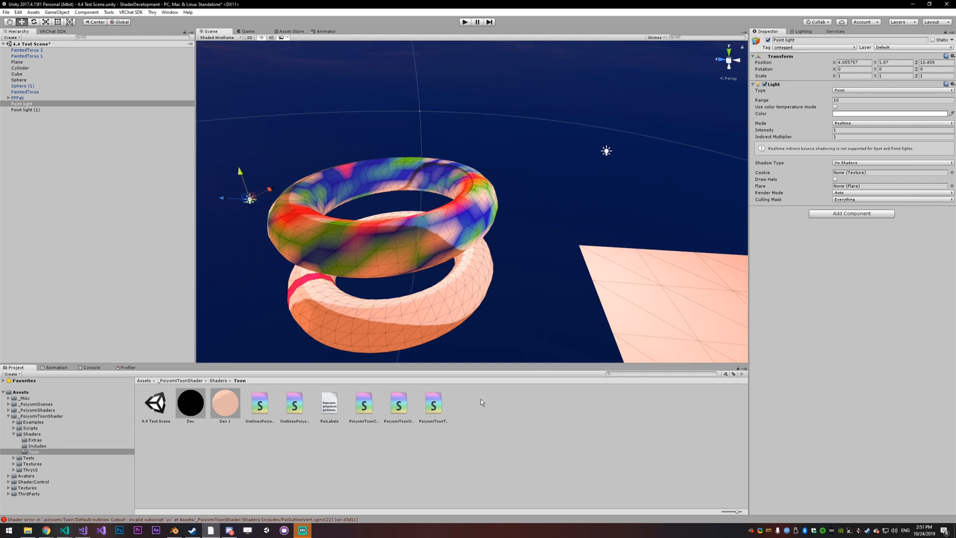
Step: In Dev 1's advanced Light & Shadow options, raise the additive softness slightly
{"action": "left_click", "coordinate": [224, 402]}
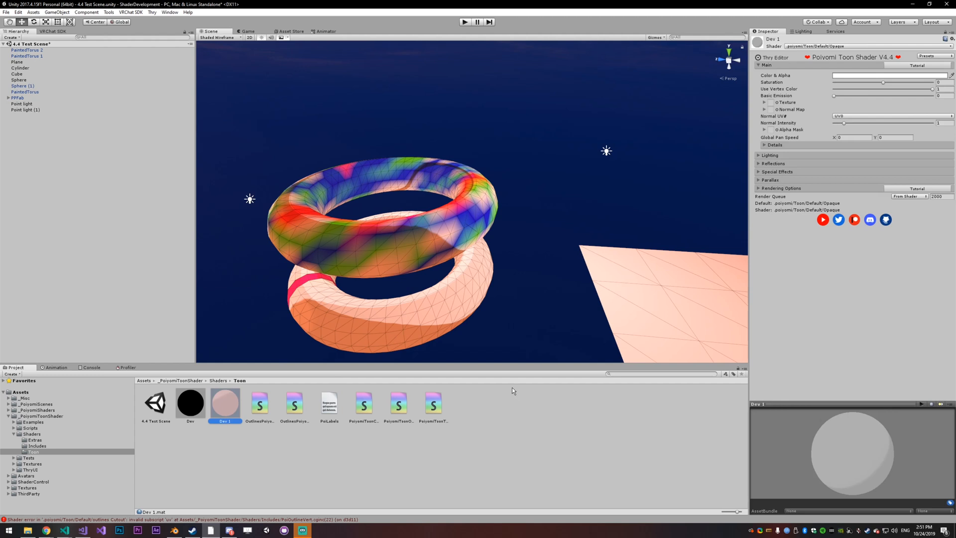
{"action": "left_click", "coordinate": [769, 156]}
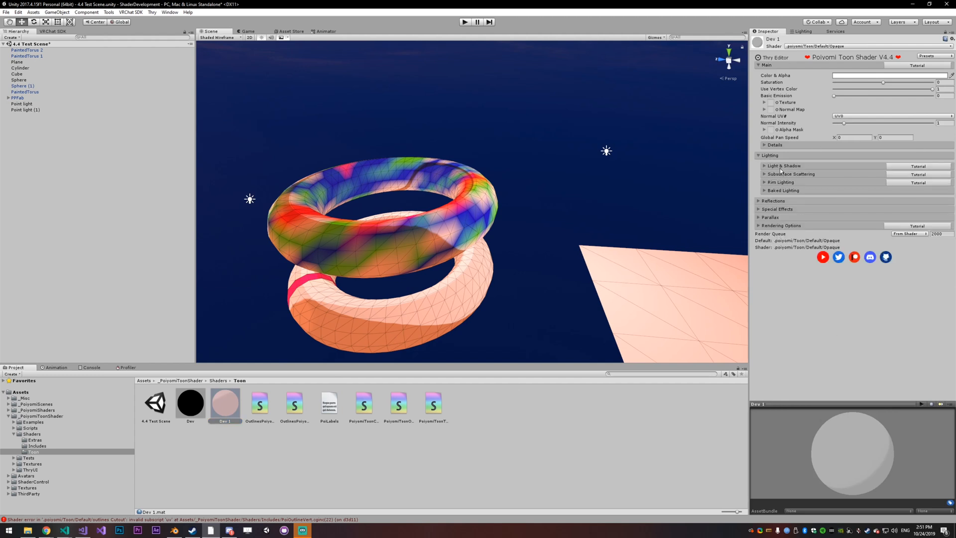
{"action": "left_click", "coordinate": [784, 165]}
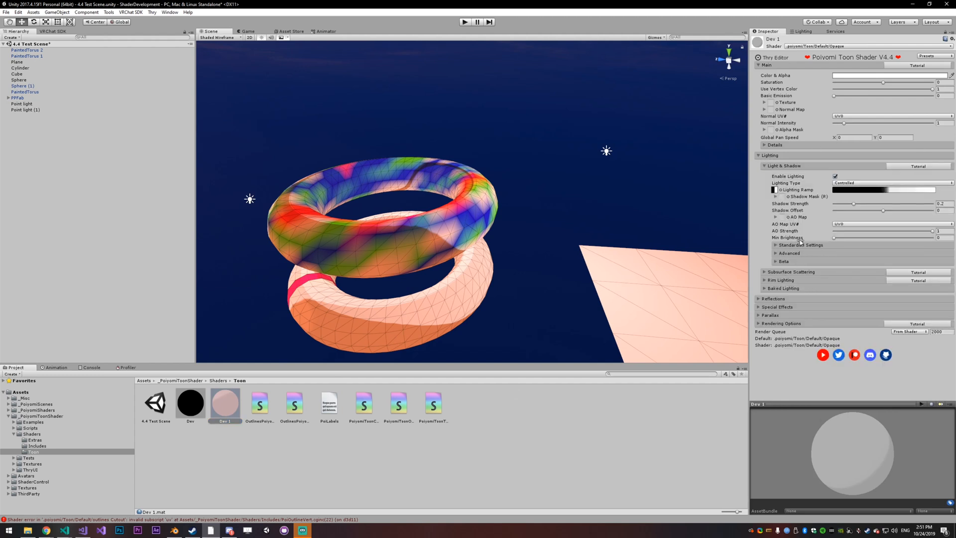
{"action": "left_click", "coordinate": [788, 253]}
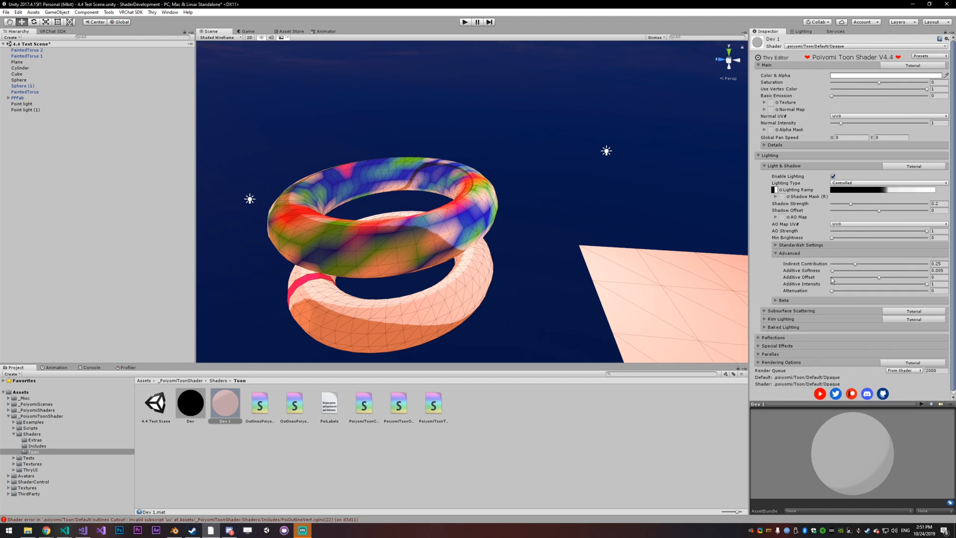
{"action": "left_click_drag", "start_coordinate": [853, 277], "coordinate": [838, 277]}
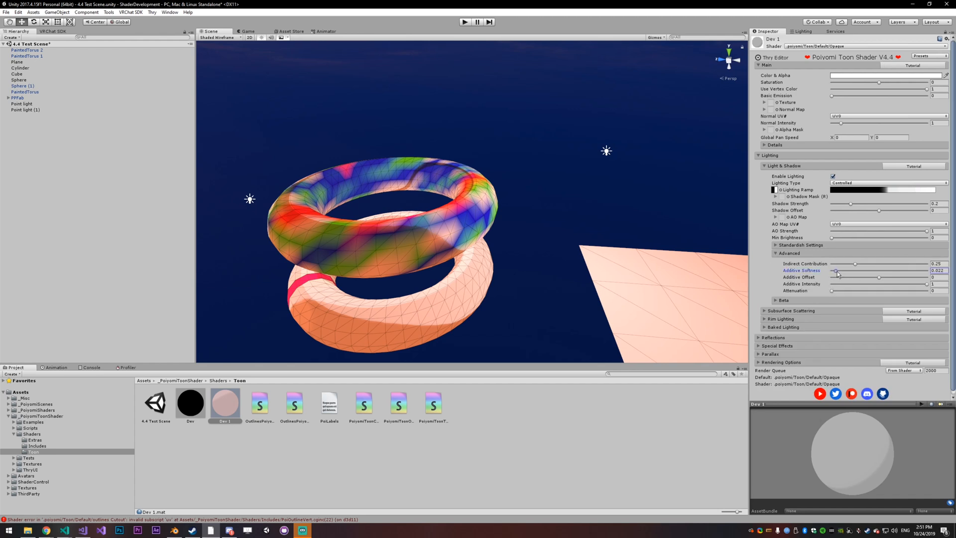
Step: Nudge the additive offset up and back, turn additive intensity down to zero, then clear the selection
{"action": "left_click_drag", "start_coordinate": [836, 272], "coordinate": [857, 272]}
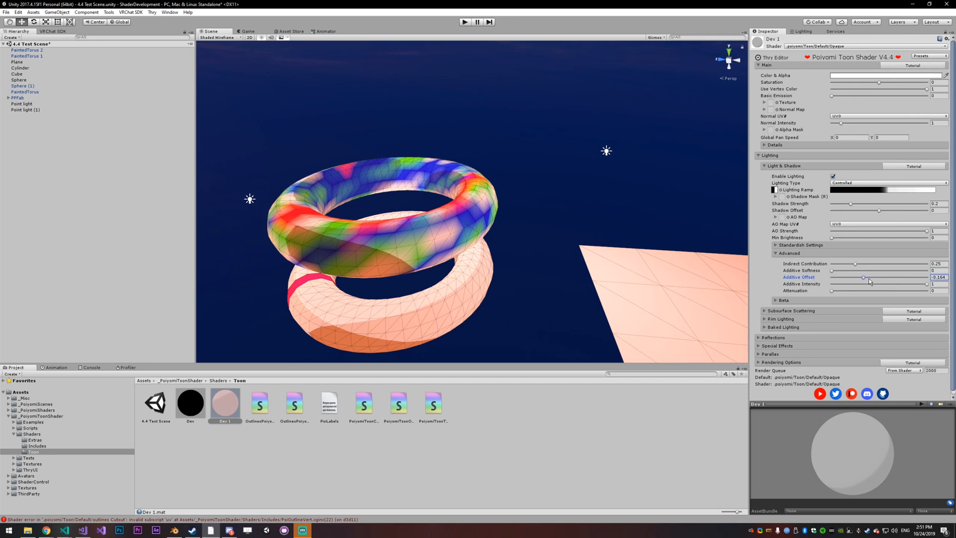
{"action": "left_click_drag", "start_coordinate": [862, 276], "coordinate": [881, 277]}
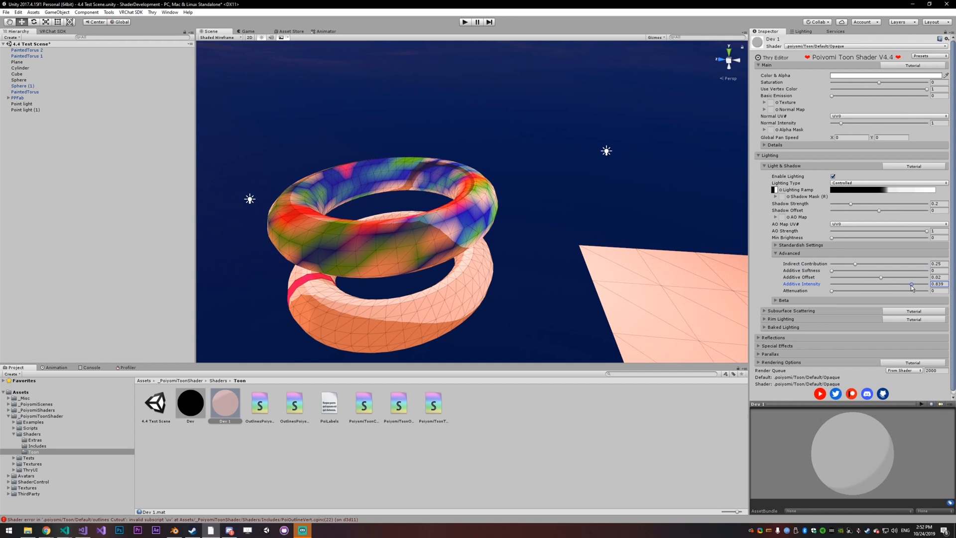
{"action": "left_click_drag", "start_coordinate": [910, 287], "coordinate": [906, 286]}
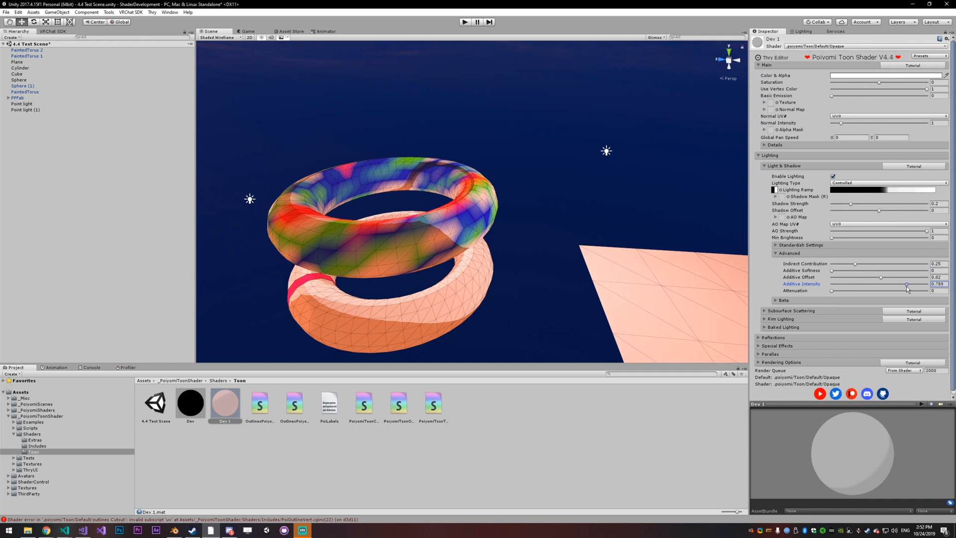
{"action": "left_click_drag", "start_coordinate": [906, 284], "coordinate": [830, 283]}
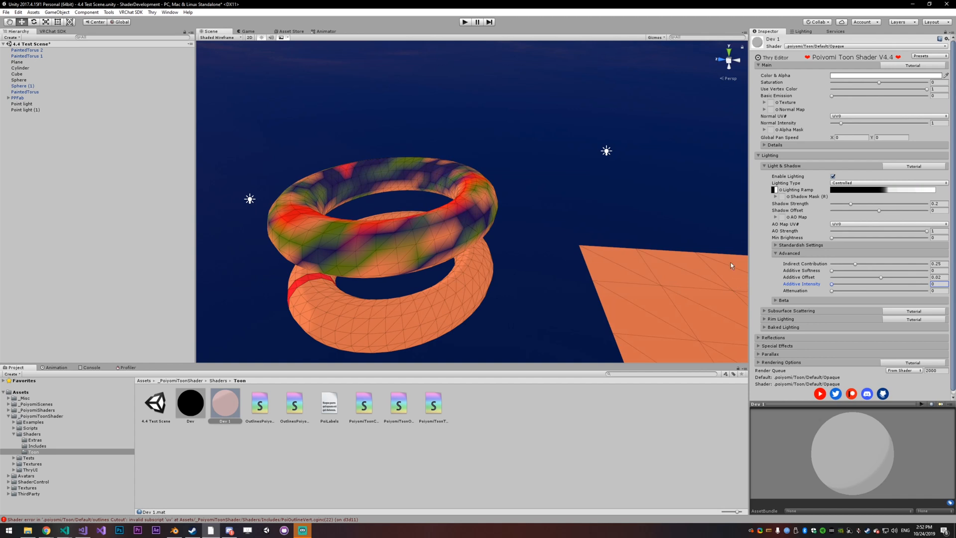
{"action": "mouse_move", "coordinate": [721, 268]}
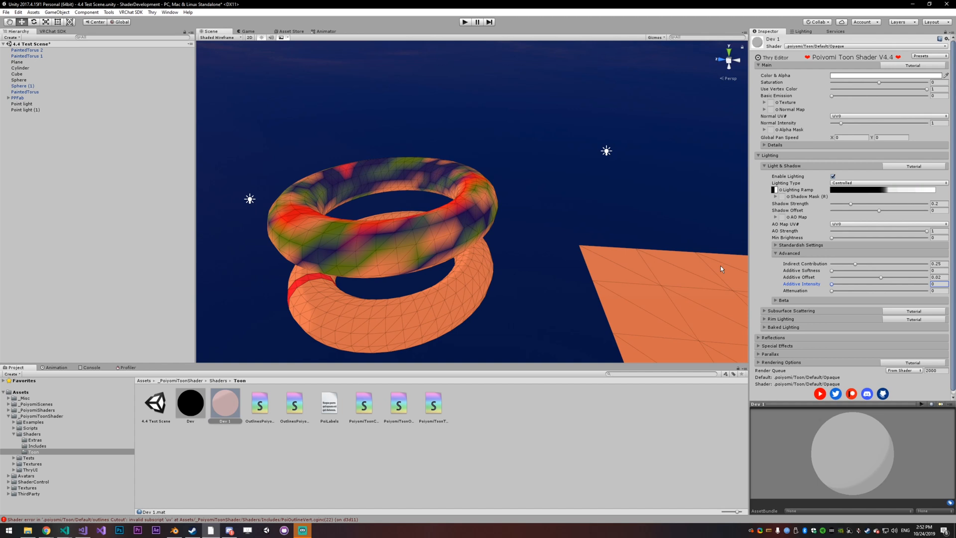
{"action": "mouse_move", "coordinate": [857, 275]}
{"action": "type", "text": "1"}
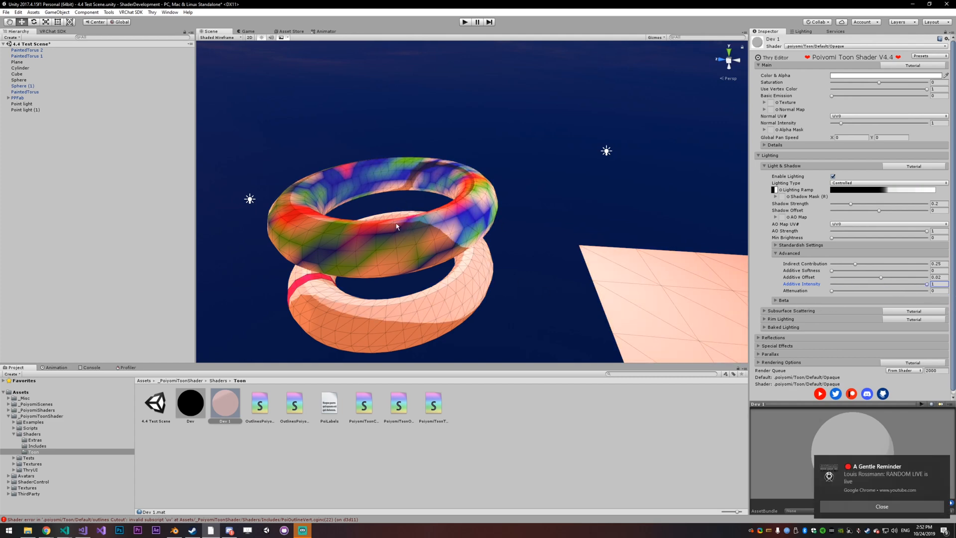
{"action": "left_click", "coordinate": [881, 505]}
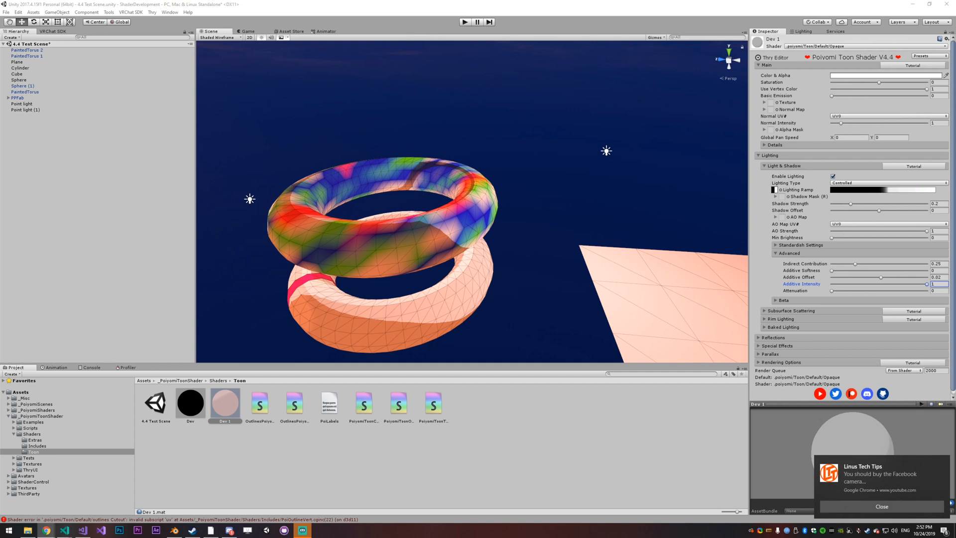
{"action": "mouse_move", "coordinate": [335, 164]}
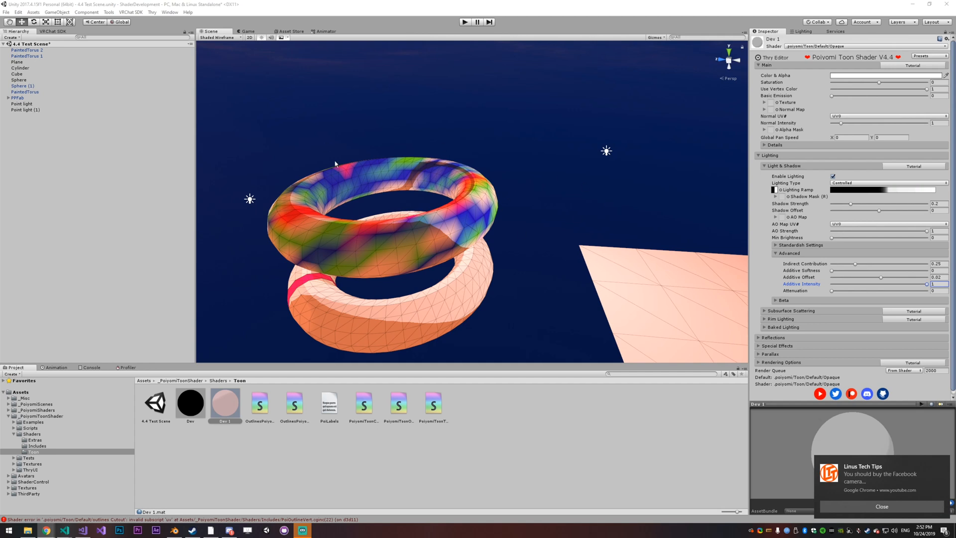
{"action": "mouse_move", "coordinate": [637, 178]}
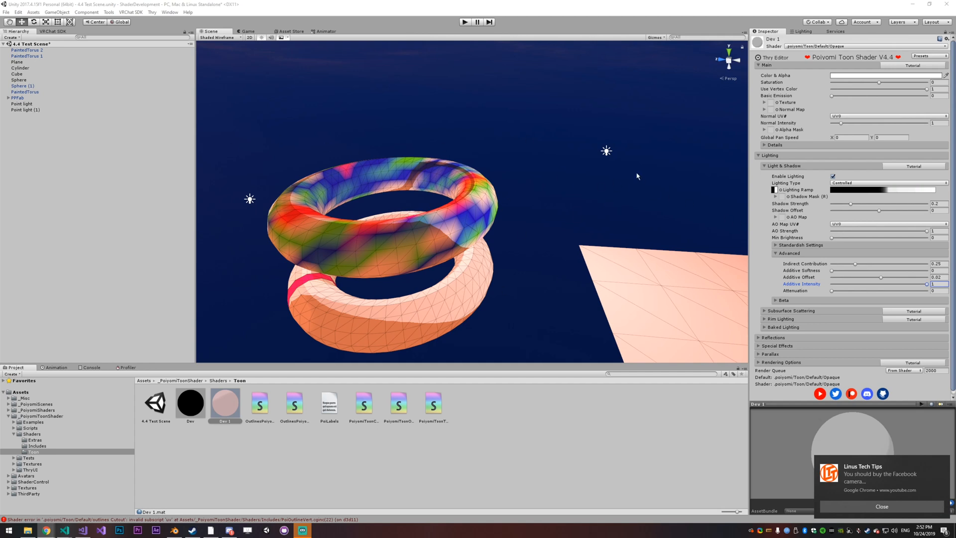
{"action": "left_click", "coordinate": [26, 109]}
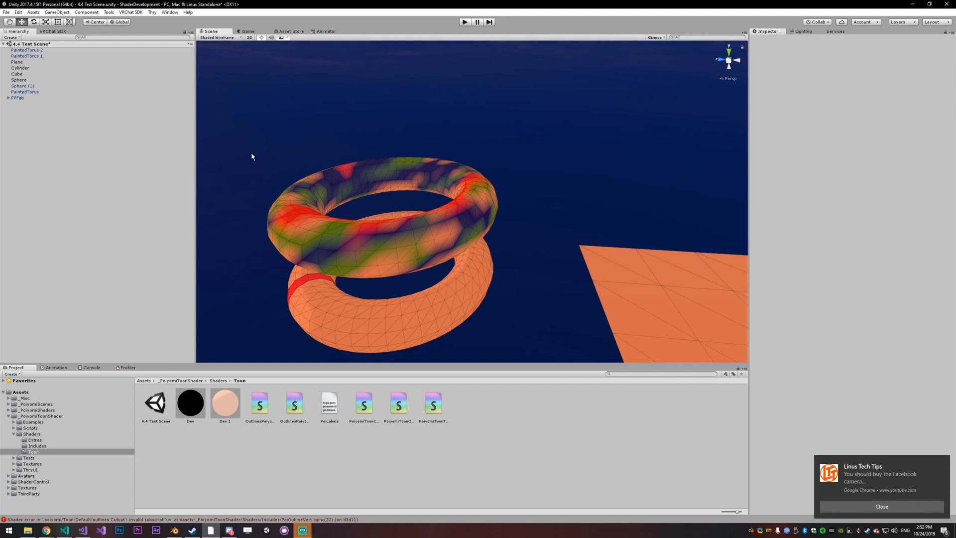
{"action": "mouse_move", "coordinate": [189, 143]}
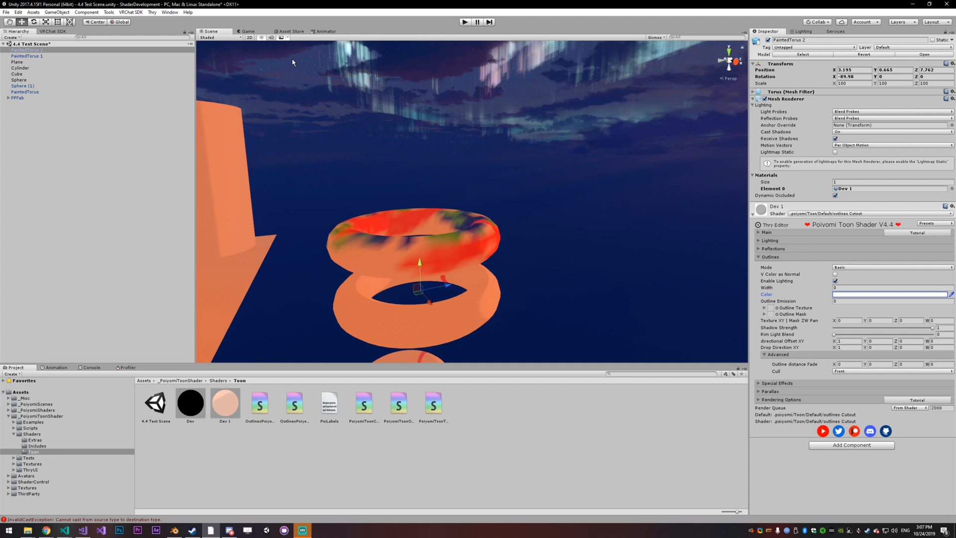
{"action": "mouse_move", "coordinate": [577, 193]}
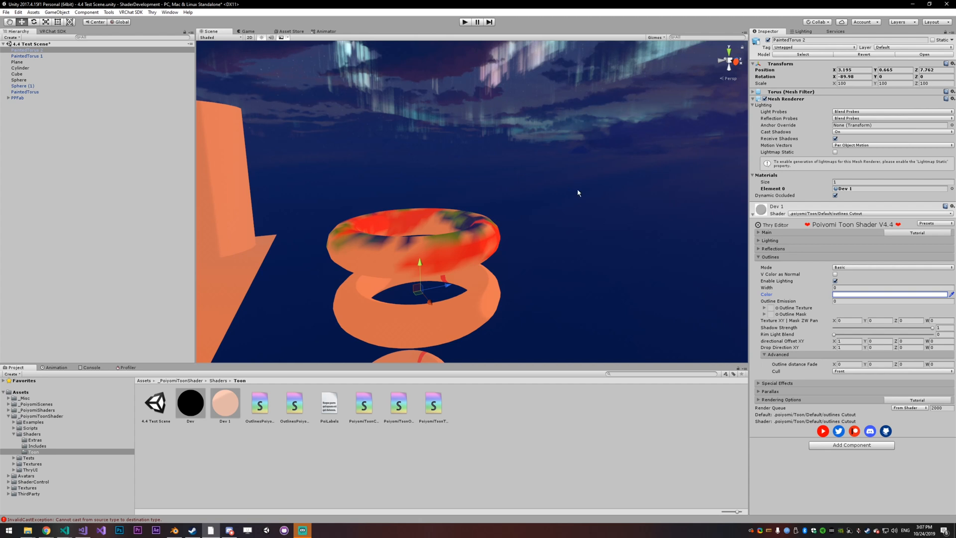
Step: Set the outline width to 2.23 and pick a purple outline colour
{"action": "type", "text": "2.23"}
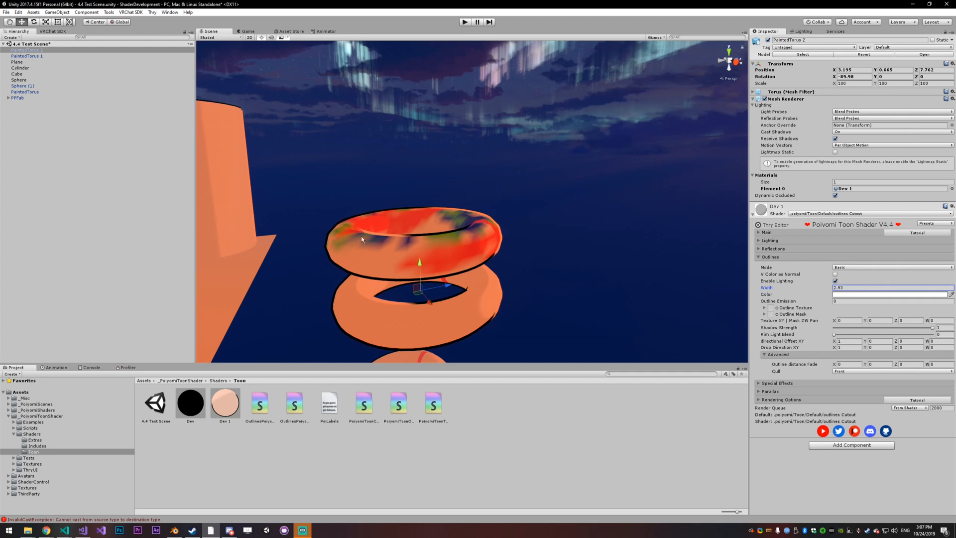
{"action": "mouse_move", "coordinate": [882, 296]}
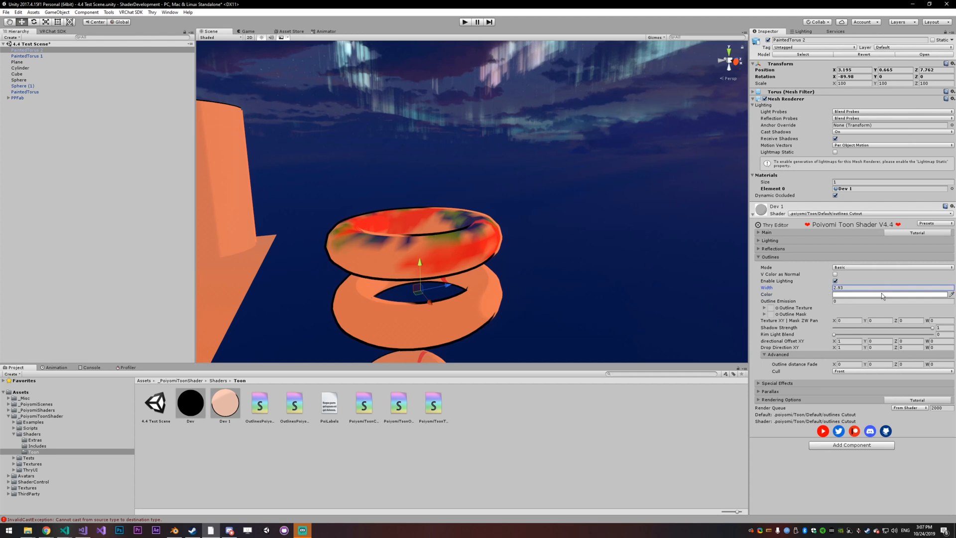
{"action": "mouse_move", "coordinate": [359, 216]}
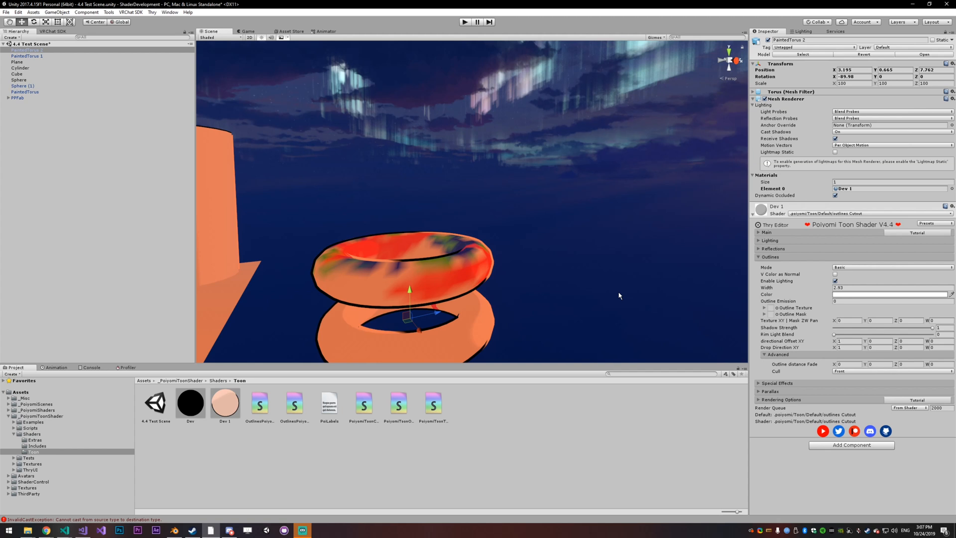
{"action": "mouse_move", "coordinate": [763, 285]}
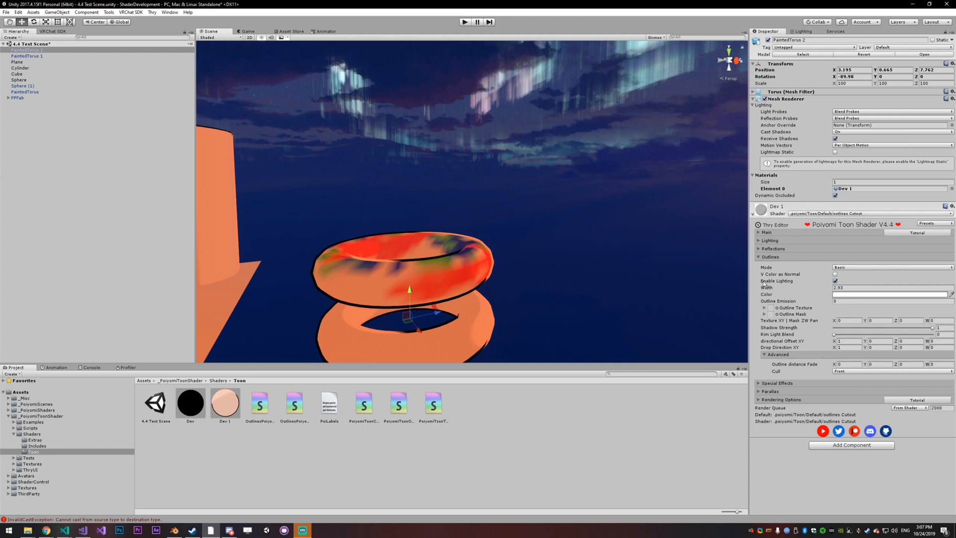
{"action": "mouse_move", "coordinate": [787, 262]}
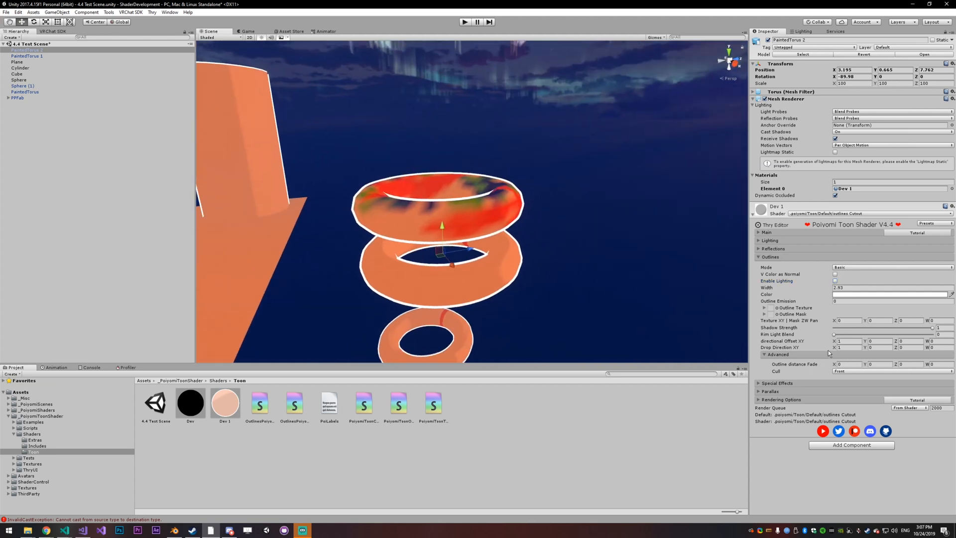
{"action": "left_click", "coordinate": [890, 294]}
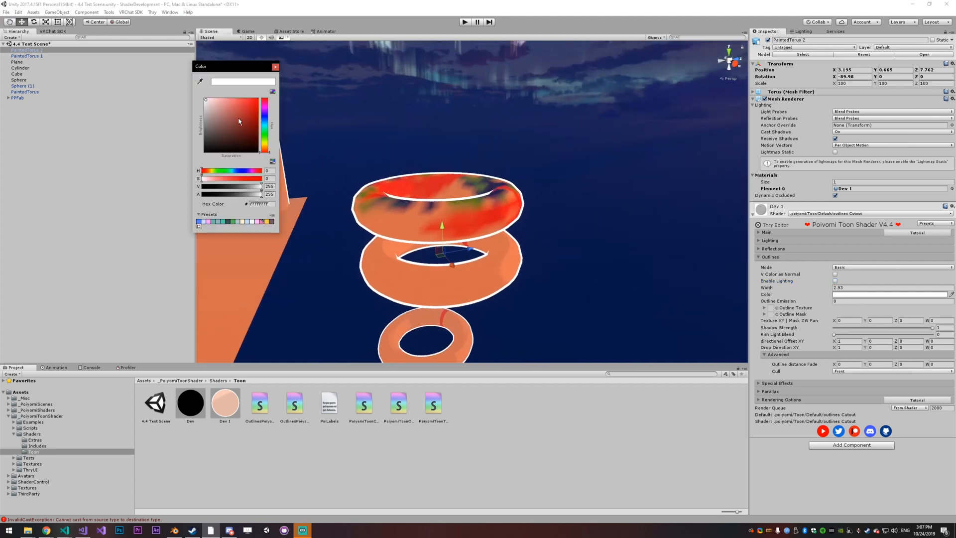
{"action": "left_click", "coordinate": [265, 118]}
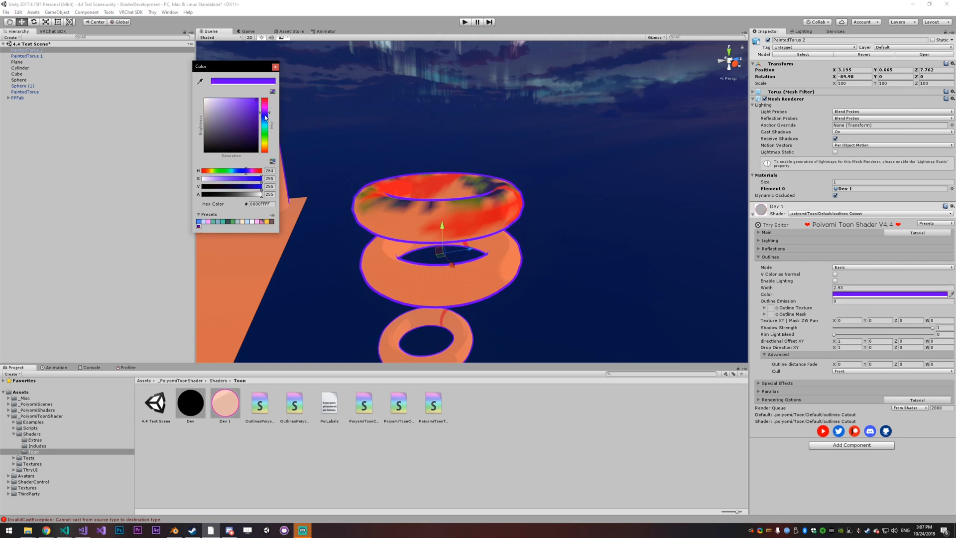
{"action": "left_click_drag", "start_coordinate": [265, 117], "coordinate": [277, 142]}
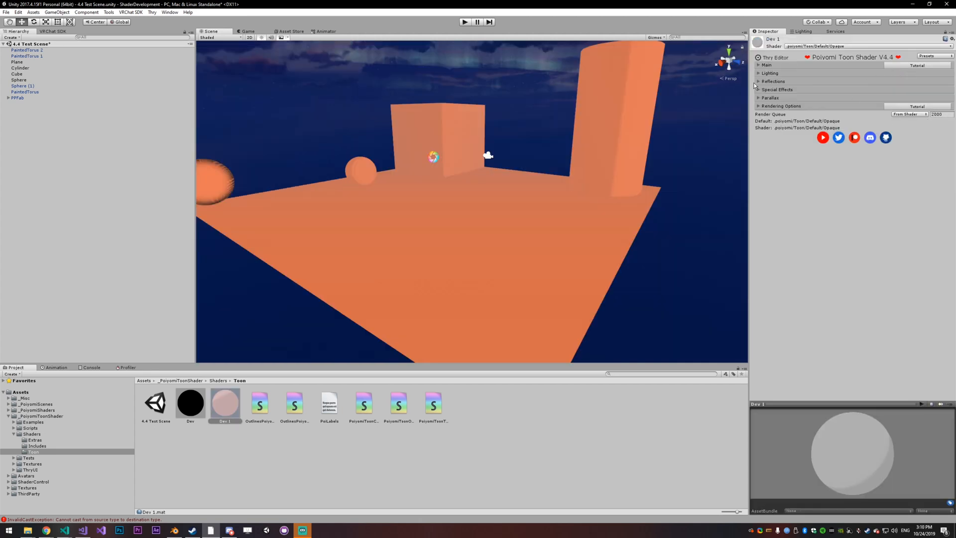
Step: Enable Parallax Height on Dev 1 and choose the noise texture as its height map
{"action": "left_click", "coordinate": [771, 98]}
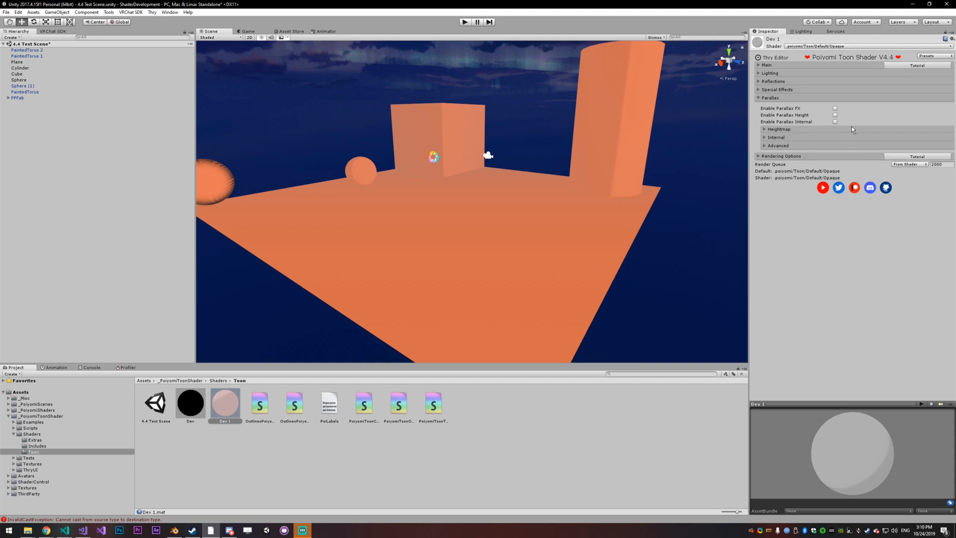
{"action": "left_click", "coordinate": [834, 107]}
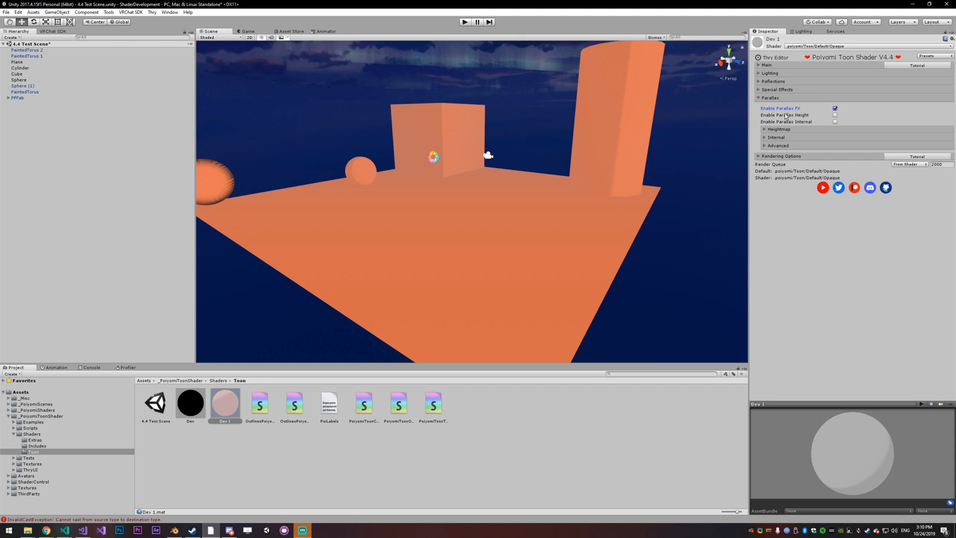
{"action": "left_click", "coordinate": [835, 115]}
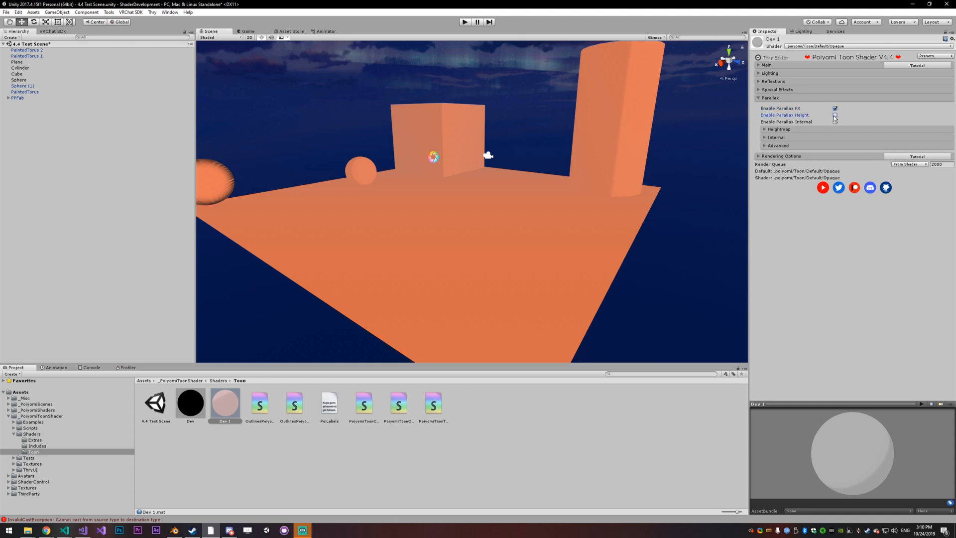
{"action": "left_click", "coordinate": [834, 115]}
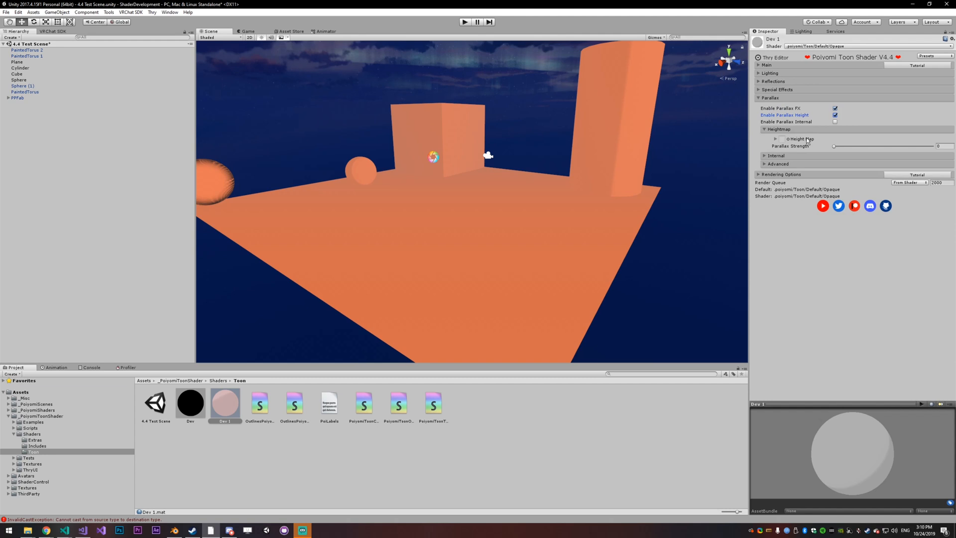
{"action": "left_click", "coordinate": [781, 139]}
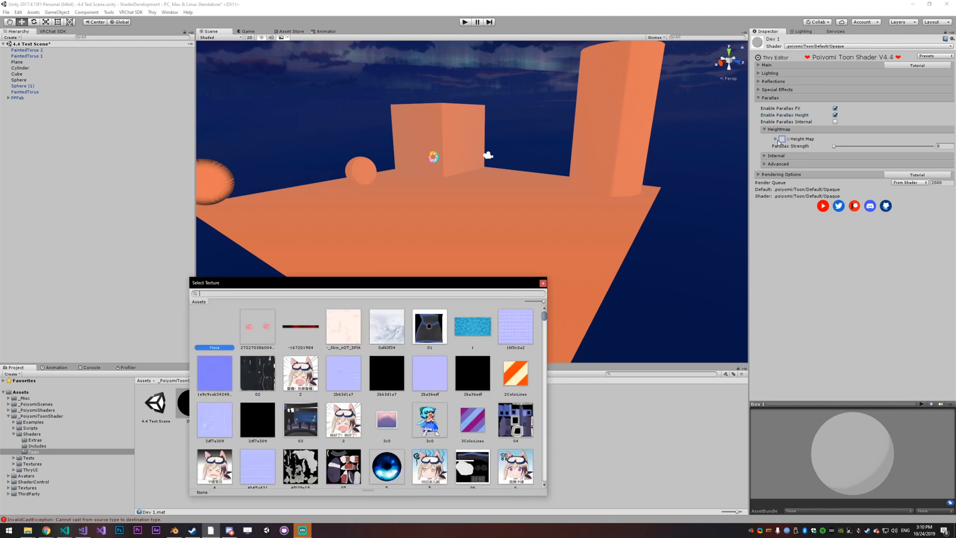
{"action": "type", "text": "noise"}
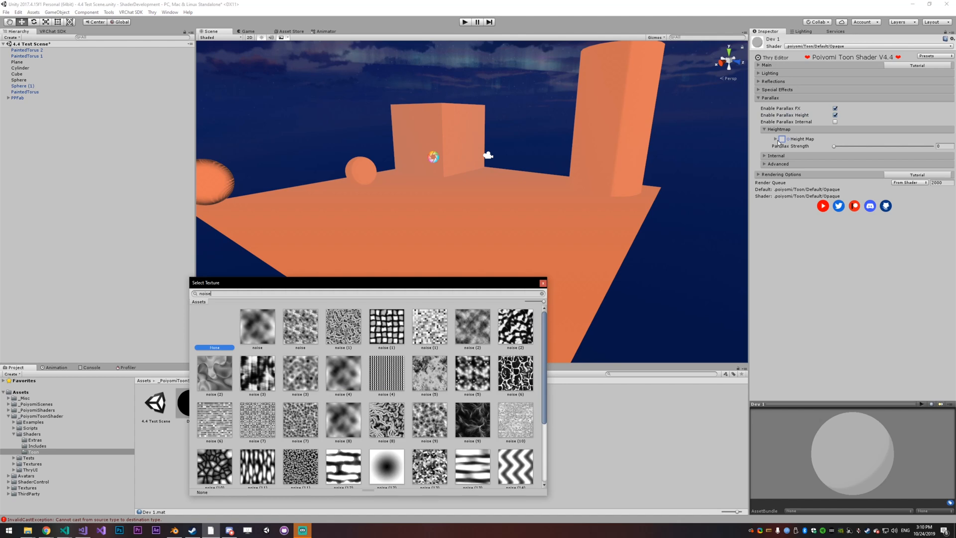
{"action": "mouse_move", "coordinate": [322, 392]}
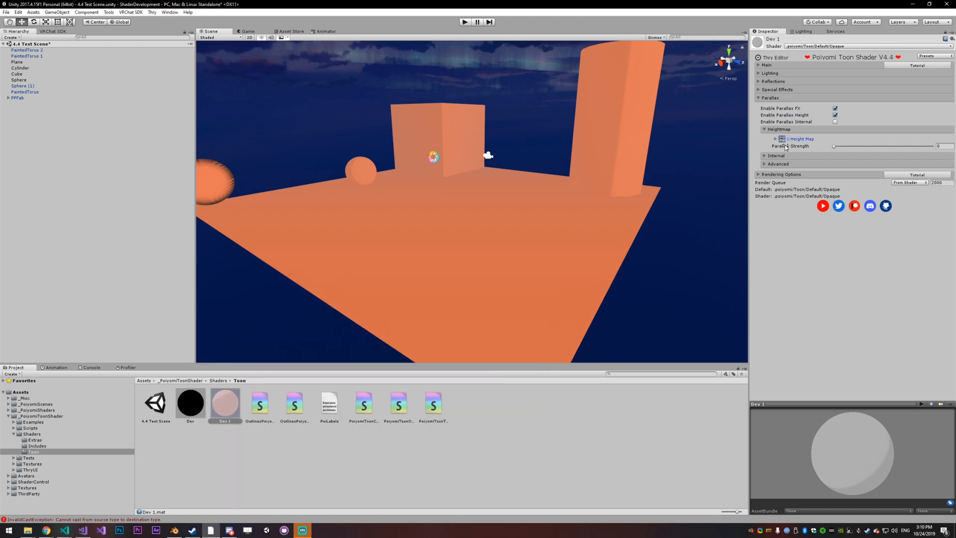
Step: Use the noise image as the main texture, tile it 10 by 10 and raise the parallax strength
{"action": "left_click", "coordinate": [33, 511]}
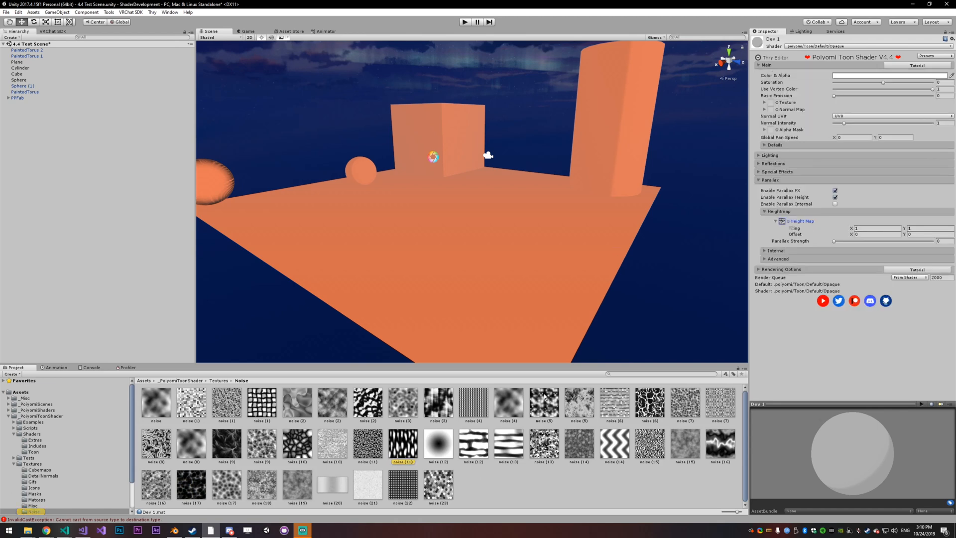
{"action": "left_click", "coordinate": [402, 448]}
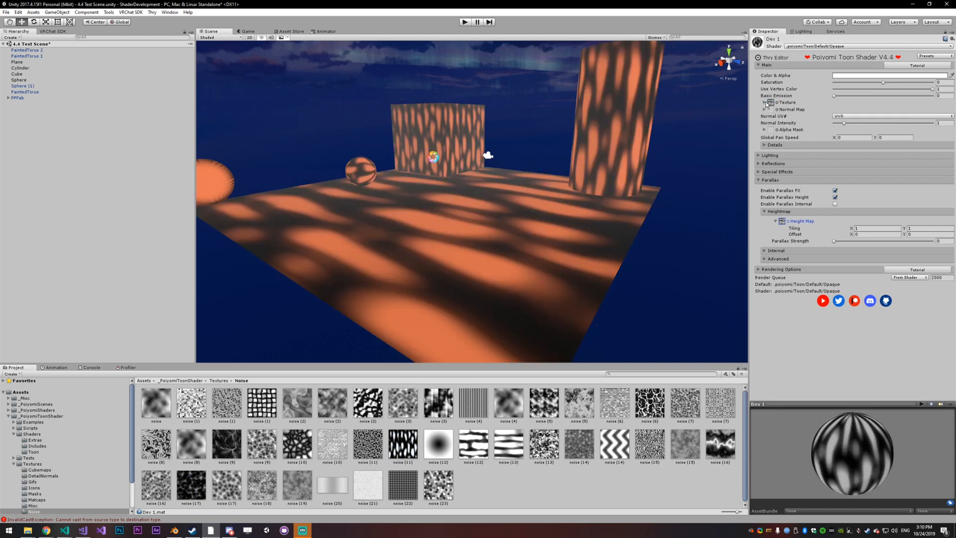
{"action": "type", "text": "10"}
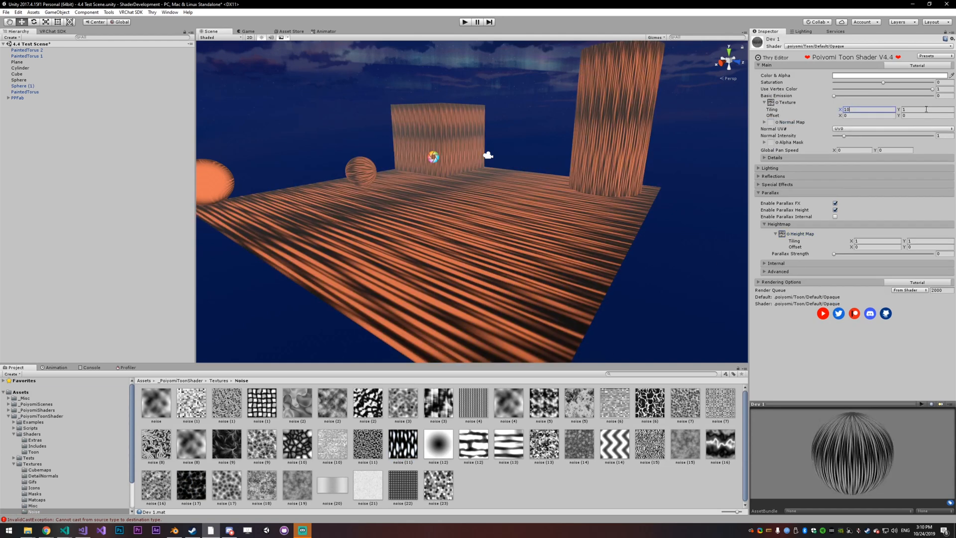
{"action": "type", "text": "10"}
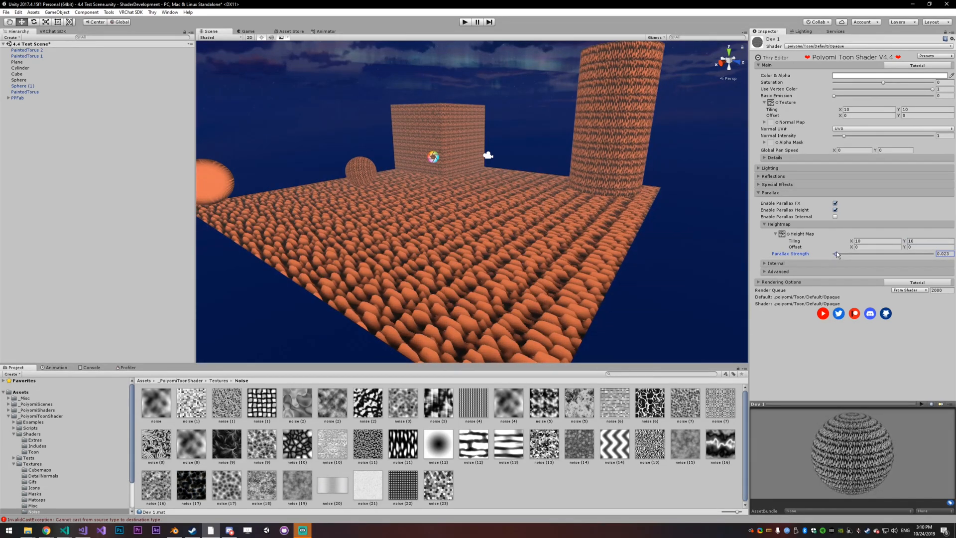
{"action": "left_click_drag", "start_coordinate": [838, 254], "coordinate": [832, 254]}
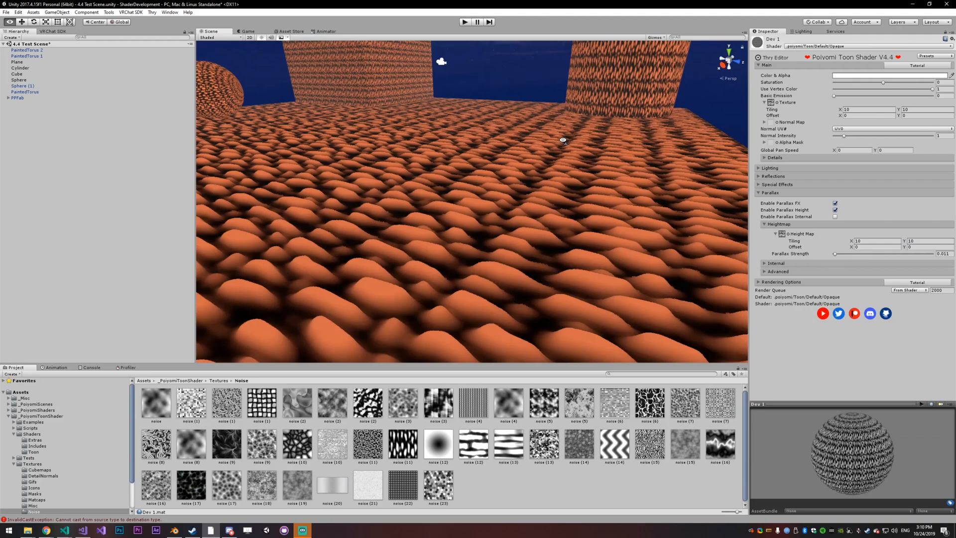
{"action": "left_click_drag", "start_coordinate": [560, 141], "coordinate": [601, 165]}
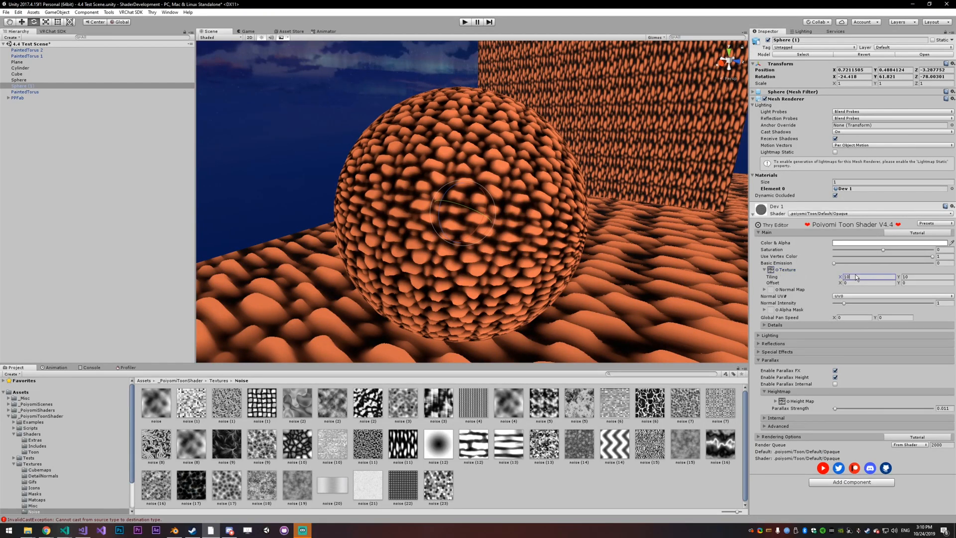
Step: Set the texture and height map tiling to 5 and push the parallax strength much higher
{"action": "type", "text": "5"}
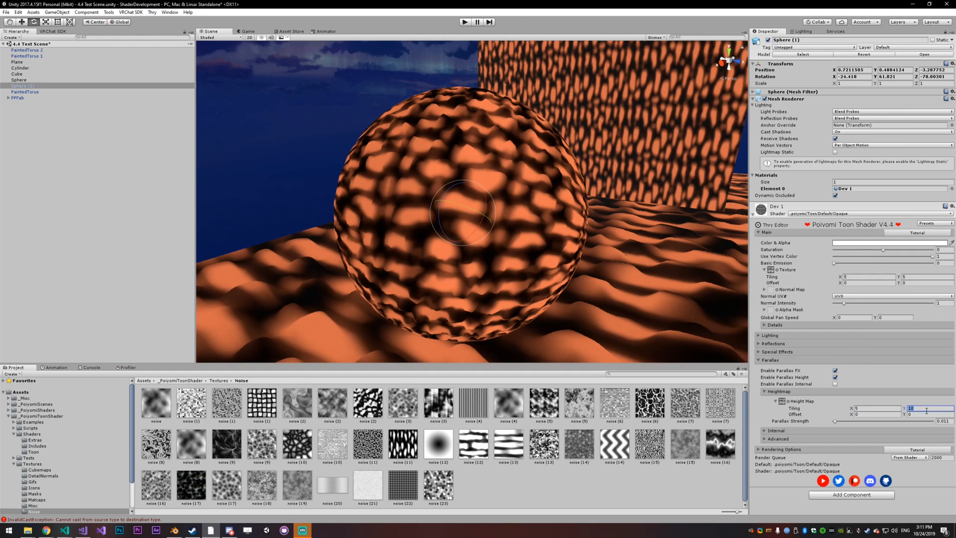
{"action": "type", "text": "5"}
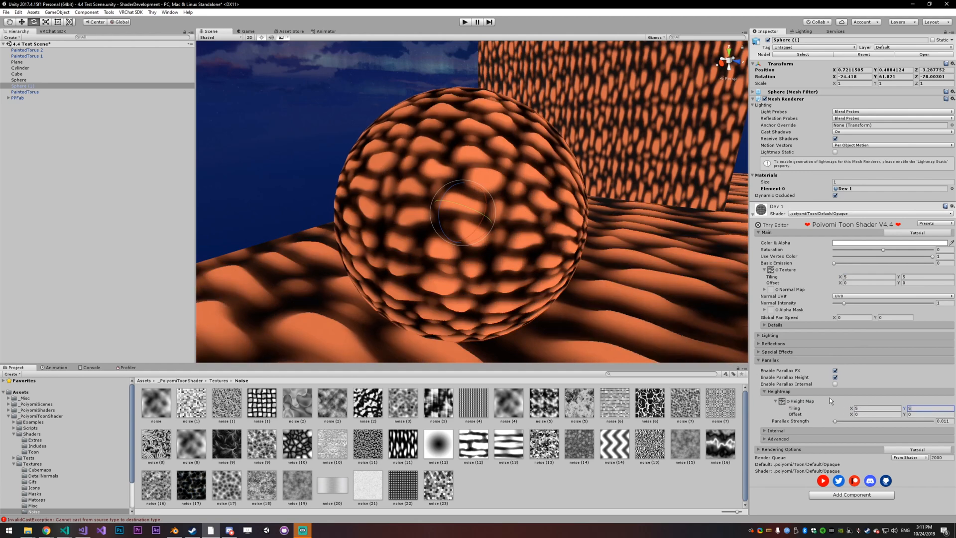
{"action": "left_click_drag", "start_coordinate": [835, 421], "coordinate": [844, 421]}
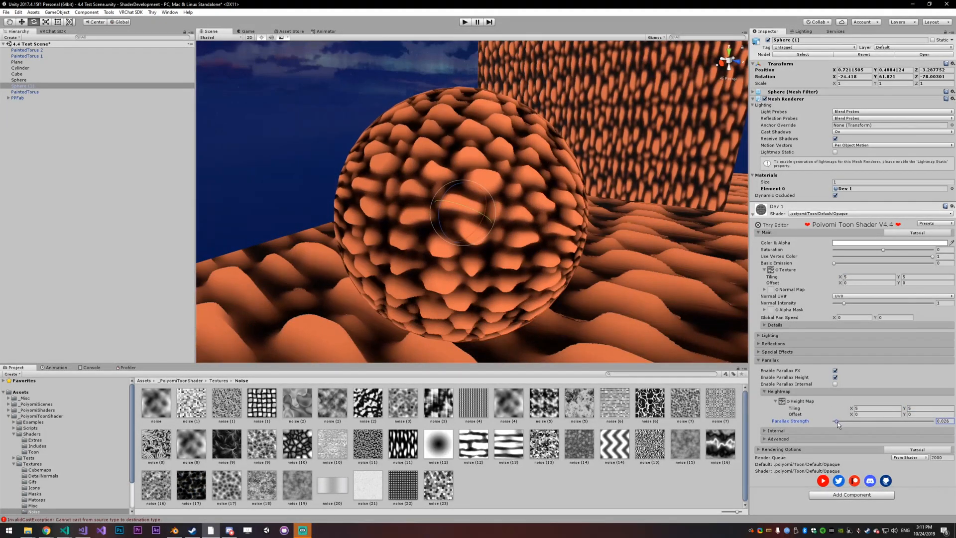
{"action": "left_click_drag", "start_coordinate": [837, 423], "coordinate": [929, 420]}
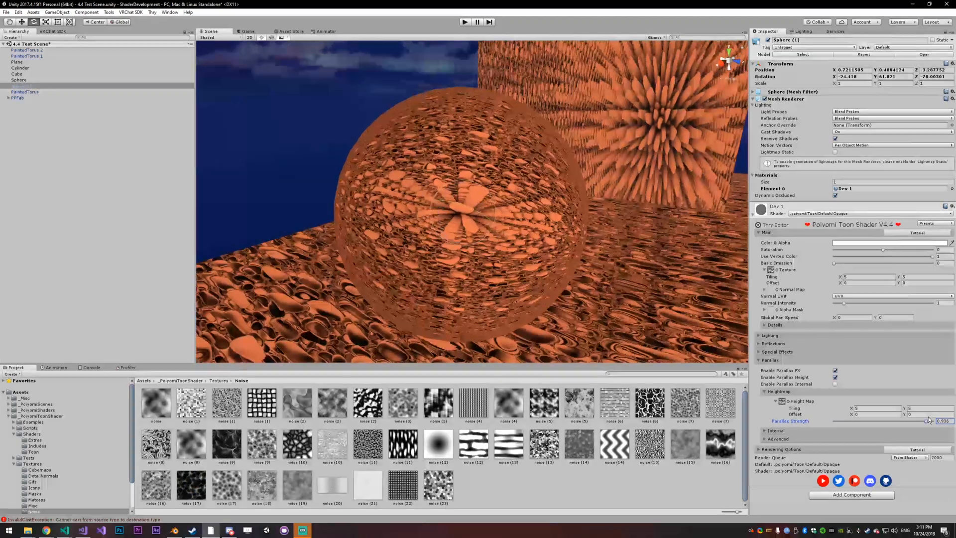
{"action": "left_click_drag", "start_coordinate": [927, 420], "coordinate": [834, 420]}
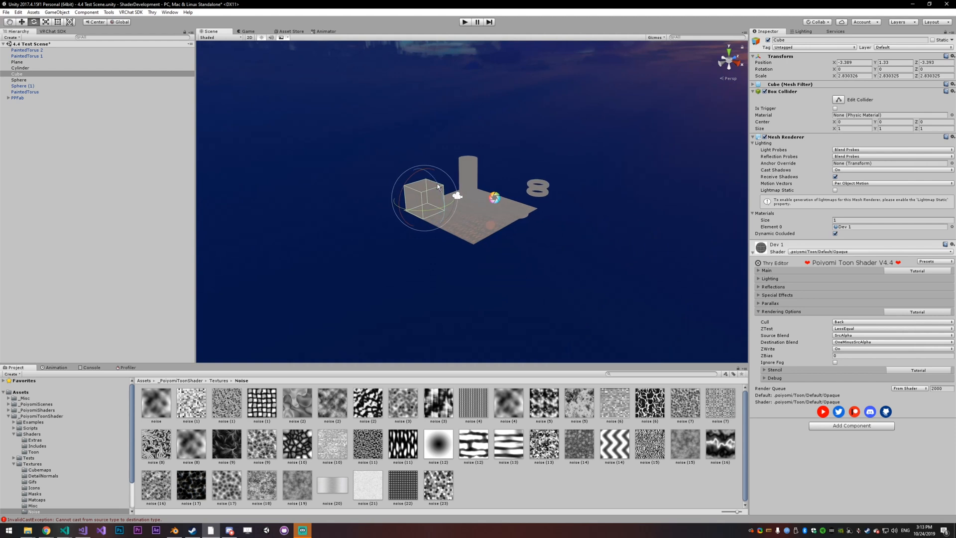
{"action": "mouse_move", "coordinate": [692, 267]}
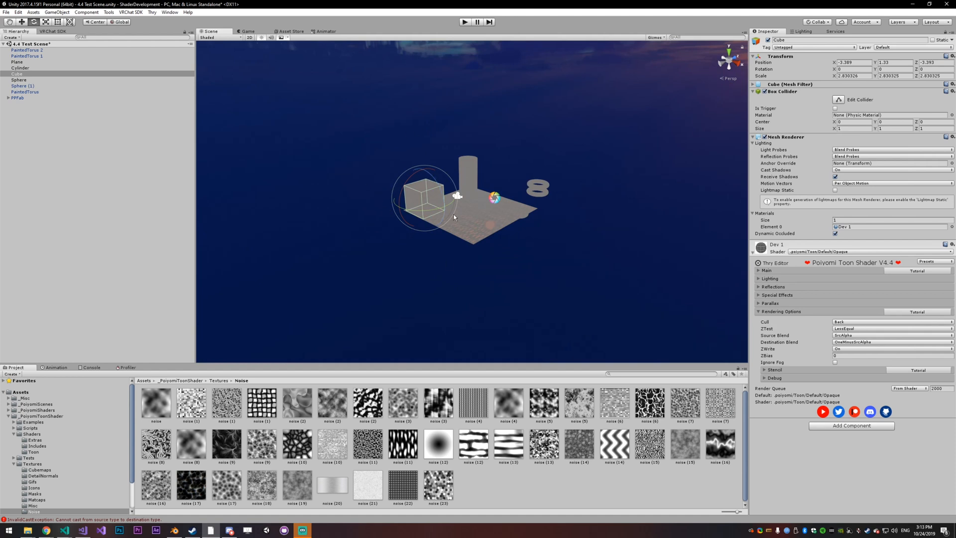
{"action": "mouse_move", "coordinate": [609, 236]}
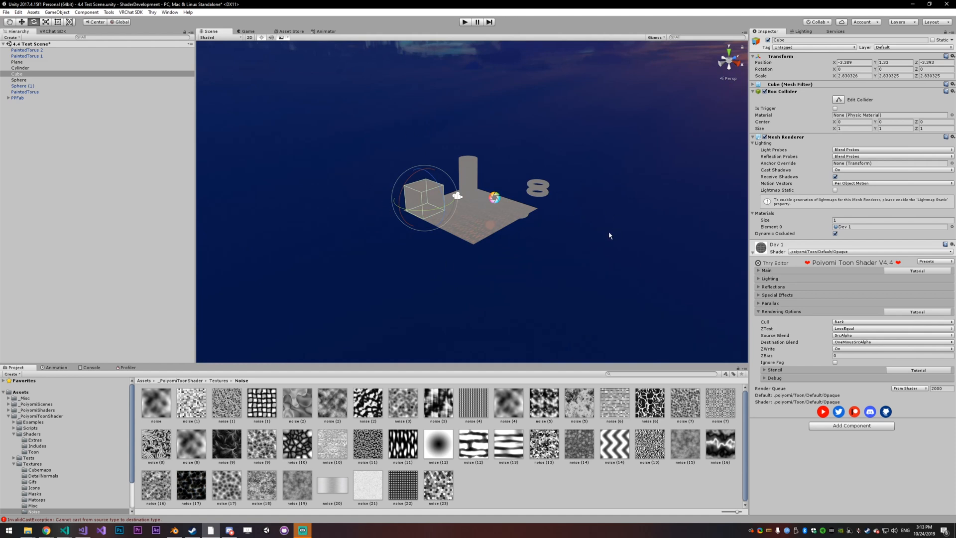
{"action": "mouse_move", "coordinate": [491, 219]}
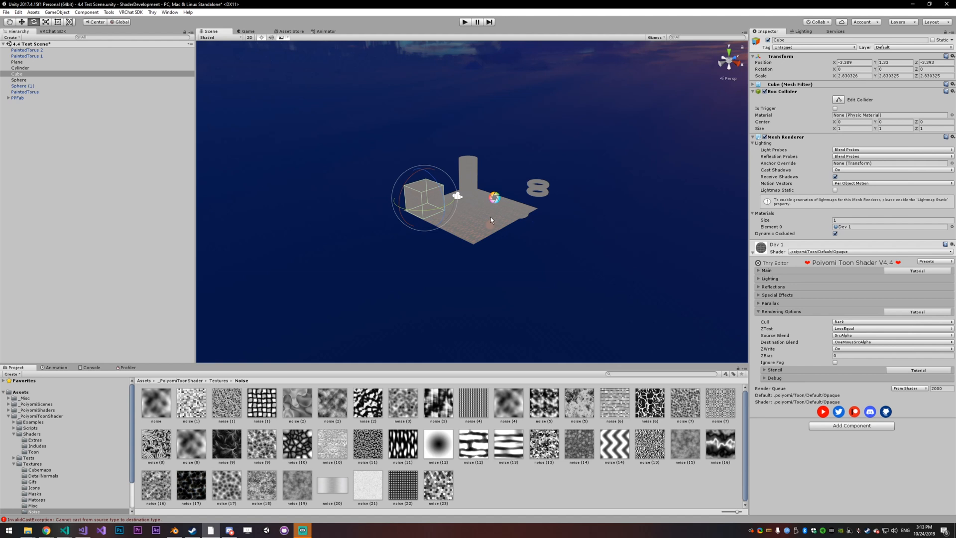
{"action": "mouse_move", "coordinate": [488, 221]}
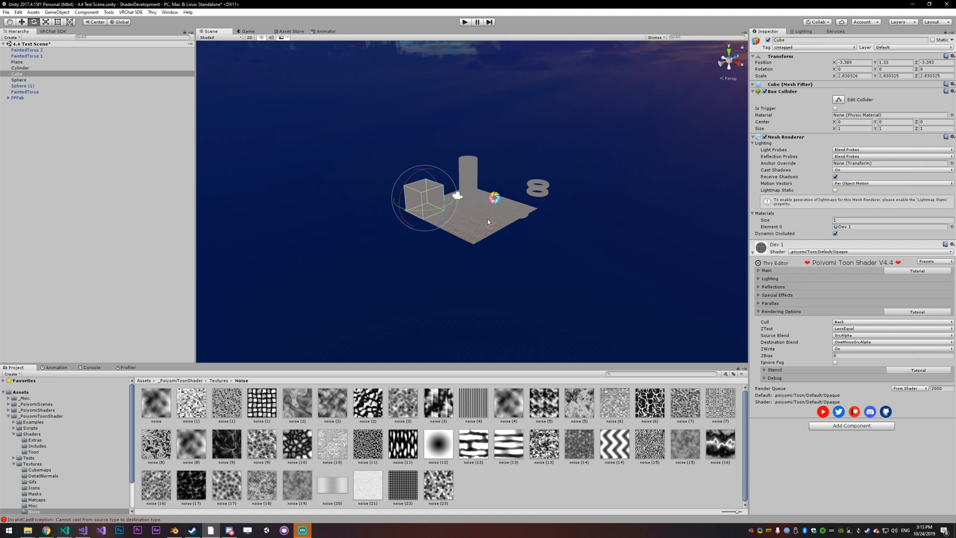
{"action": "mouse_move", "coordinate": [514, 211]}
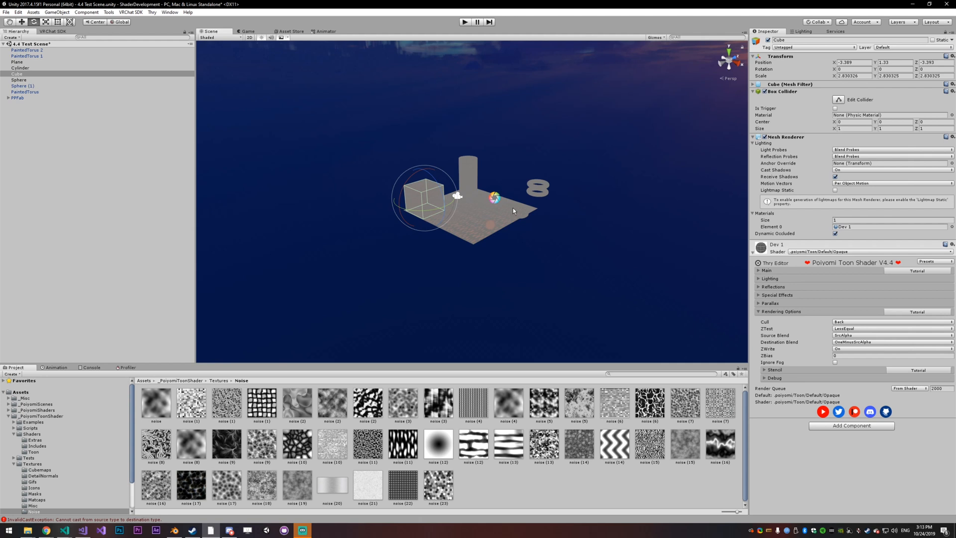
{"action": "mouse_move", "coordinate": [799, 380]}
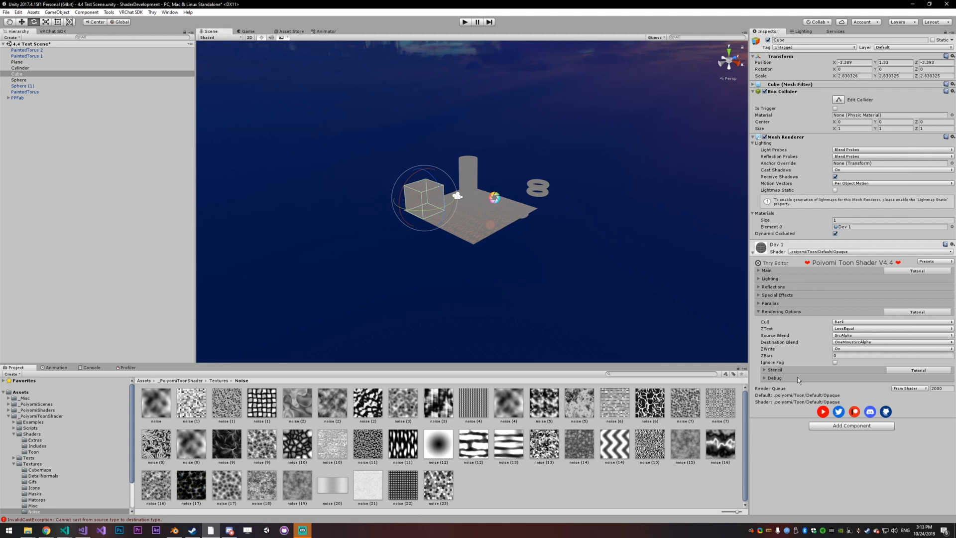
{"action": "mouse_move", "coordinate": [785, 366]}
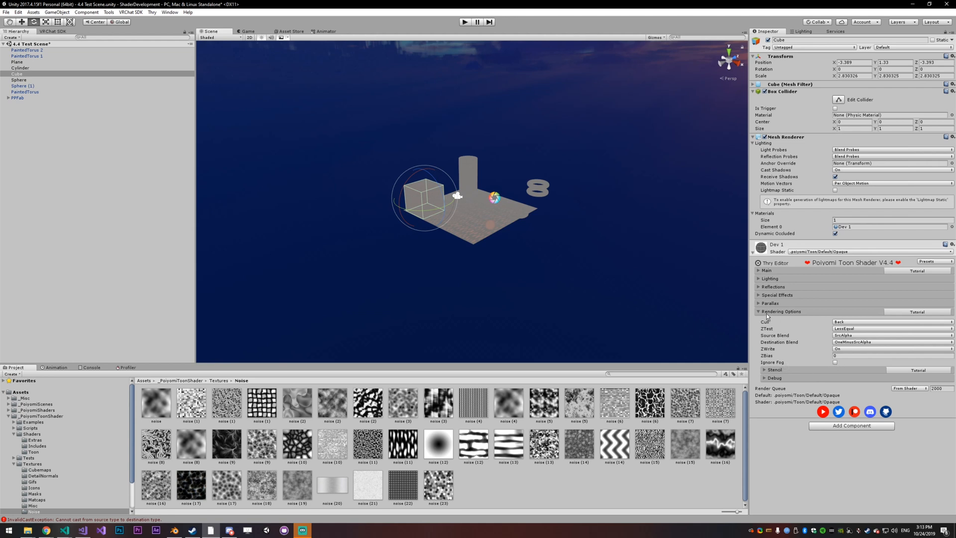
{"action": "left_click", "coordinate": [835, 362]}
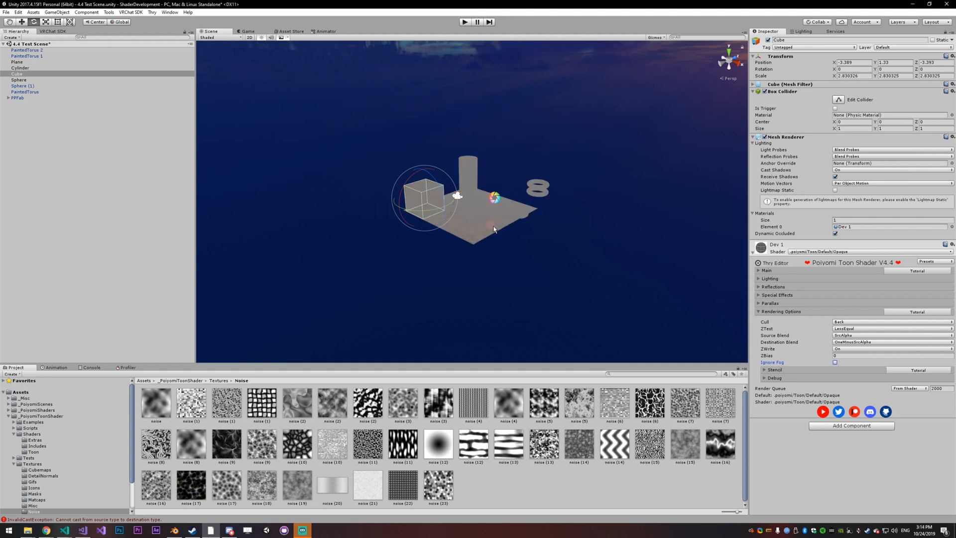
Step: Select Sphere (1) on the platform to show its Dev 1 Poiyomi Toon material
{"action": "left_click", "coordinate": [19, 79]}
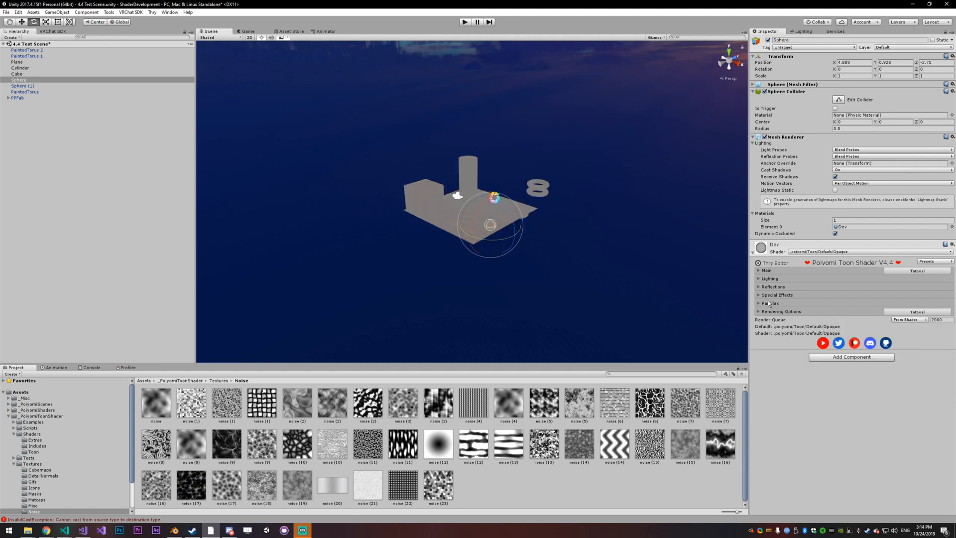
{"action": "left_click", "coordinate": [771, 303]}
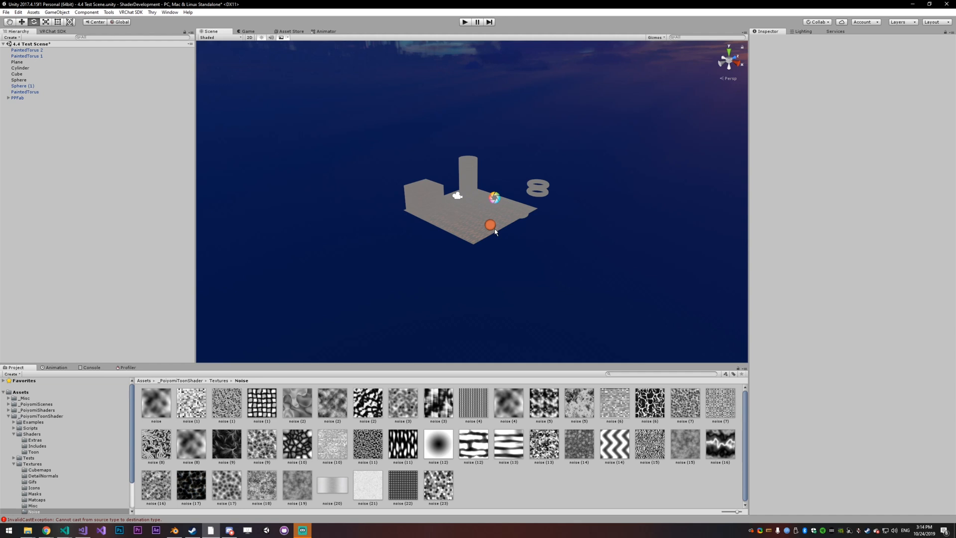
{"action": "mouse_move", "coordinate": [461, 235]}
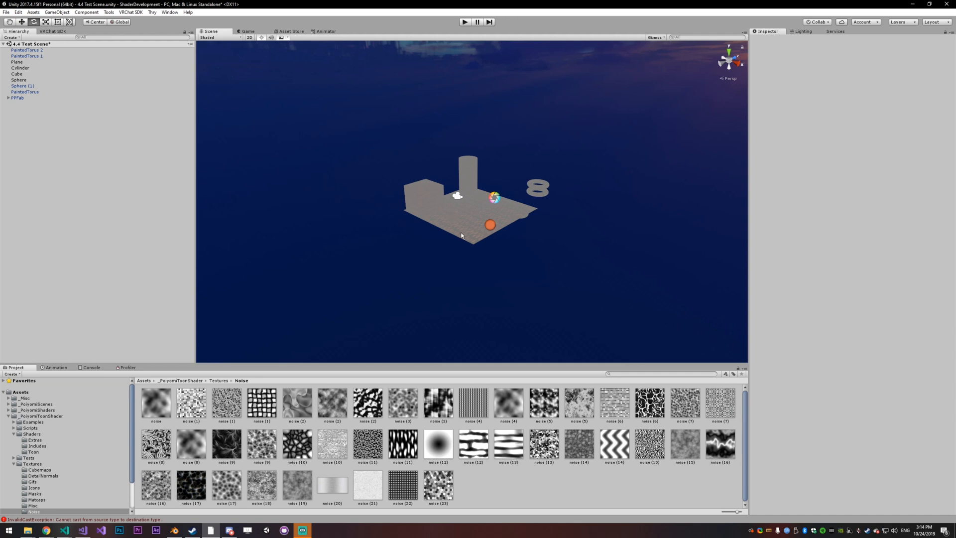
{"action": "mouse_move", "coordinate": [419, 242]}
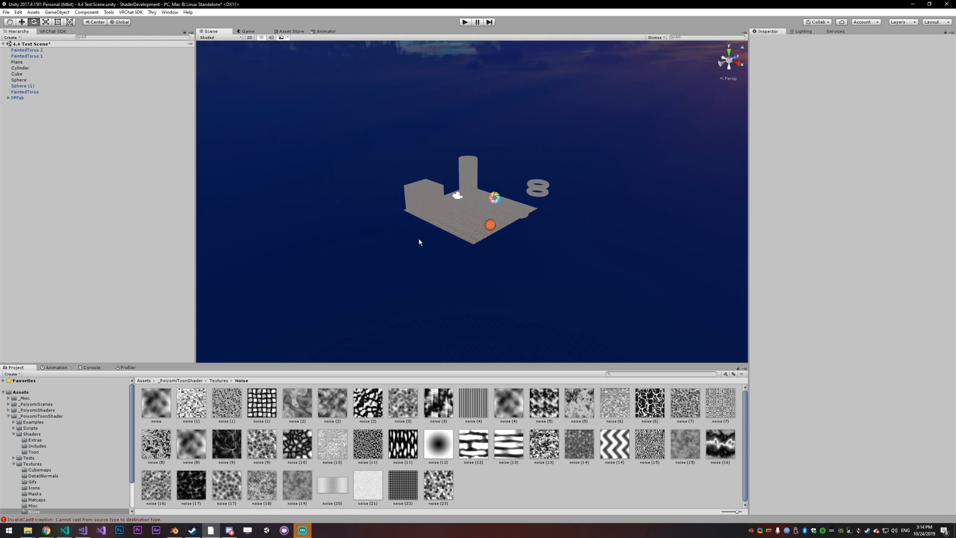
{"action": "mouse_move", "coordinate": [484, 181]}
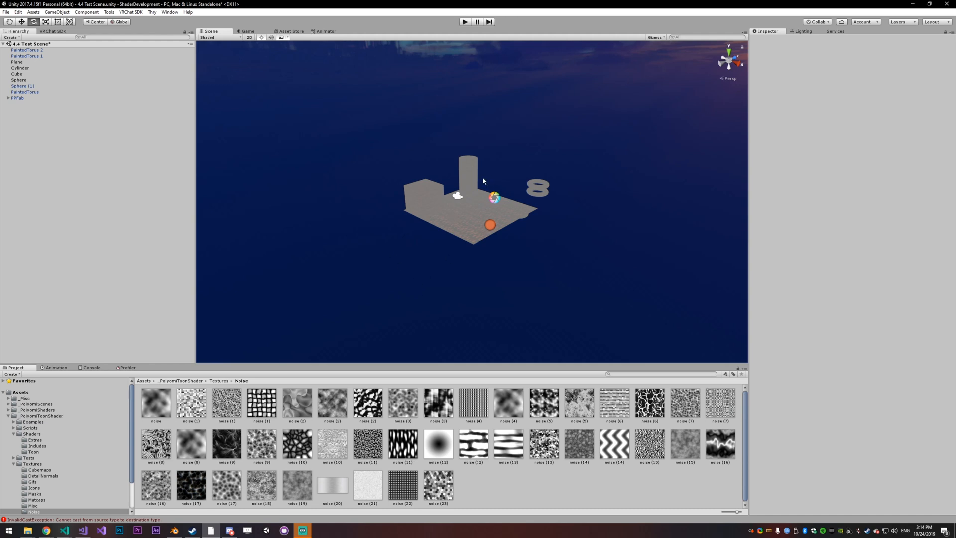
{"action": "mouse_move", "coordinate": [471, 227]}
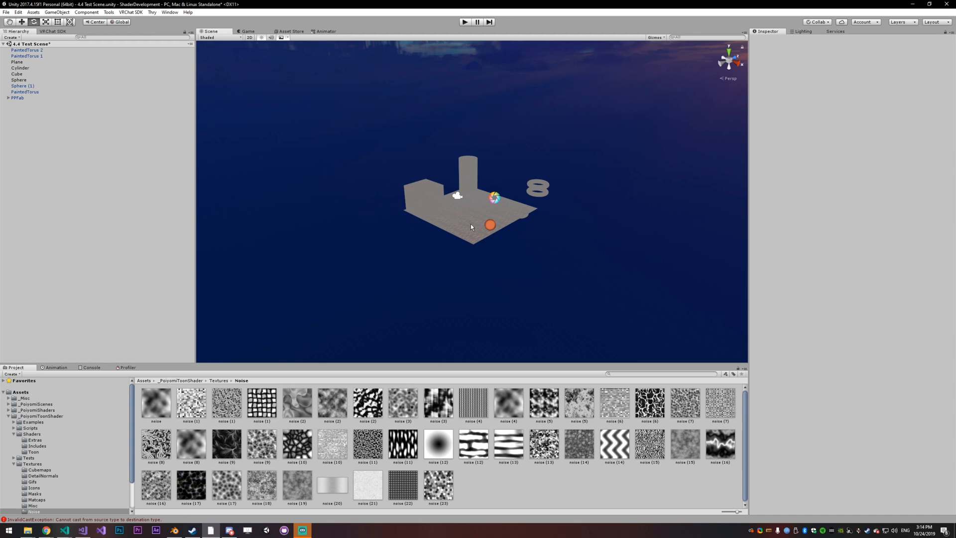
{"action": "mouse_move", "coordinate": [469, 227]}
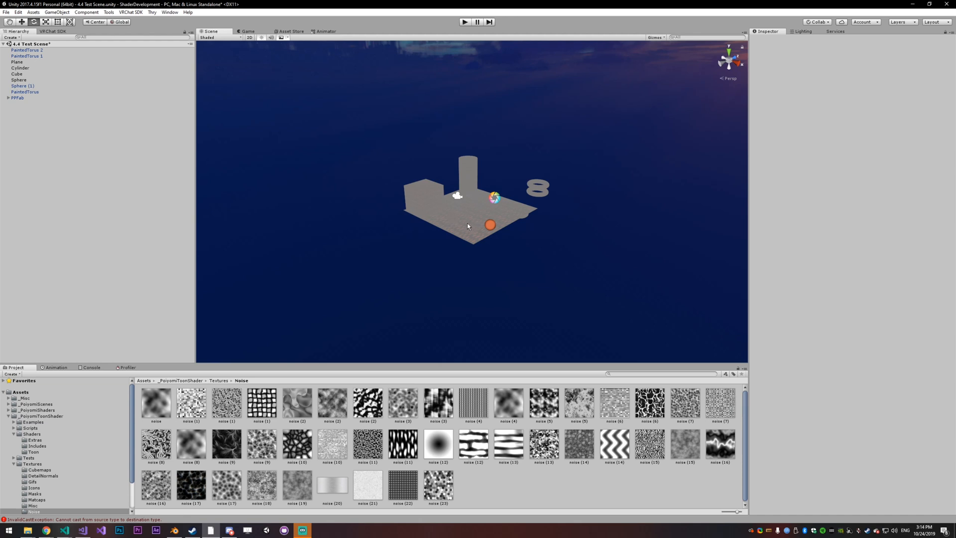
{"action": "mouse_move", "coordinate": [458, 230]}
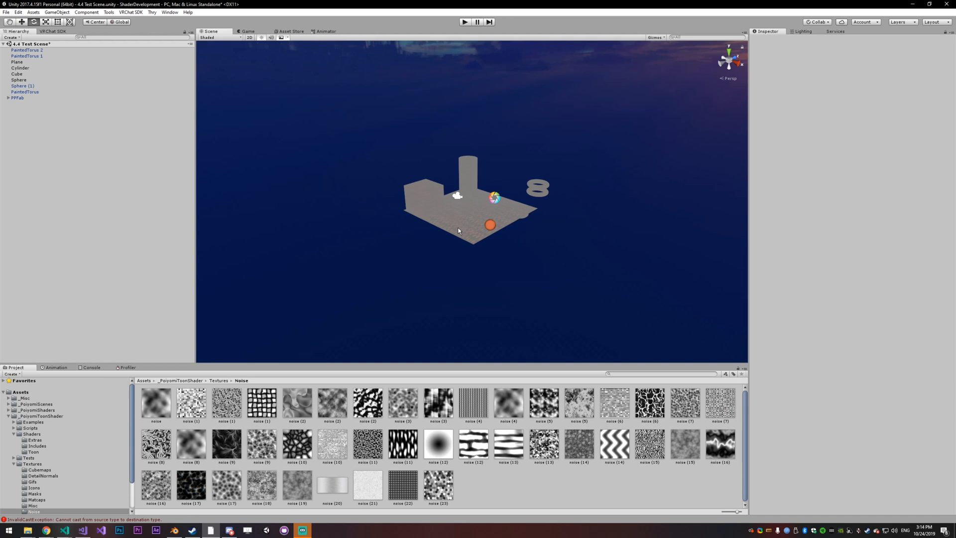
{"action": "left_click", "coordinate": [22, 85]}
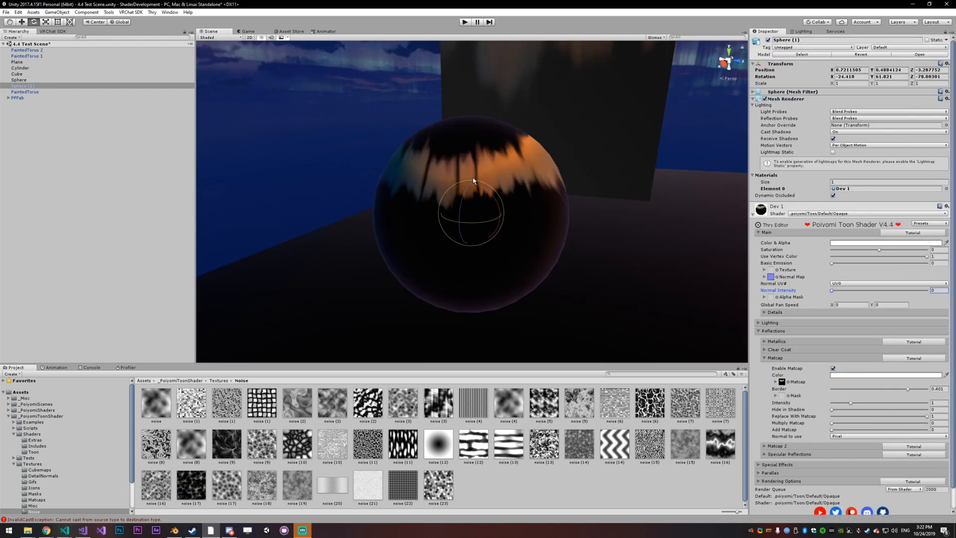
{"action": "mouse_move", "coordinate": [533, 176]}
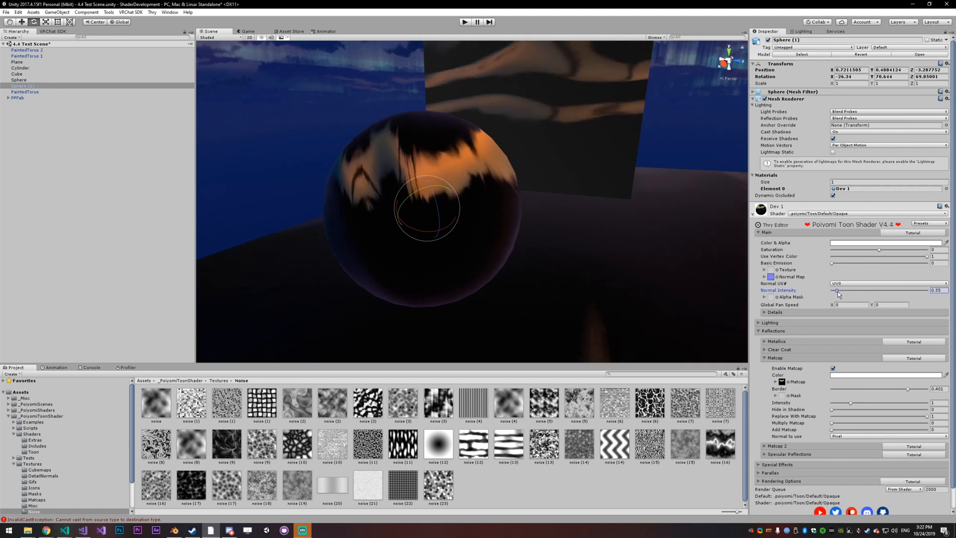
Step: Raise the sphere material's Normal Intensity to about 1.21, warping its matcap sheen
{"action": "left_click_drag", "start_coordinate": [838, 290], "coordinate": [843, 289]}
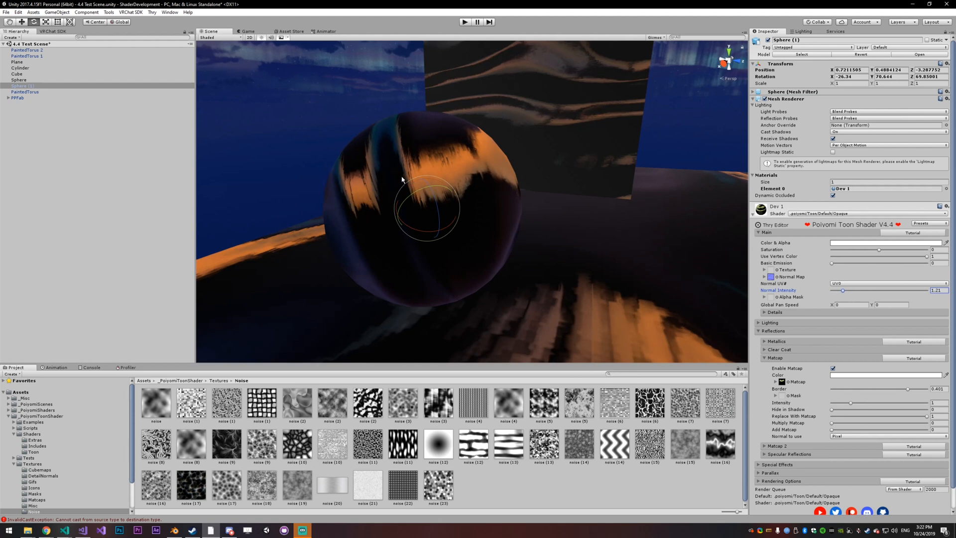
{"action": "mouse_move", "coordinate": [386, 181]}
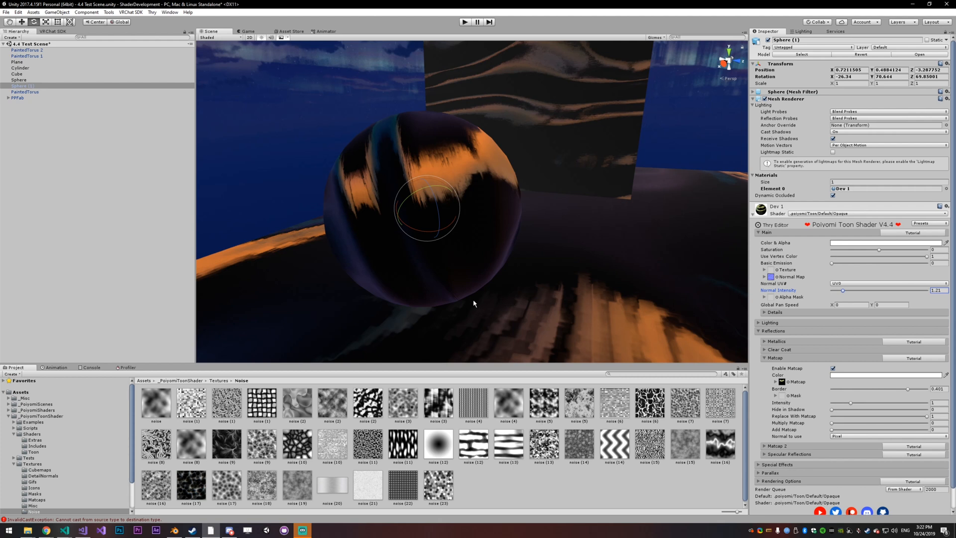
{"action": "mouse_move", "coordinate": [544, 348]}
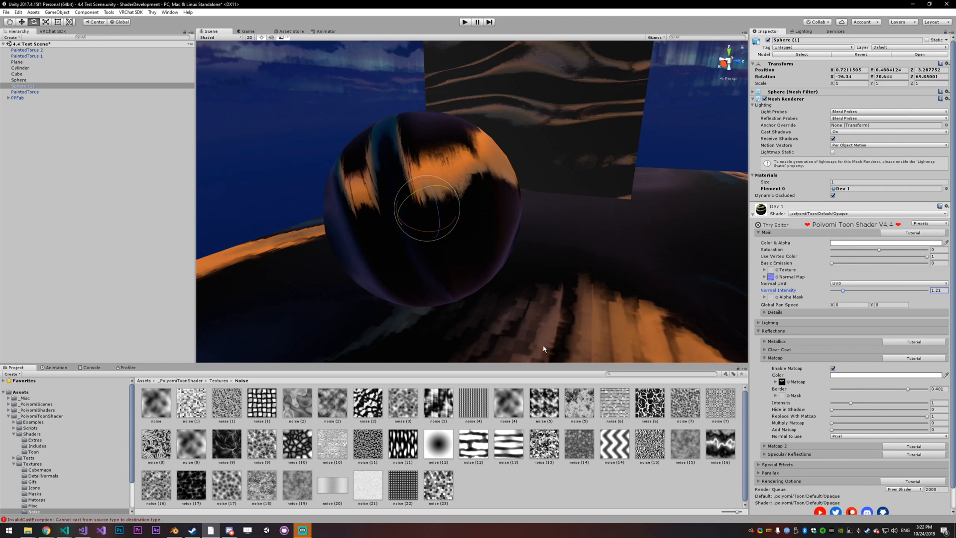
{"action": "mouse_move", "coordinate": [737, 468]}
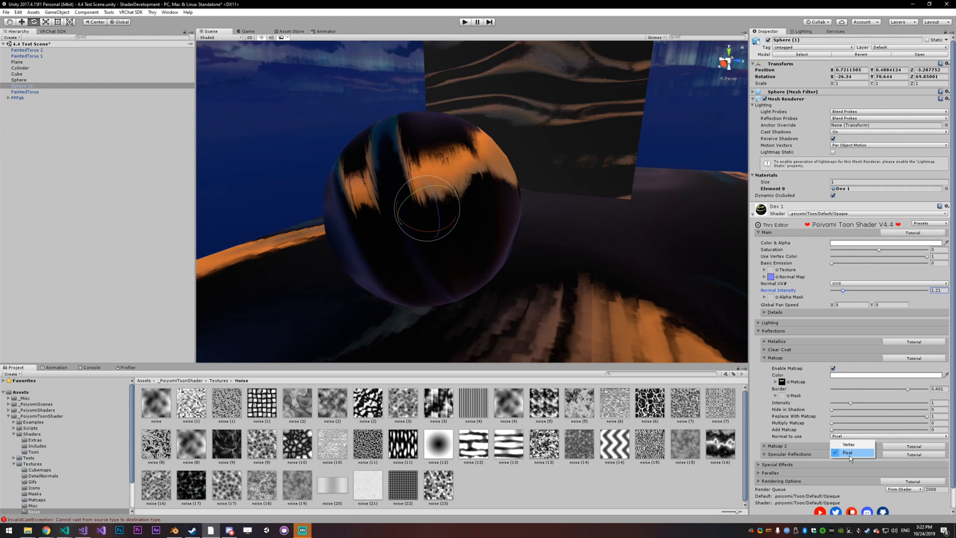
Step: Set the Matcap 'Normal to use' source to Vertex instead of Pixel
{"action": "left_click", "coordinate": [849, 444]}
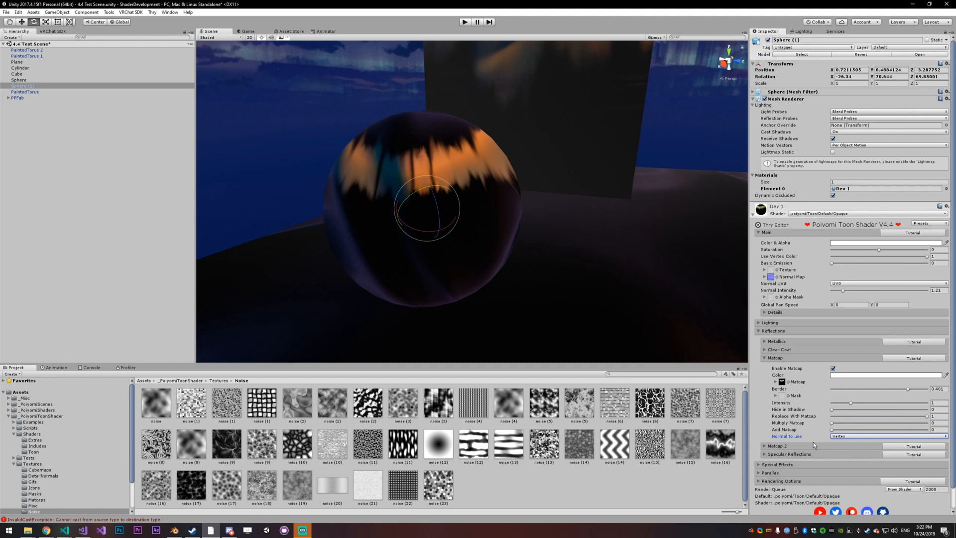
{"action": "left_click", "coordinate": [887, 436]}
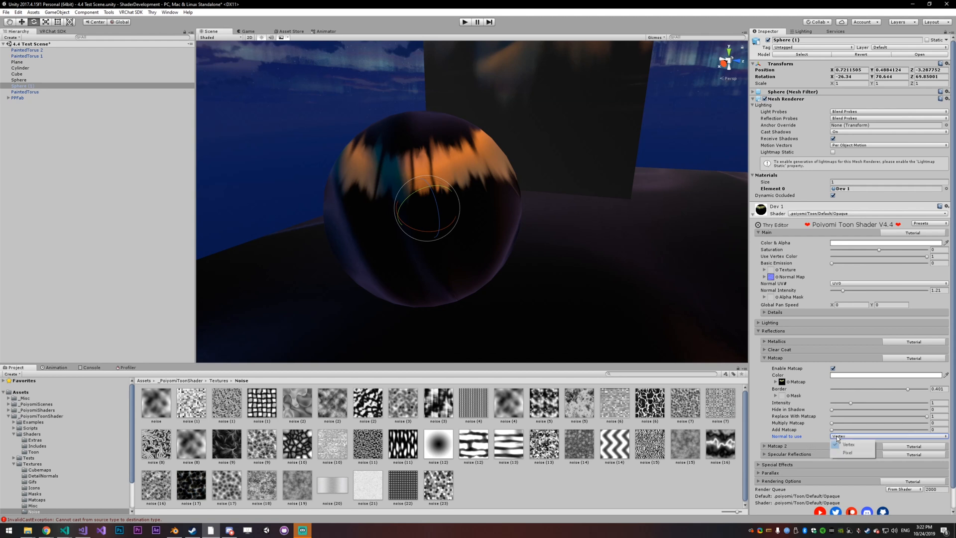
{"action": "left_click", "coordinate": [846, 454]}
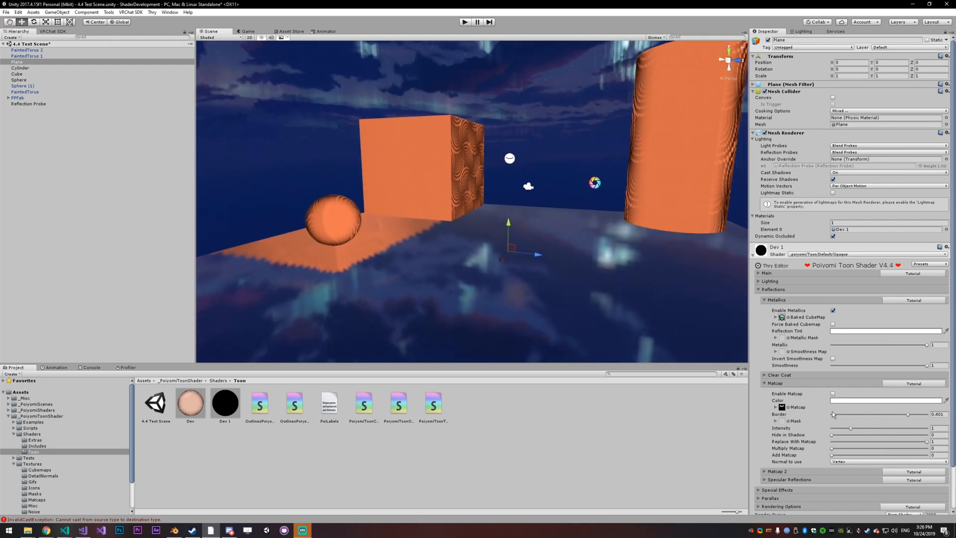
Step: Collapse the Plane material's Matcap foldout and select the scene's Reflection Probe
{"action": "left_click", "coordinate": [775, 383]}
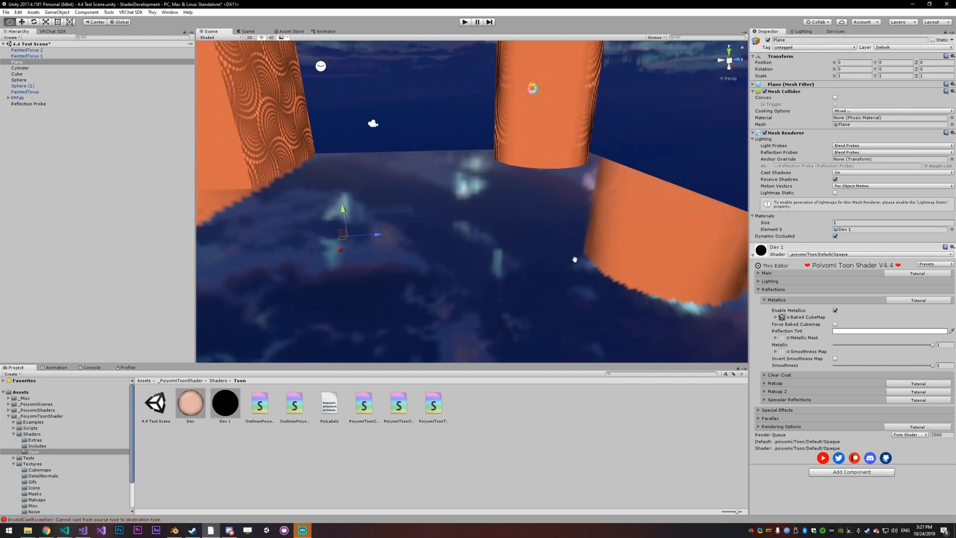
{"action": "left_click_drag", "start_coordinate": [574, 259], "coordinate": [487, 249]}
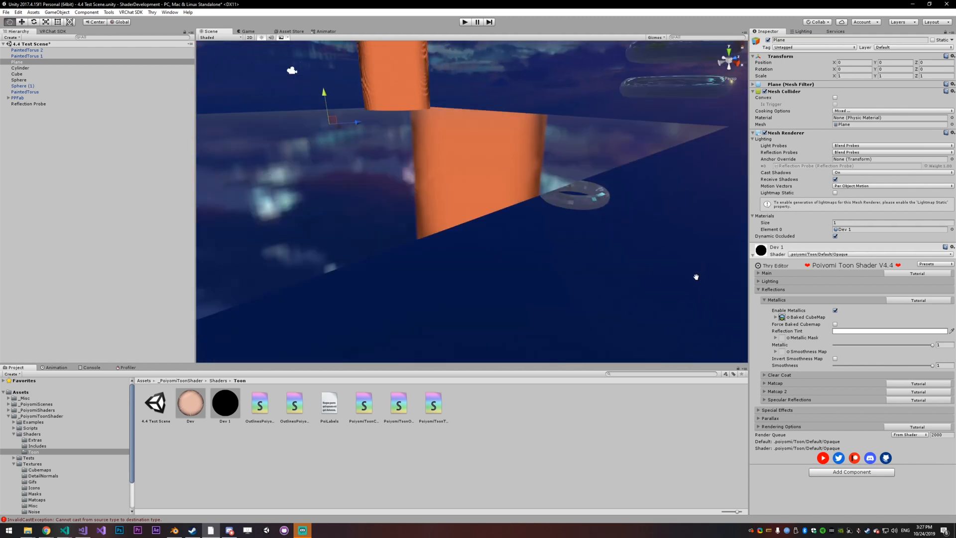
{"action": "left_click", "coordinate": [28, 103]}
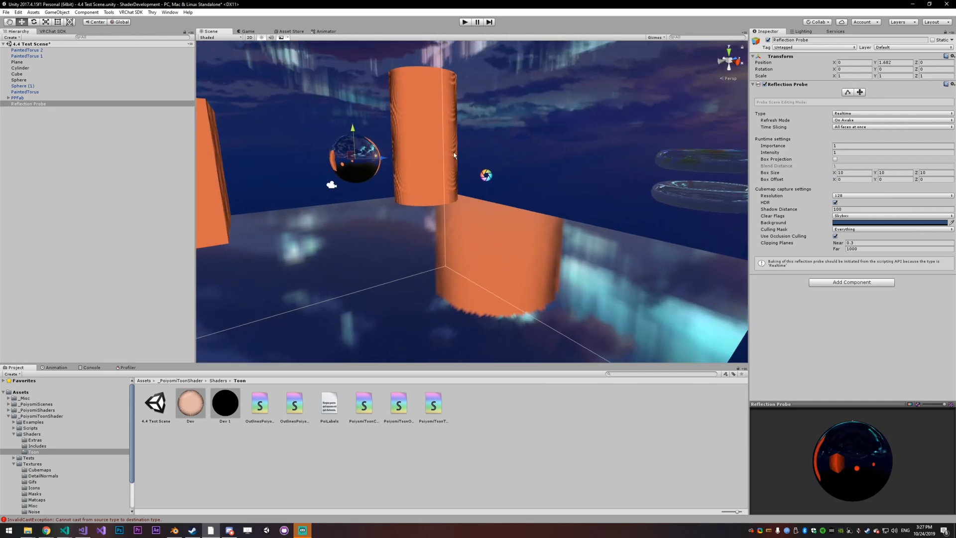
{"action": "mouse_move", "coordinate": [536, 257]}
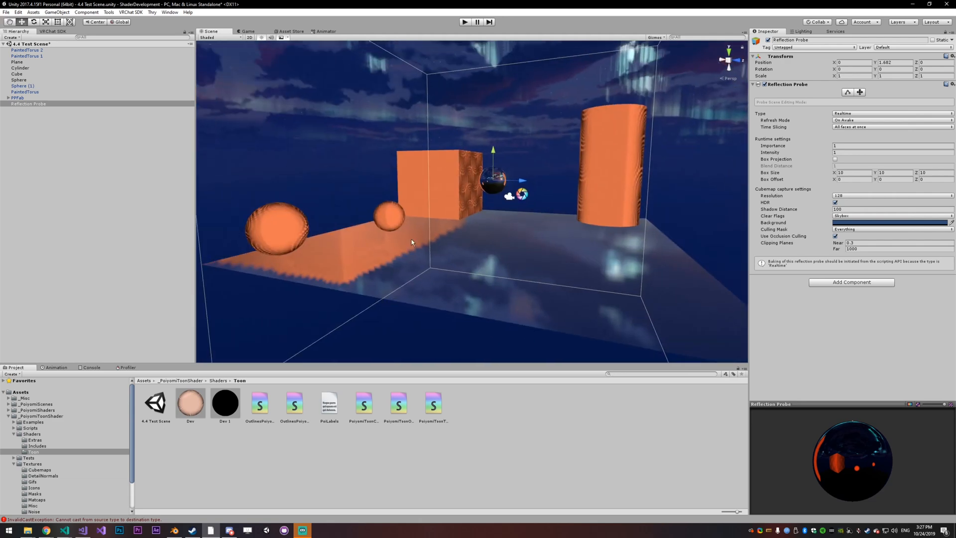
Step: Orbit the Scene view to inspect the floor's reflections of the orange shapes
{"action": "left_click_drag", "start_coordinate": [411, 243], "coordinate": [508, 237]}
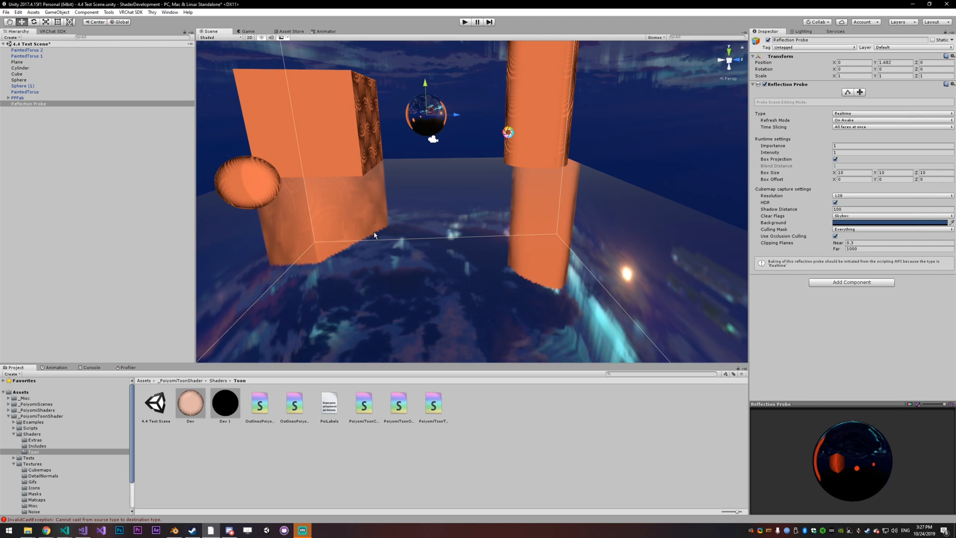
{"action": "mouse_move", "coordinate": [372, 186]}
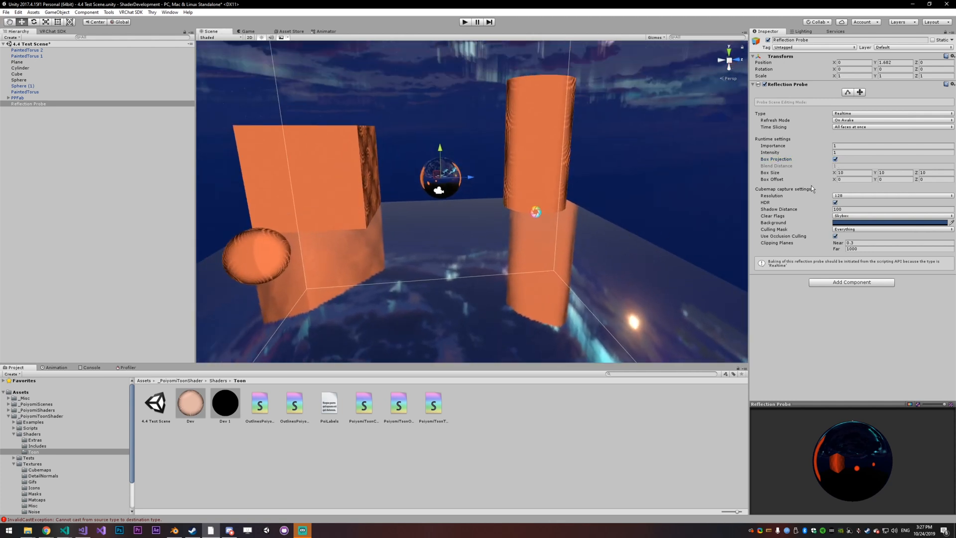
{"action": "mouse_move", "coordinate": [802, 168]}
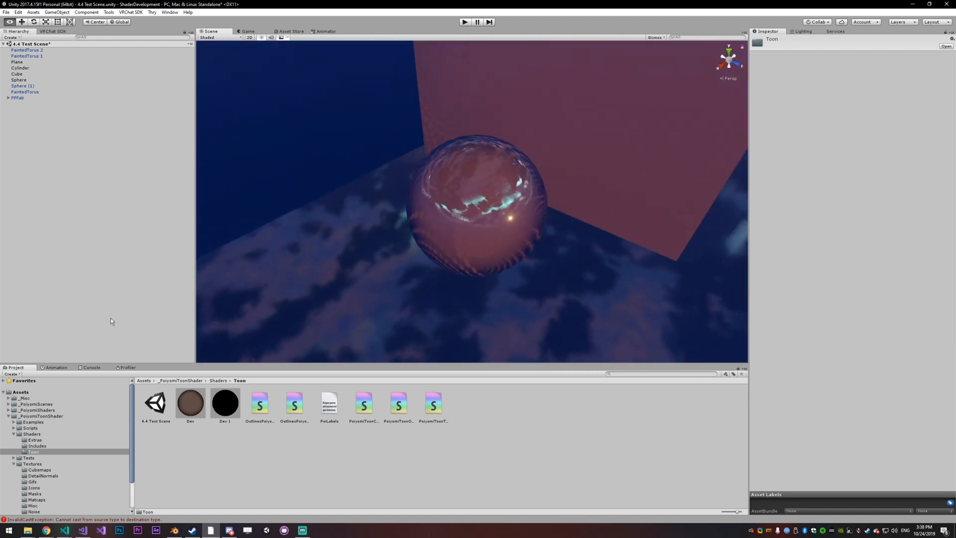
Step: Select the glossy sphere and enable Force Lighting in its Clear Coat settings
{"action": "left_click", "coordinate": [23, 85]}
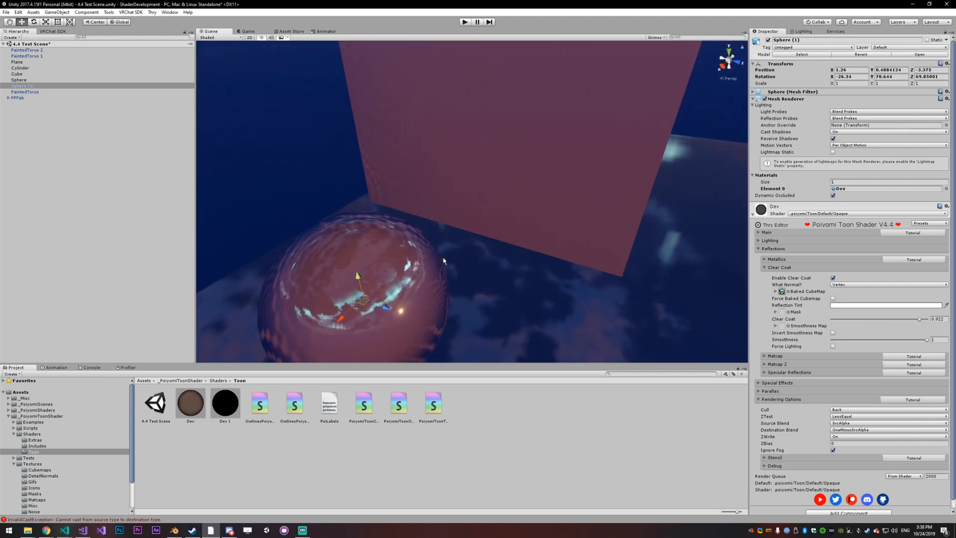
{"action": "mouse_move", "coordinate": [442, 260]}
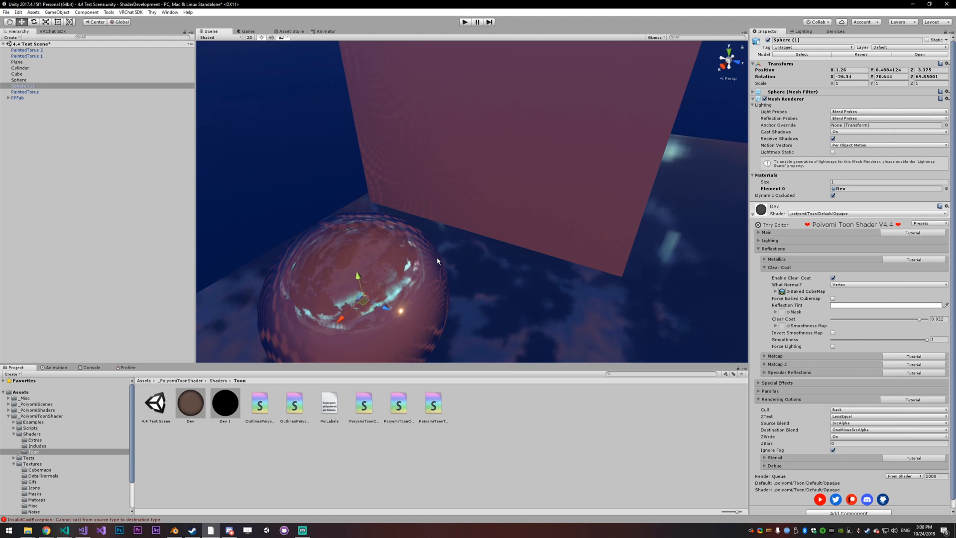
{"action": "mouse_move", "coordinate": [457, 389]}
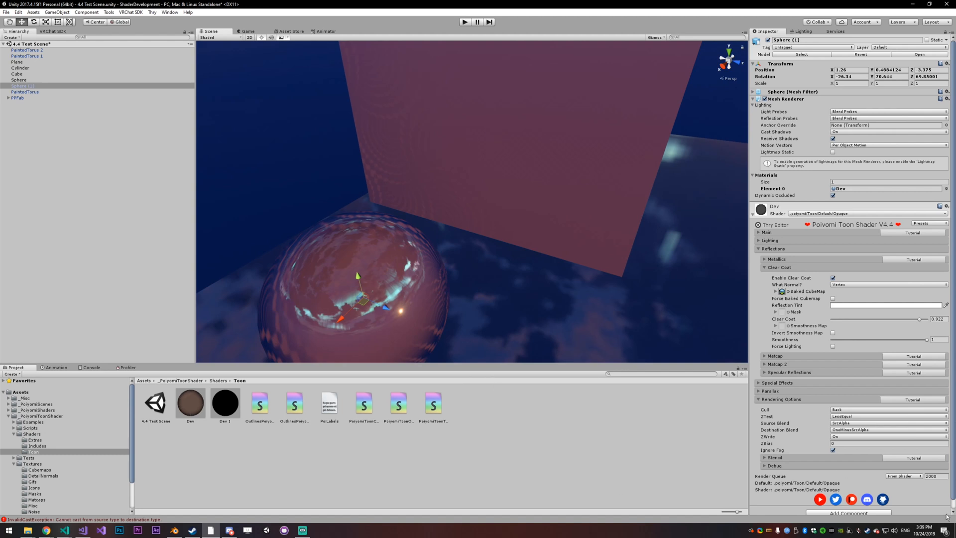
{"action": "left_click", "coordinate": [832, 346]}
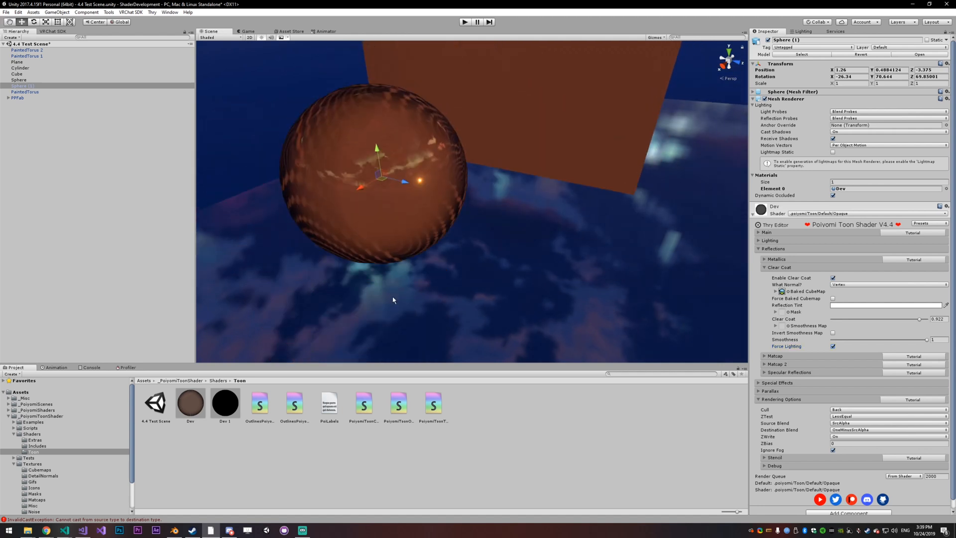
{"action": "mouse_move", "coordinate": [387, 301]}
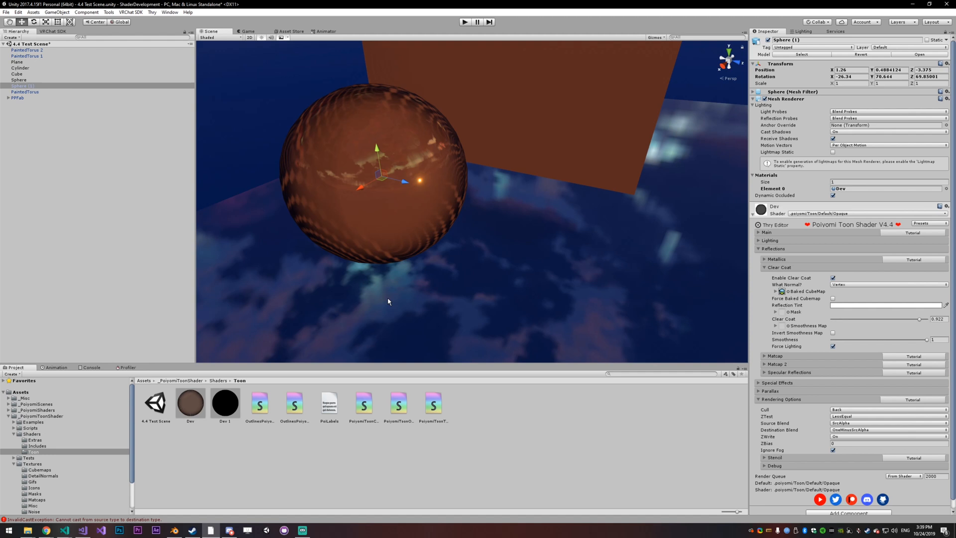
Step: Collapse all the sphere material's Thry Editor setting groups in the Inspector
{"action": "left_click", "coordinate": [758, 248]}
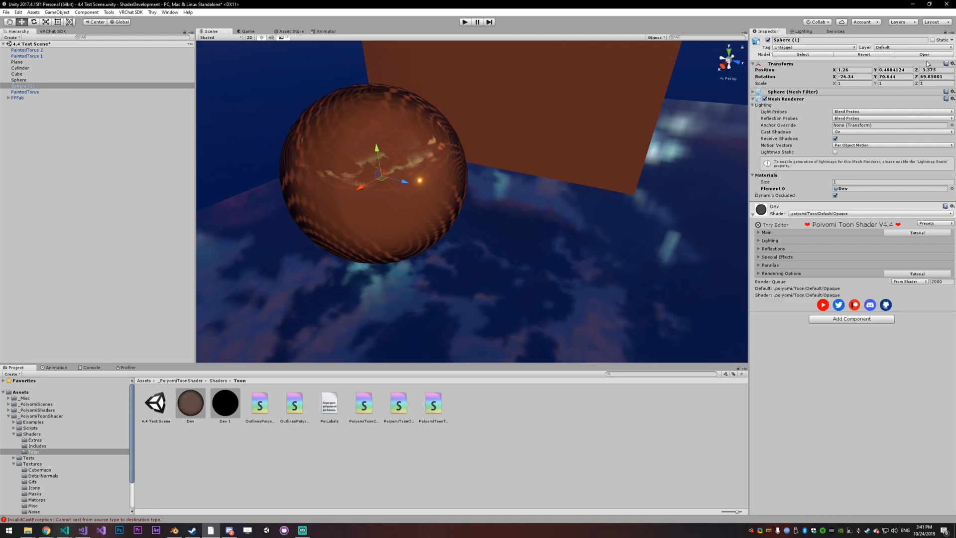